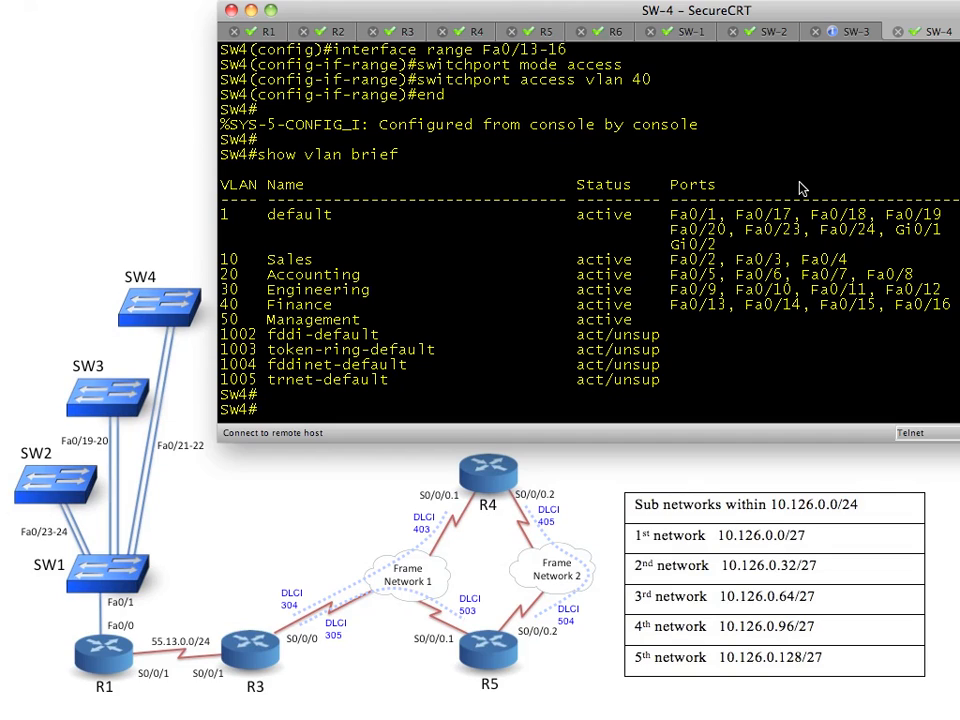
pyautogui.moveTo(370, 296)
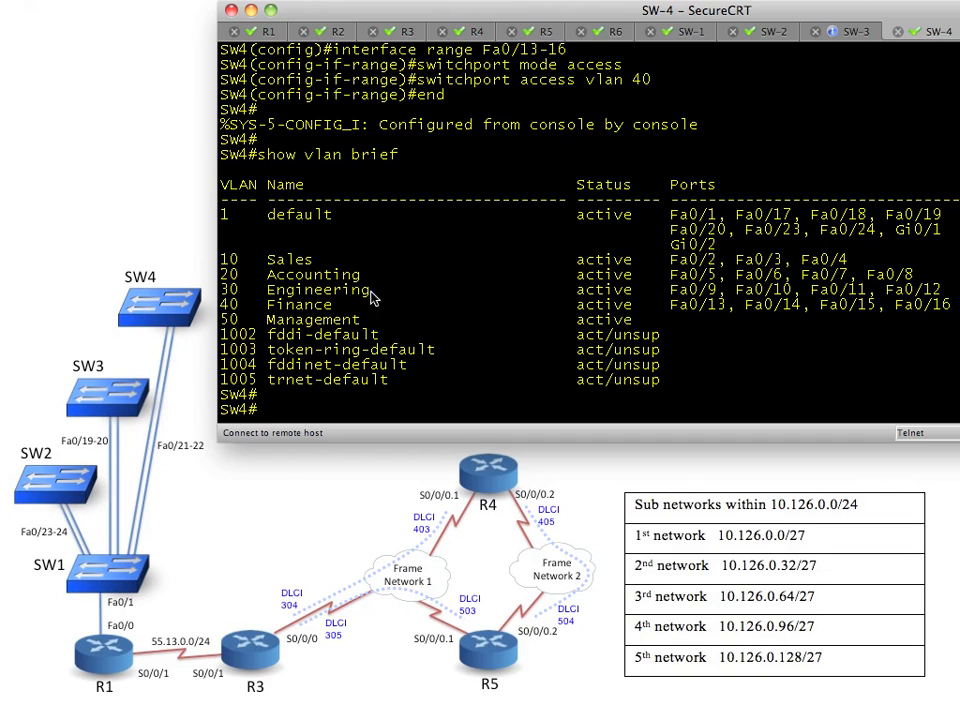
pyautogui.moveTo(108, 442)
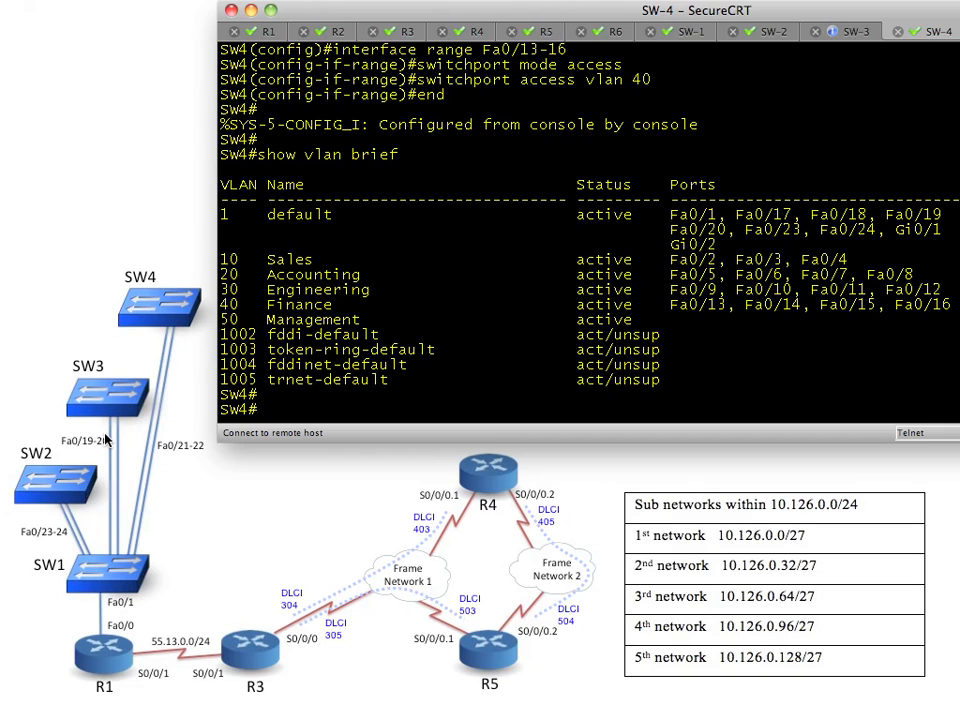
pyautogui.moveTo(280, 662)
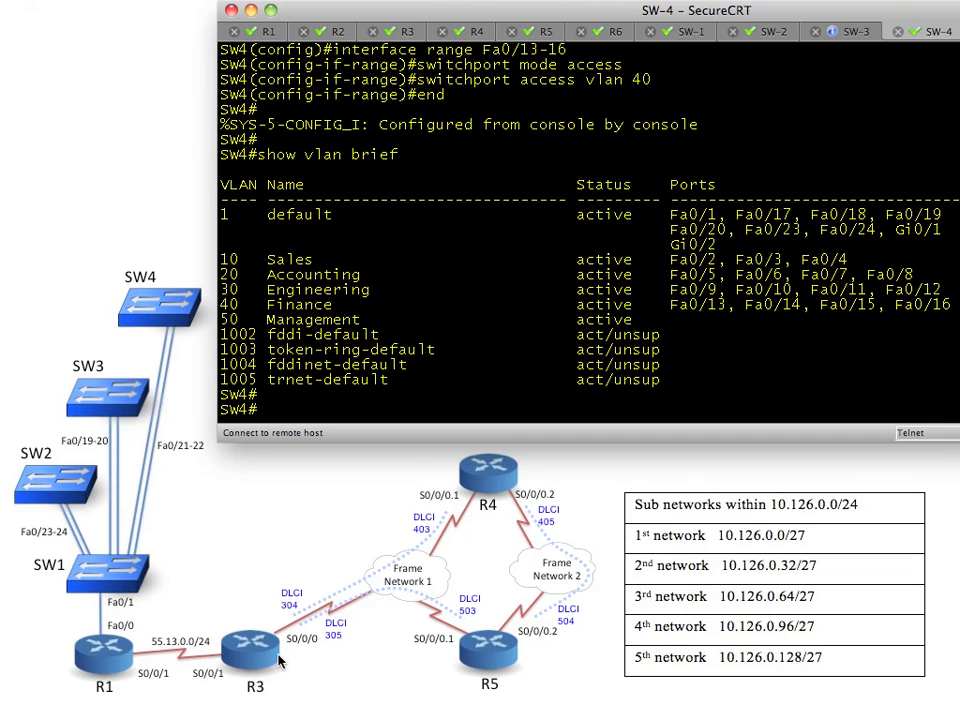
pyautogui.moveTo(88, 572)
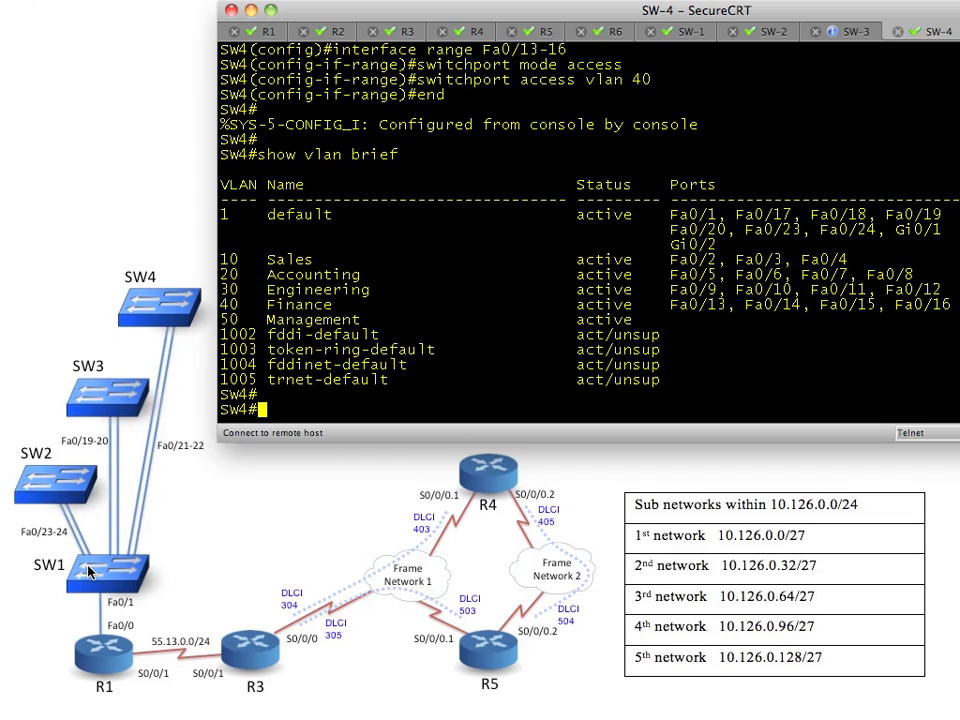
pyautogui.moveTo(84, 584)
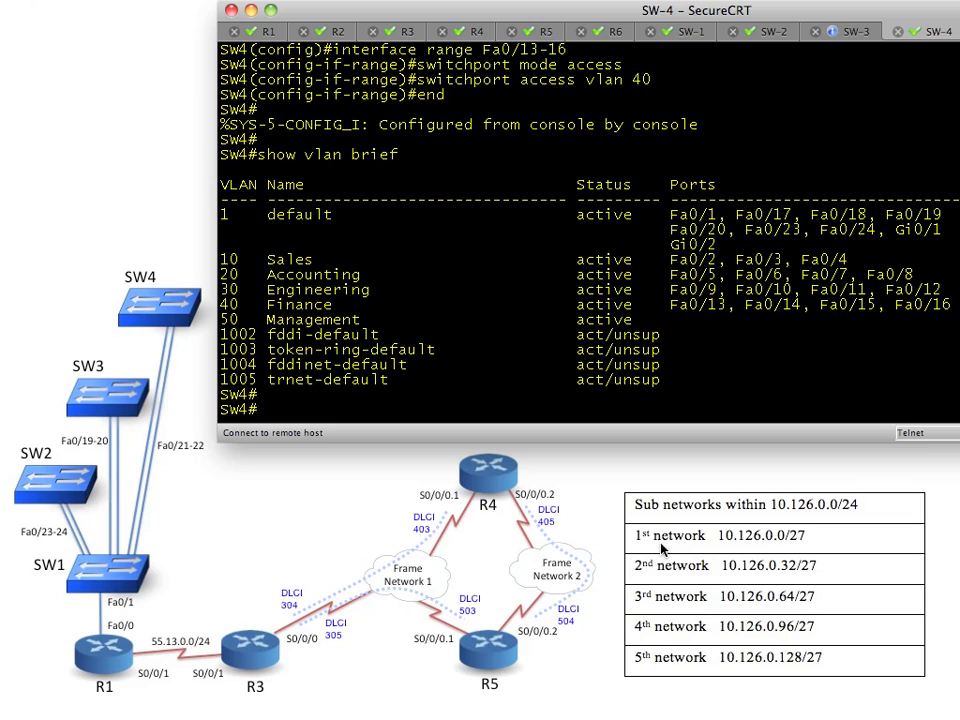
pyautogui.moveTo(668, 576)
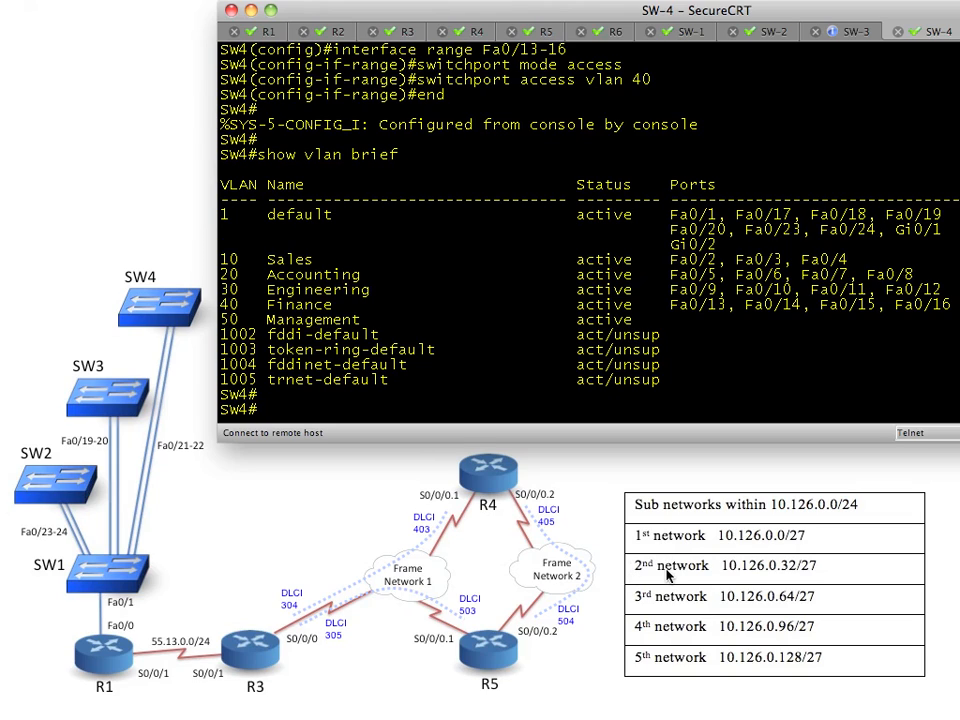
pyautogui.moveTo(656, 664)
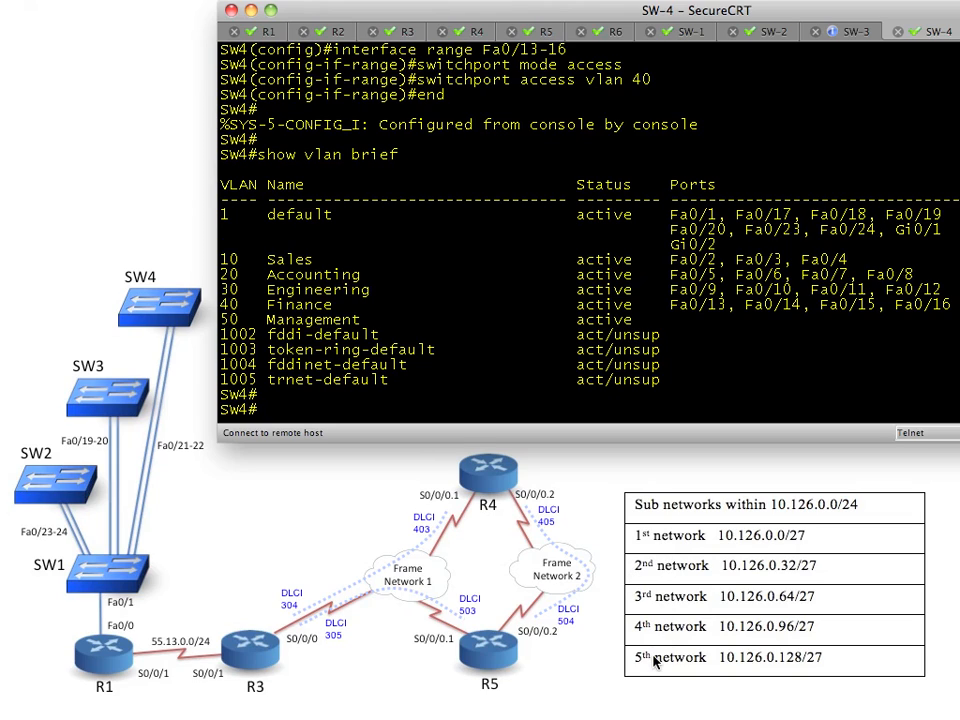
pyautogui.moveTo(658, 668)
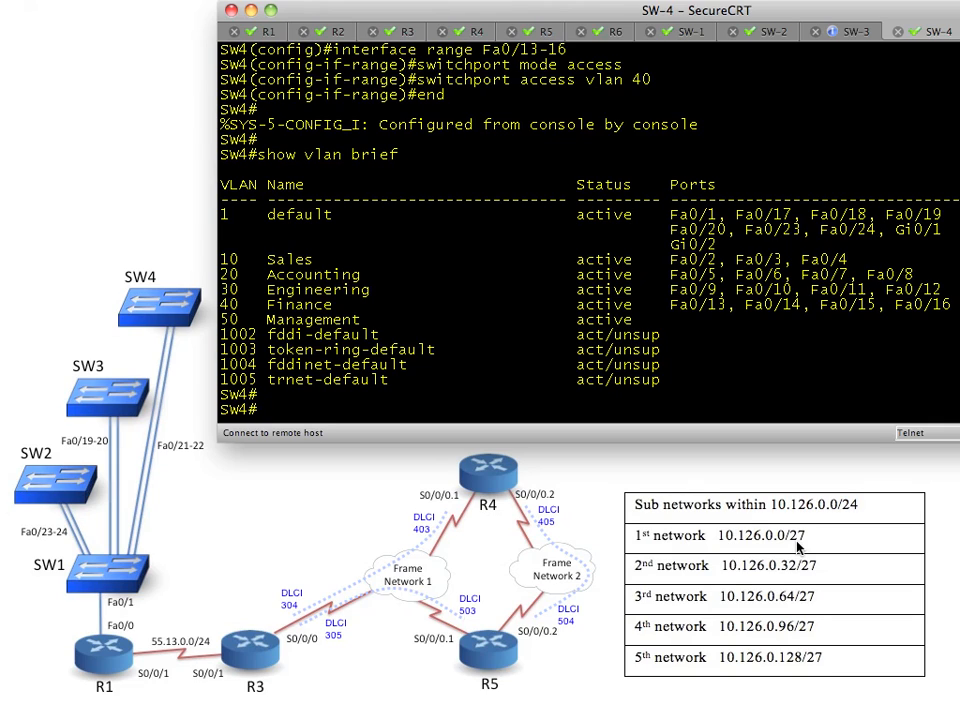
pyautogui.moveTo(652, 554)
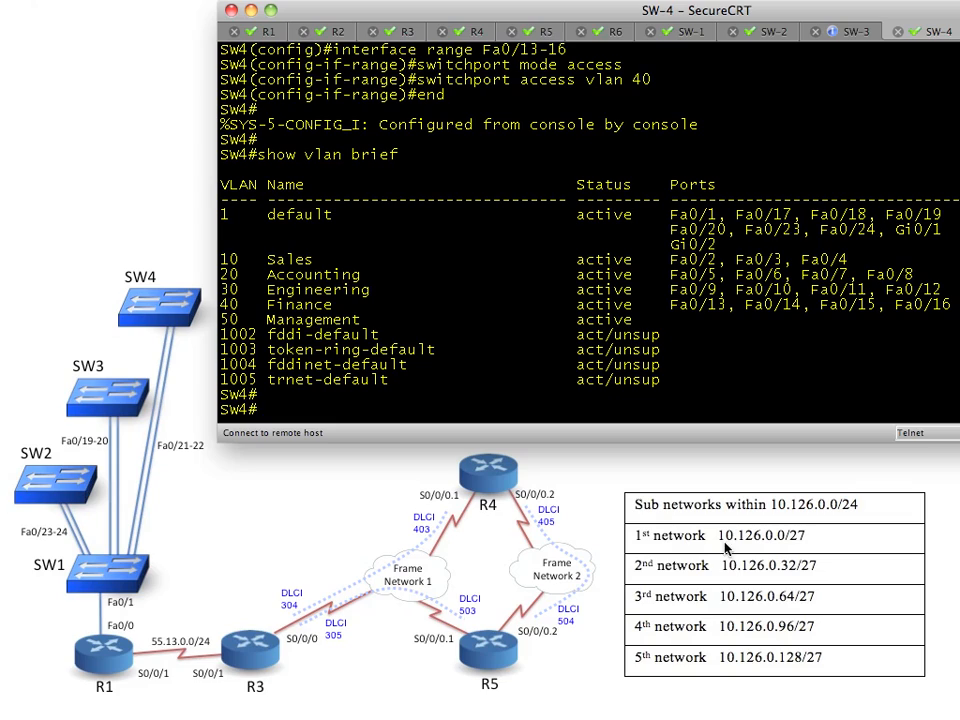
pyautogui.moveTo(804, 550)
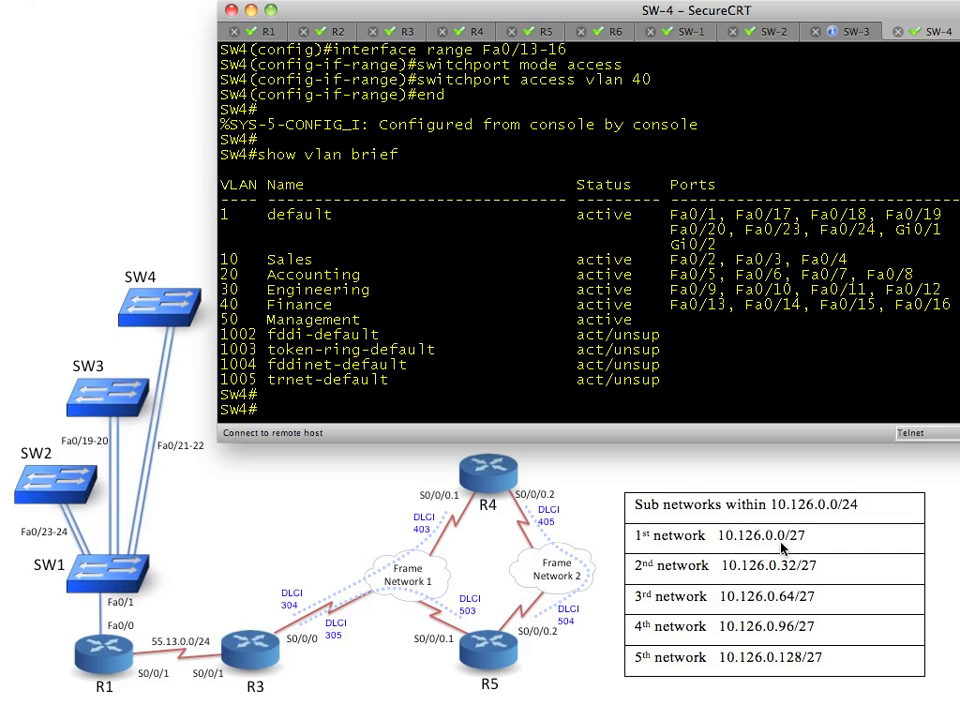
pyautogui.moveTo(672, 552)
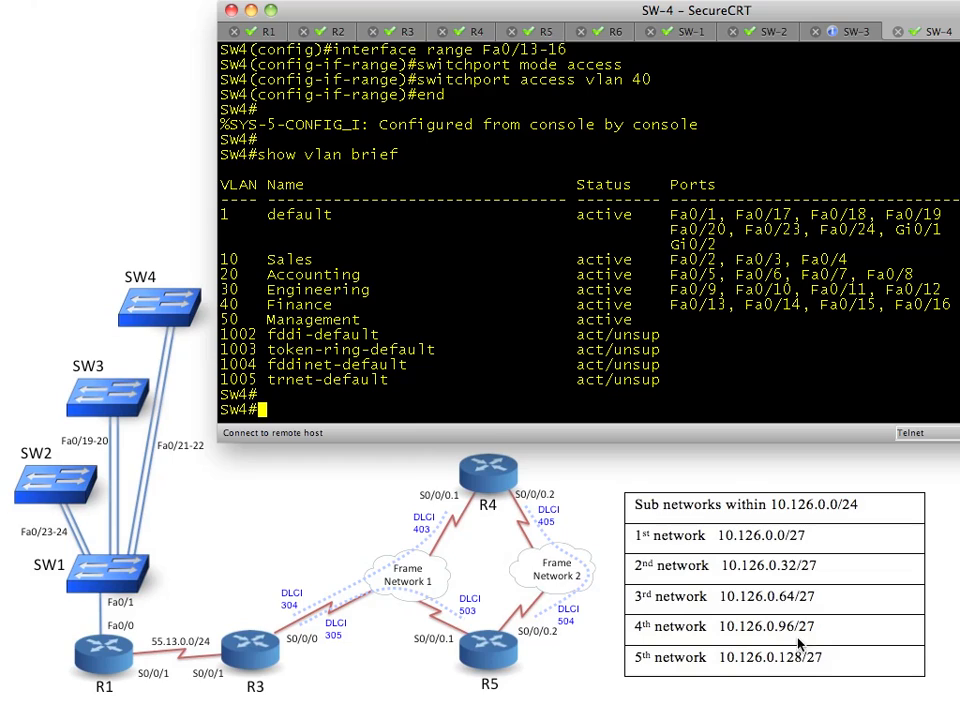
pyautogui.moveTo(796, 672)
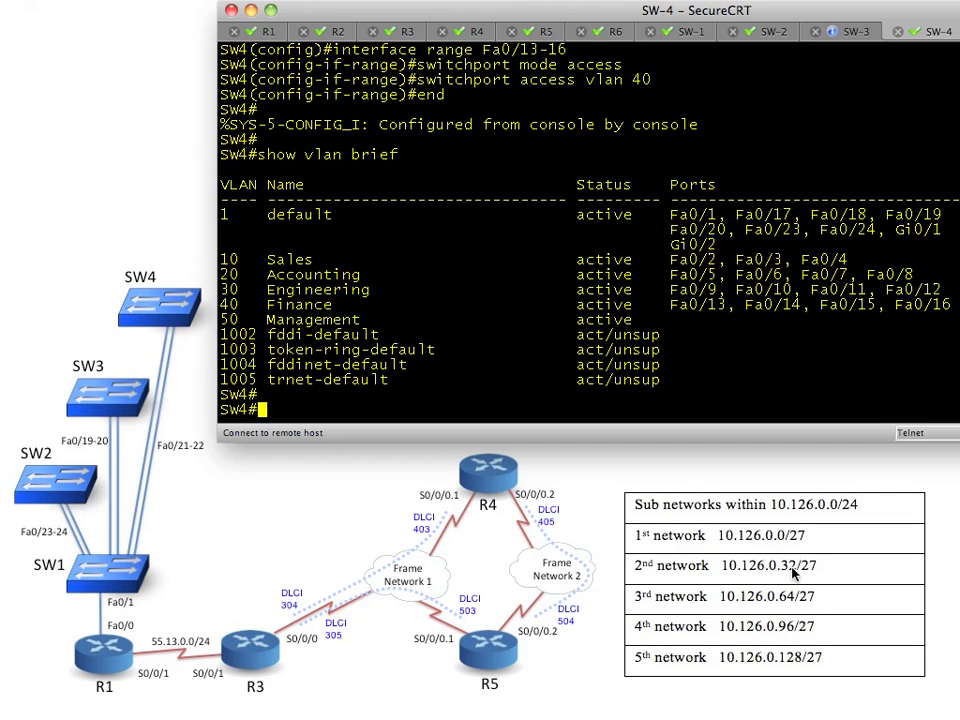
pyautogui.moveTo(792, 578)
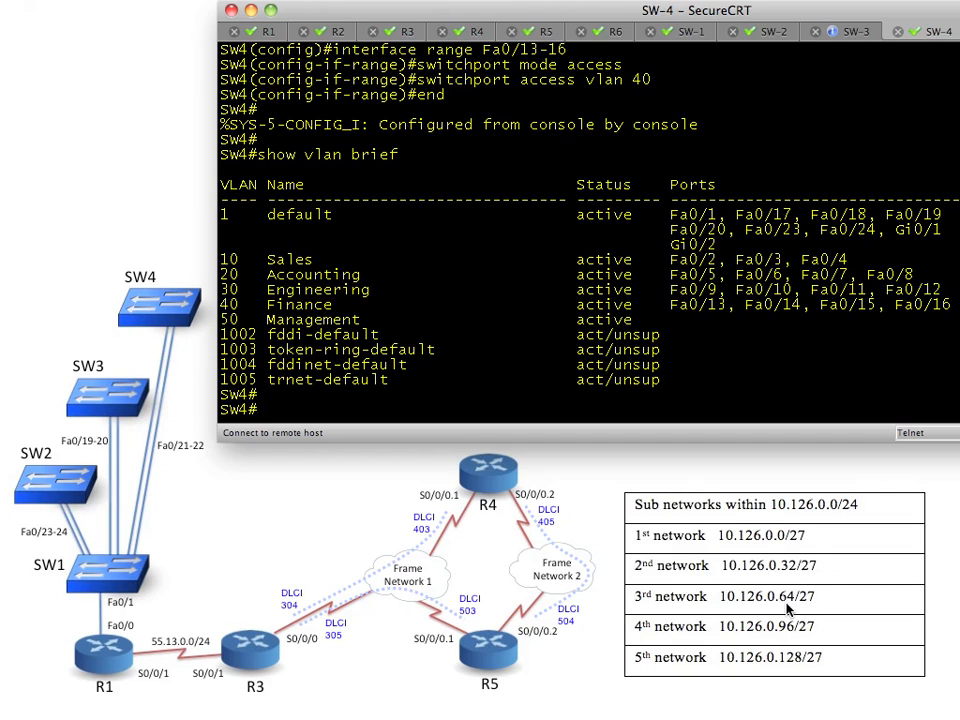
pyautogui.moveTo(832, 604)
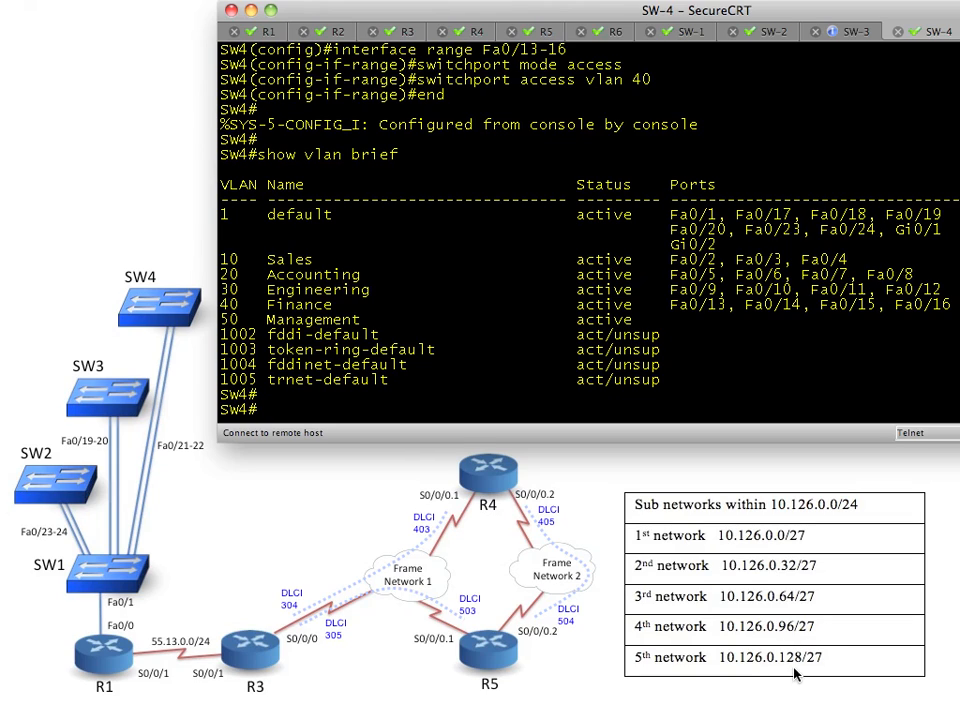
pyautogui.moveTo(850, 664)
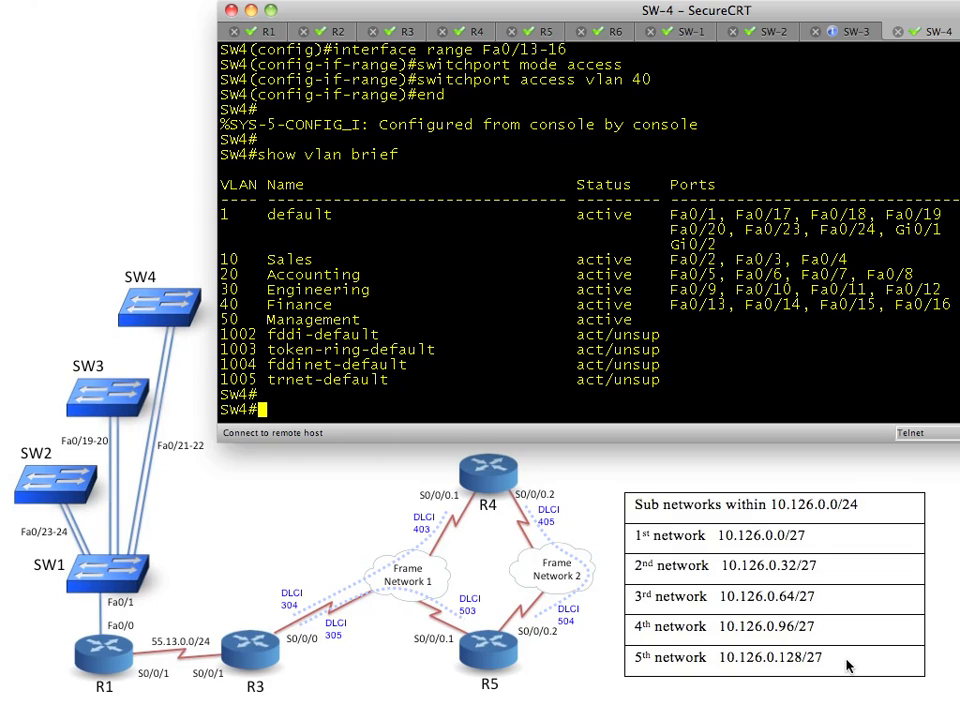
pyautogui.moveTo(788, 674)
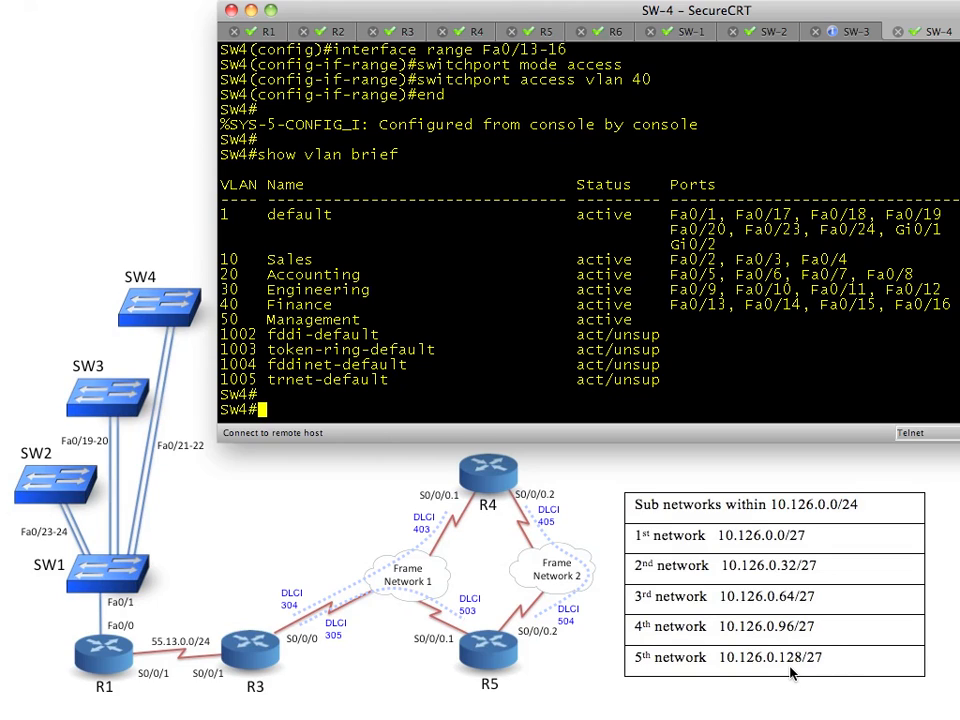
pyautogui.moveTo(850, 660)
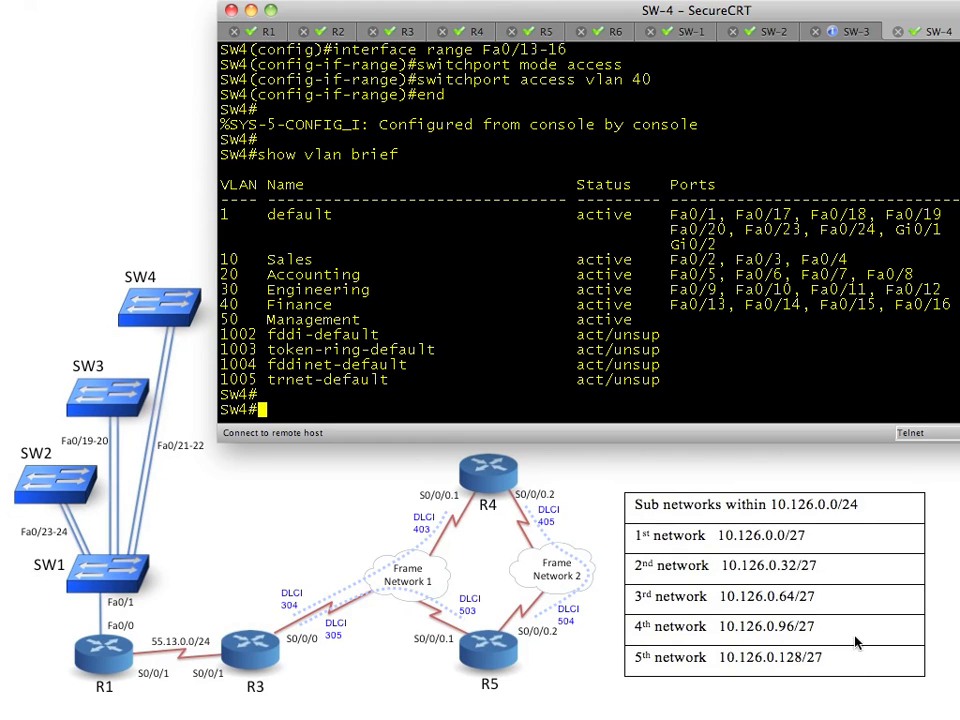
pyautogui.moveTo(782, 676)
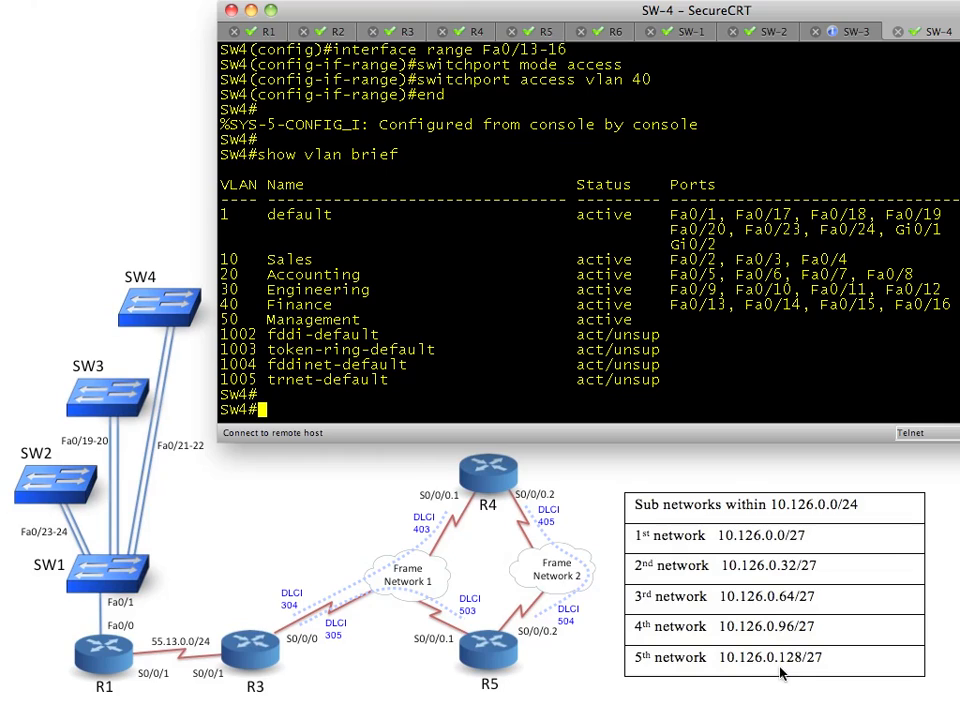
pyautogui.moveTo(888, 680)
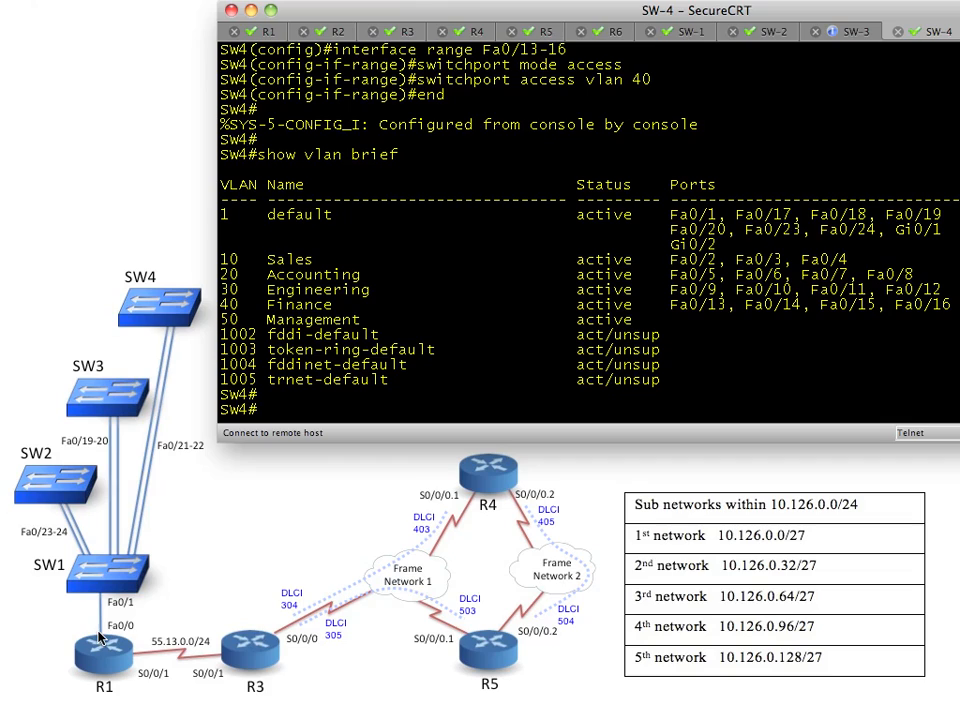
pyautogui.moveTo(96, 640)
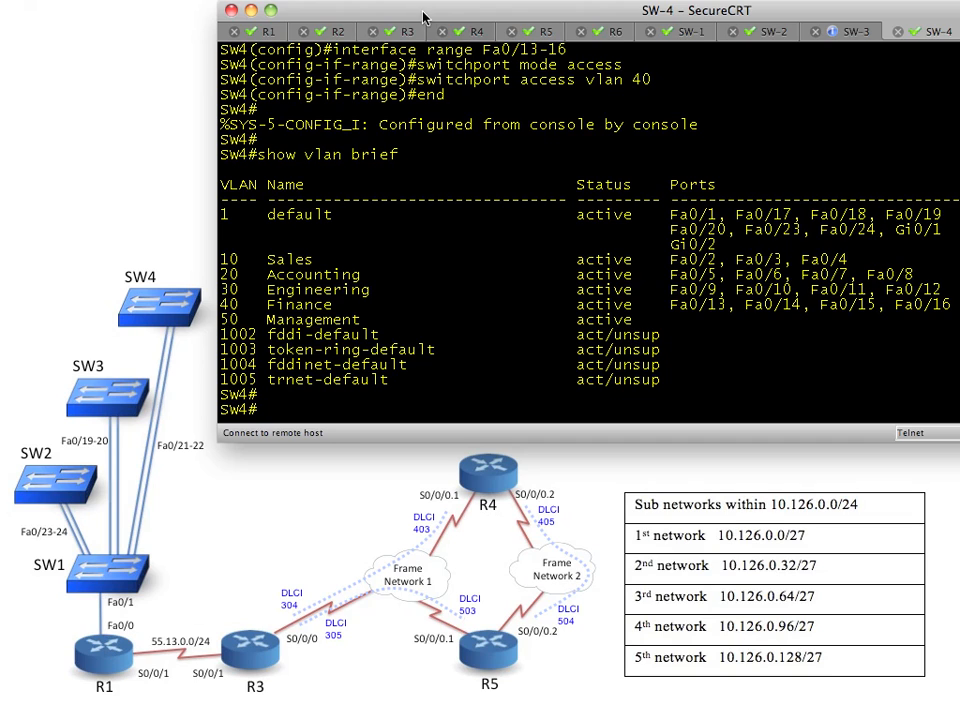
# - On R1, enter configuration and bring FastEthernet0/0 up with no shutdown
pyautogui.click(258, 32)
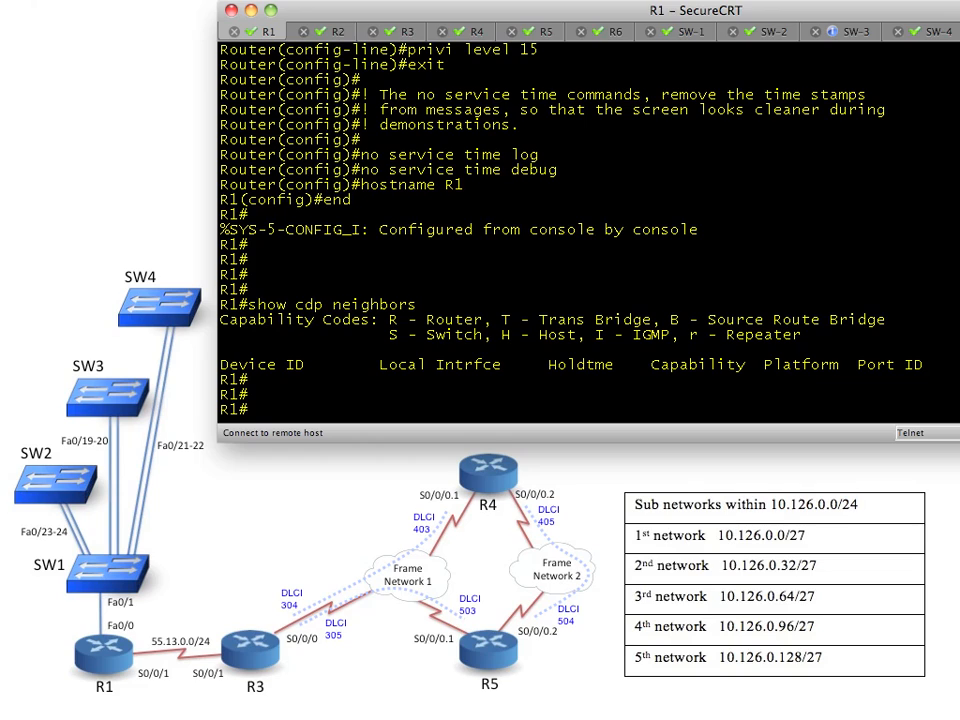
pyautogui.write('configure terminal')
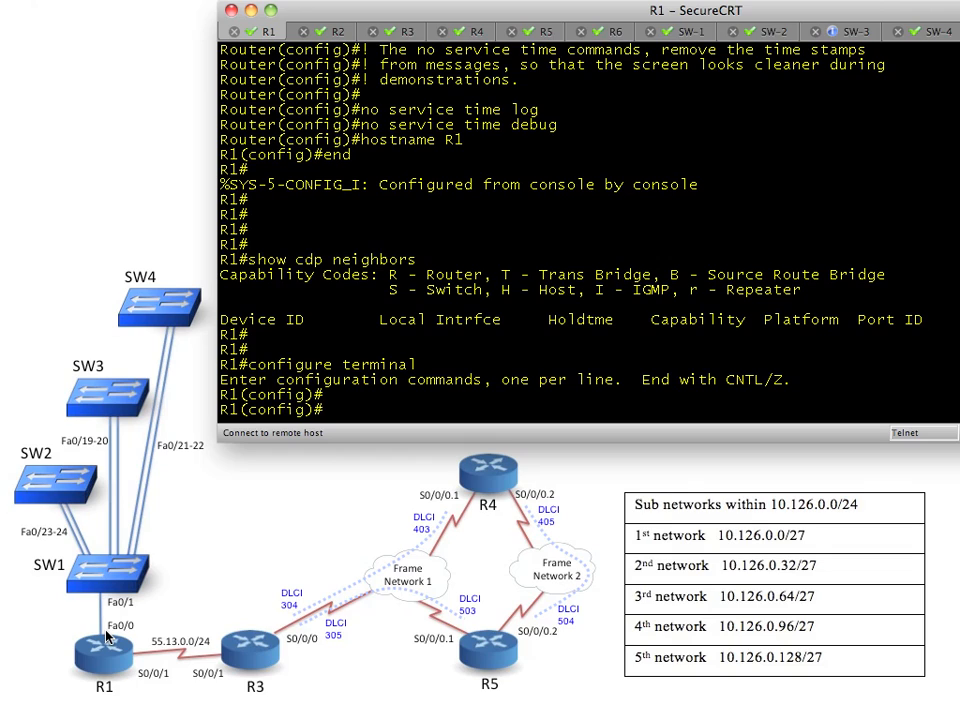
pyautogui.write('interface FastEthernet0/0')
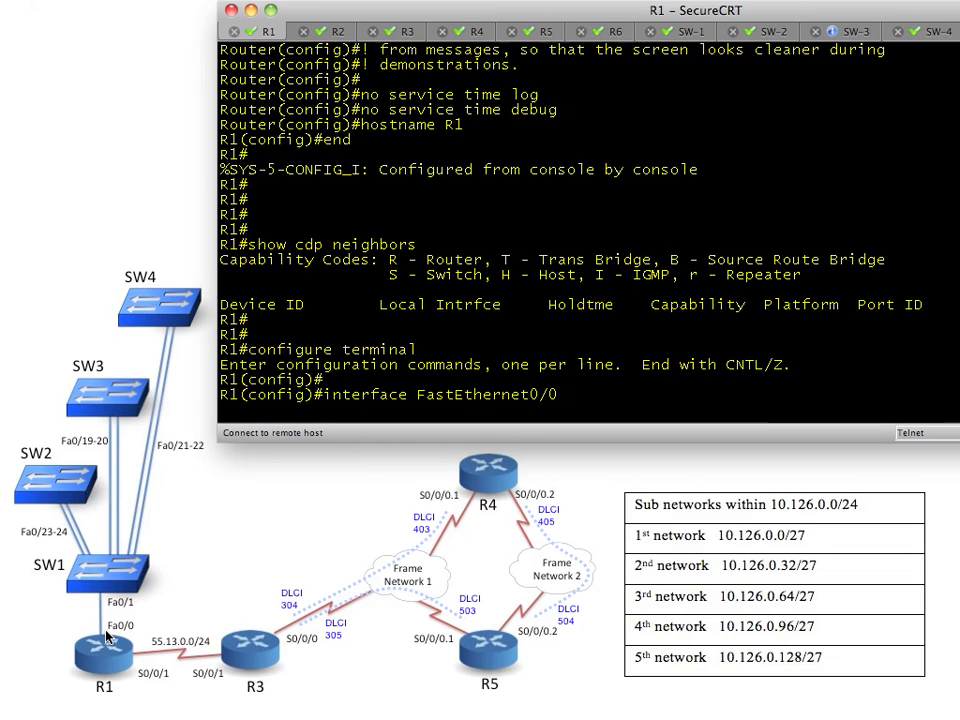
pyautogui.write('no shutdown')
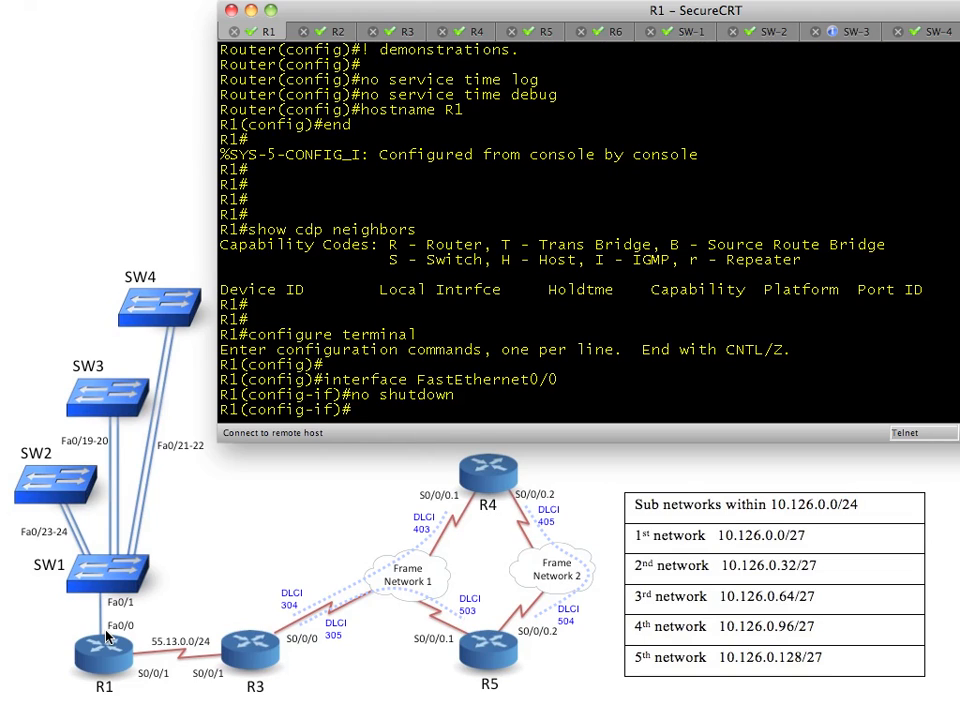
pyautogui.write('exit')
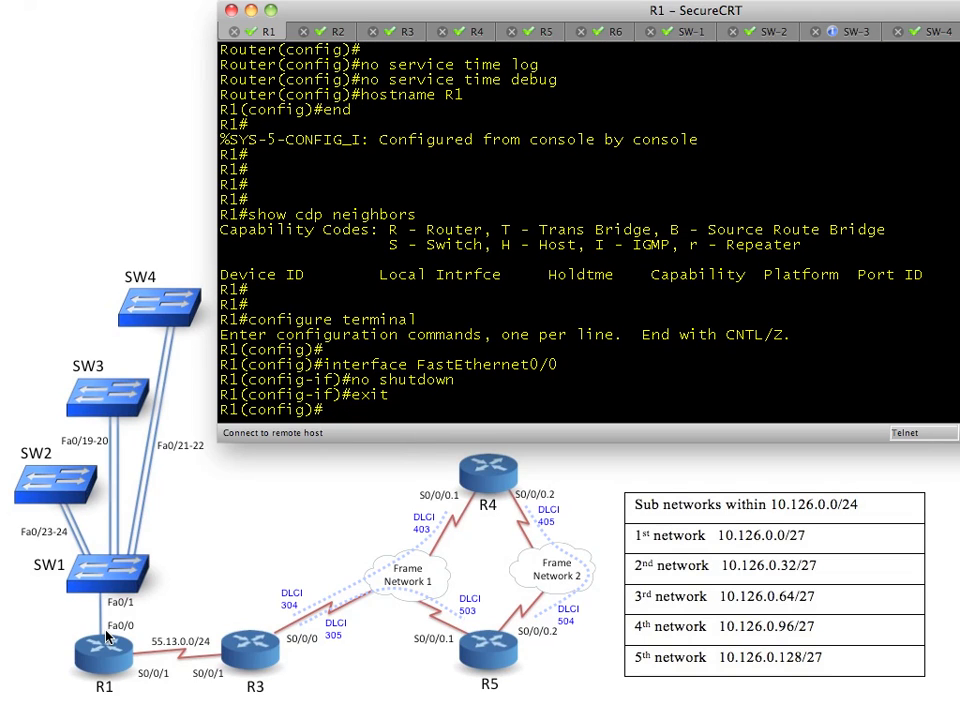
# - Create Fa0/0.10 with encapsulation dot1Q 10 and address 10.126.0.1 255.255.255.224
pyautogui.write('i')
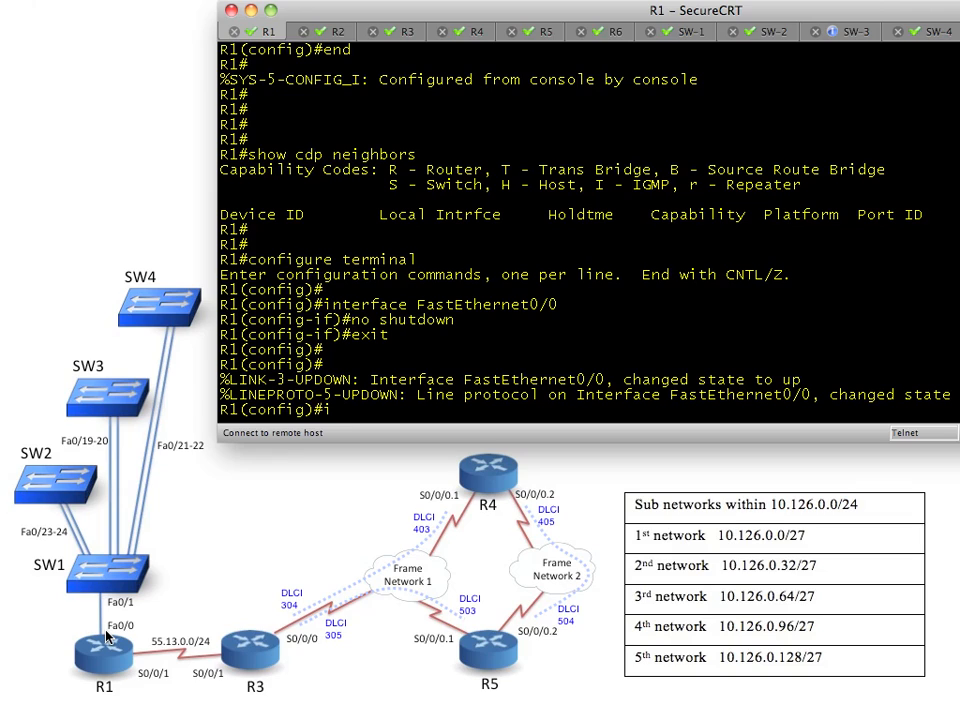
pyautogui.write('nterface FastEthernet0/0.10')
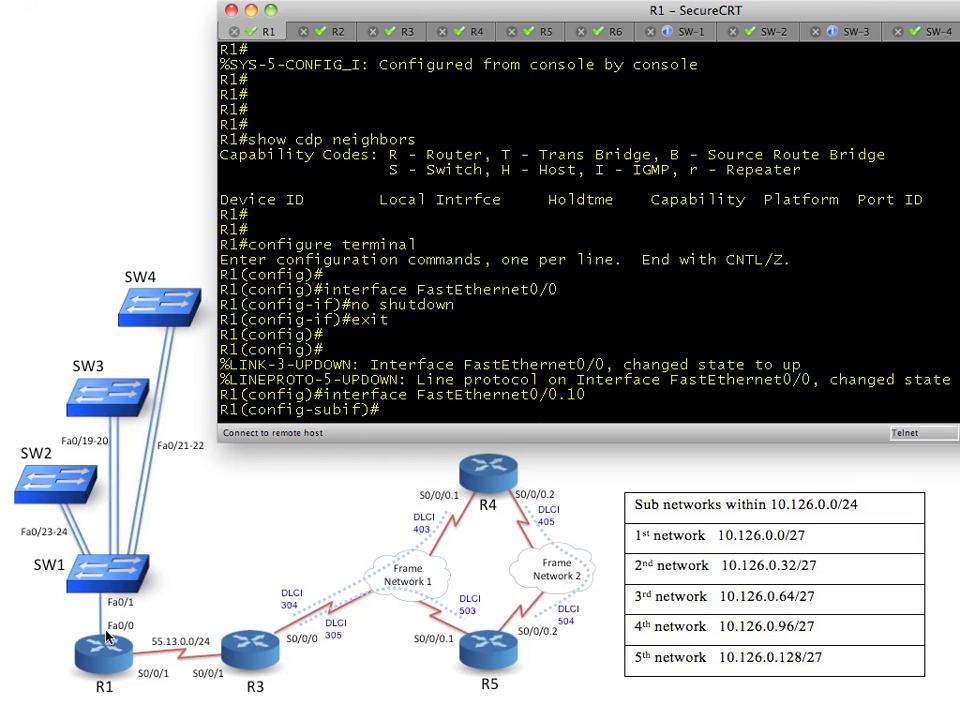
pyautogui.write('encapsulation dot1Q 10')
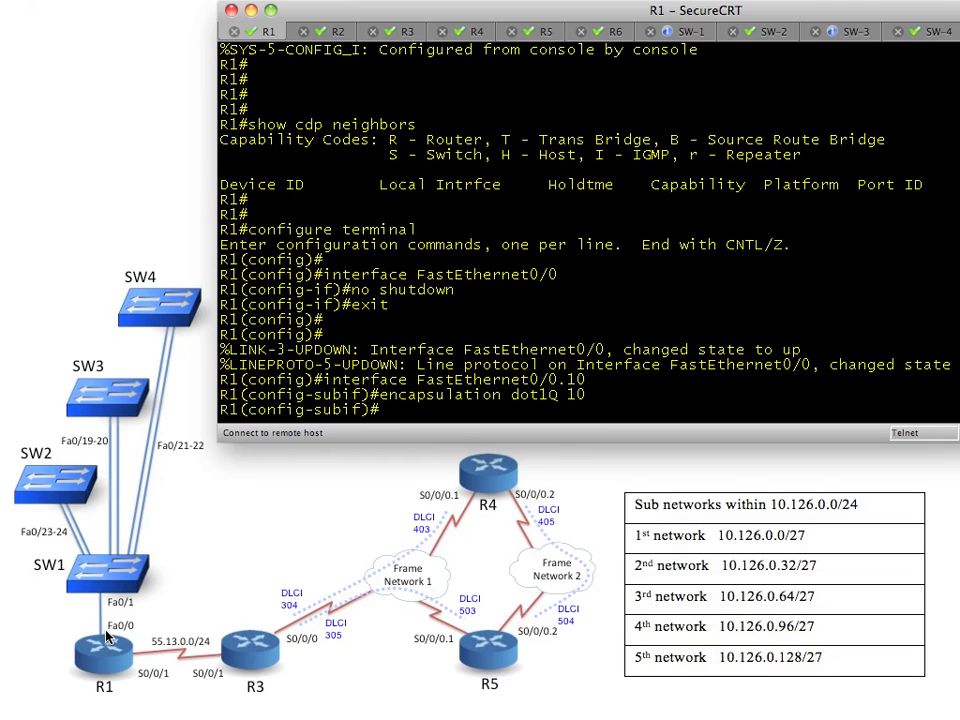
pyautogui.write('ip address 10')
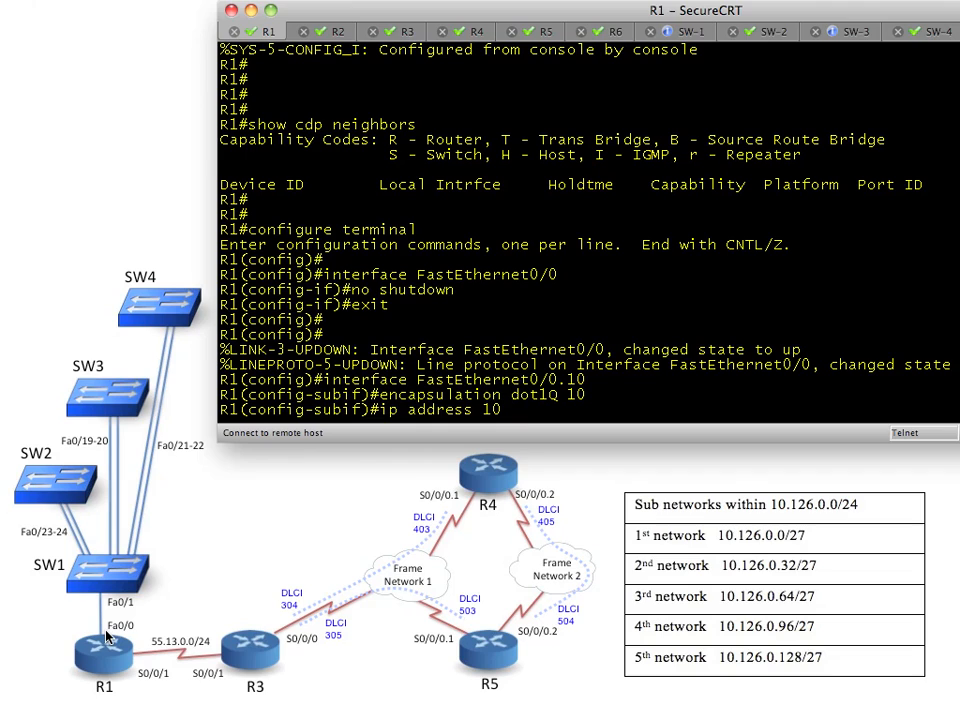
pyautogui.write('10.126.0.1 255.255.255.224')
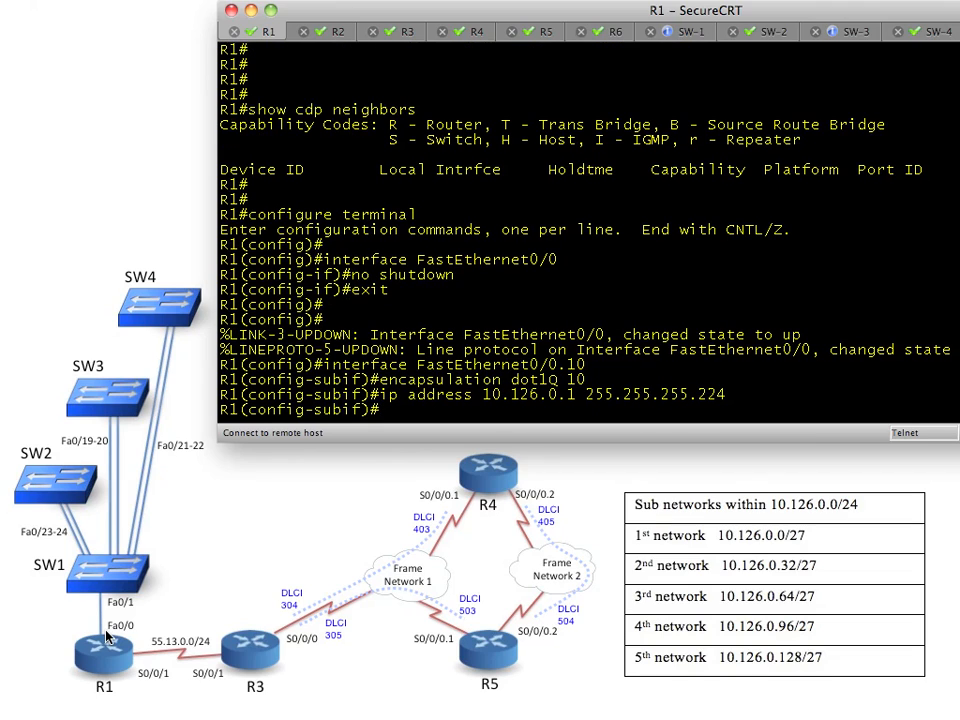
pyautogui.write('exit')
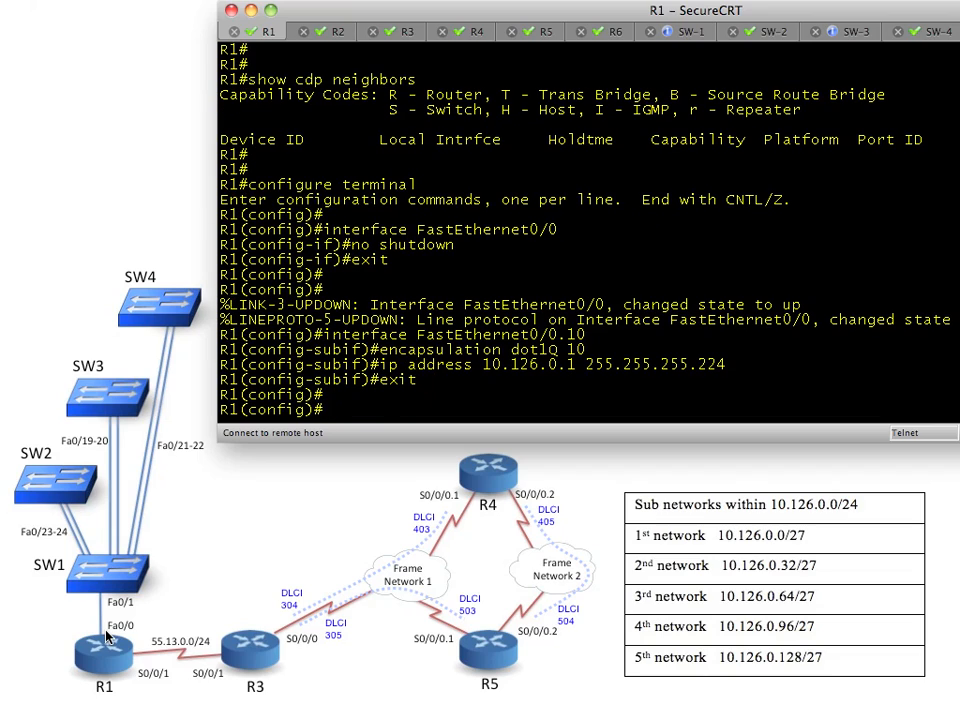
# - Create Fa0/0.20 with encapsulation dot1Q 20 and address 10.126.0.33 255.255.255.224, then enter Fa0/0.30
pyautogui.write('interface F')
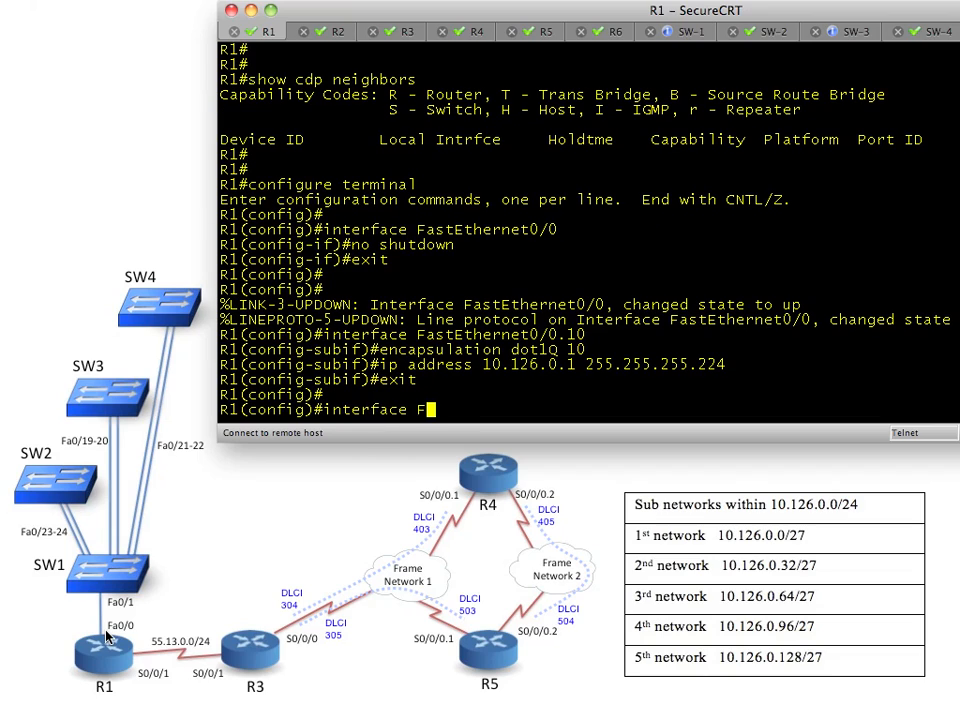
pyautogui.write('astEthernet0/')
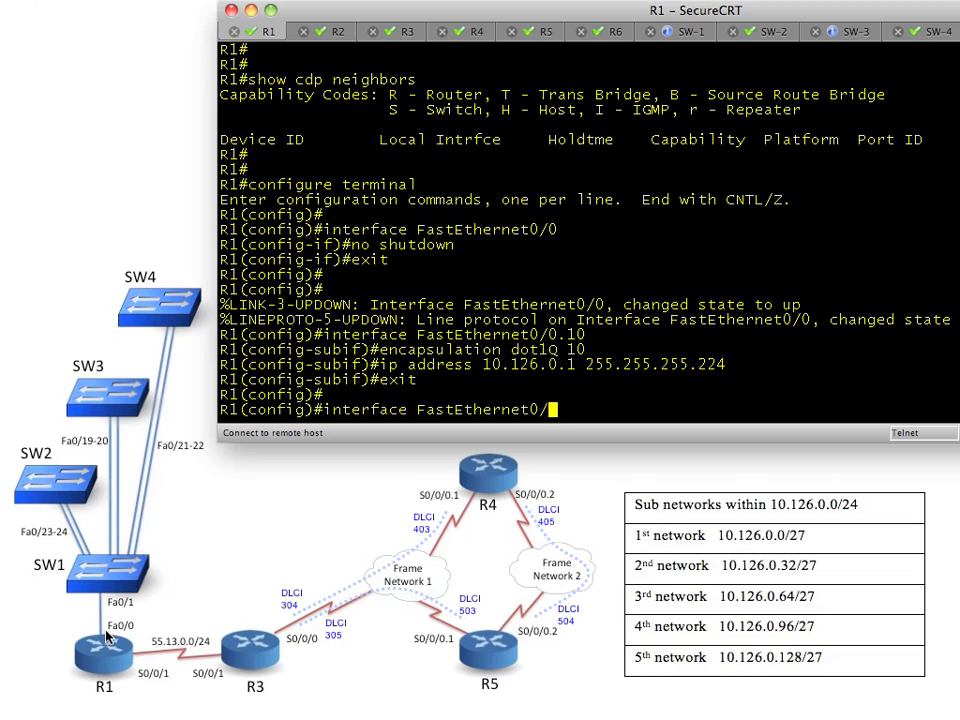
pyautogui.write('20')
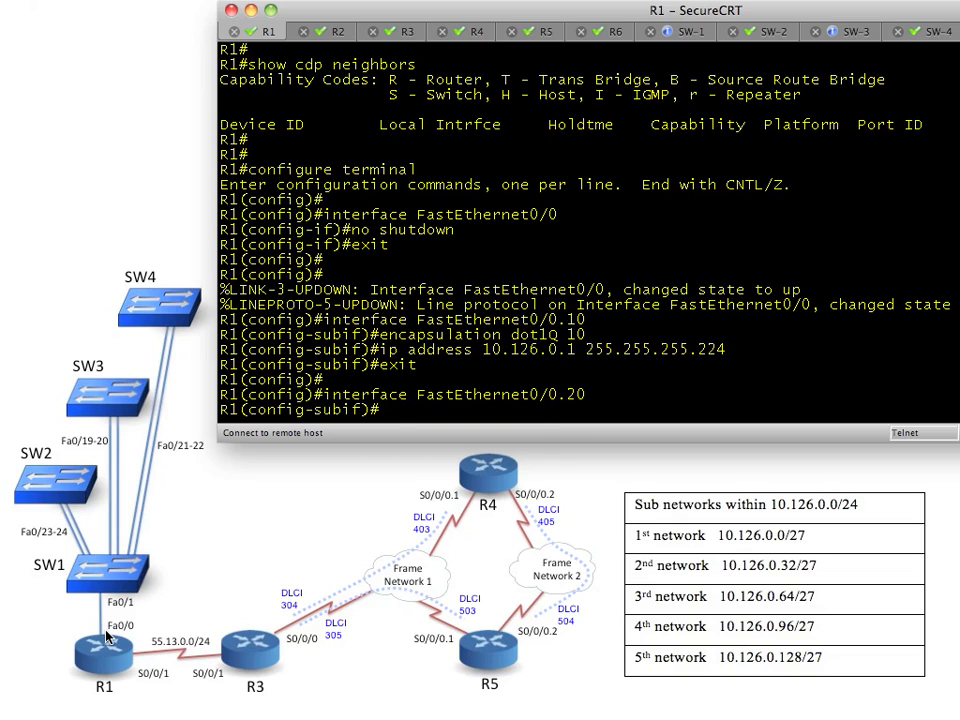
pyautogui.write('encapsulation dot1Q 20')
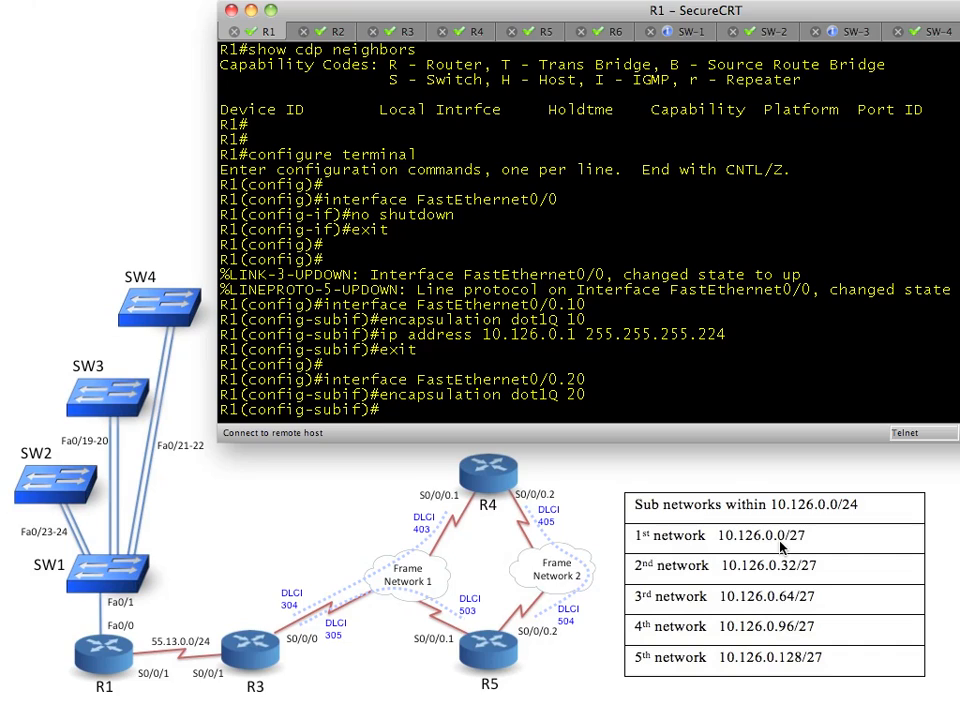
pyautogui.write('ip addres')
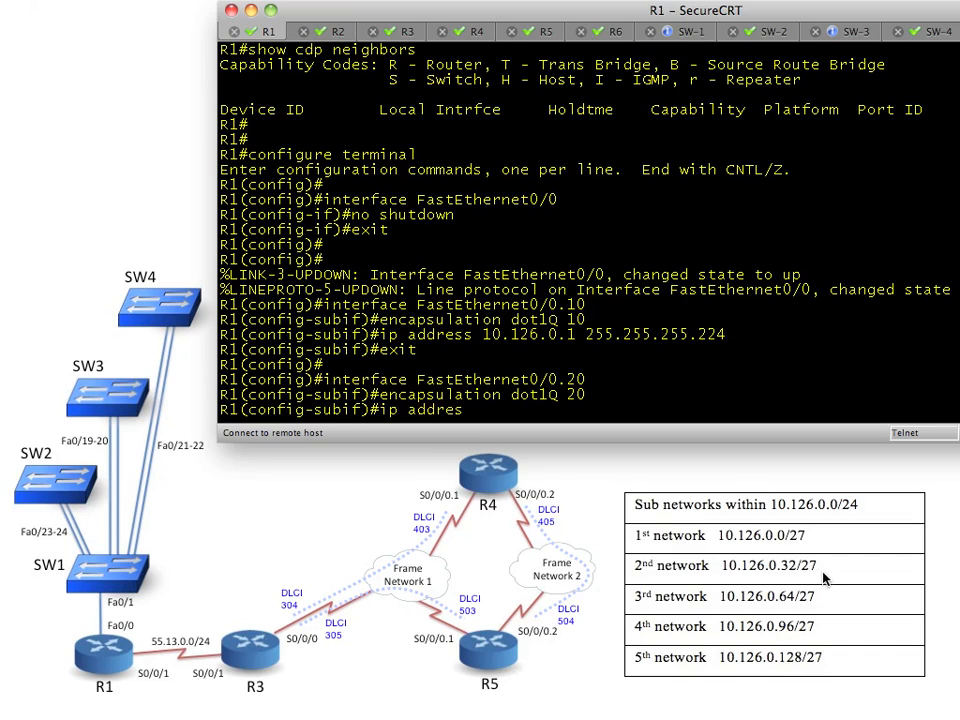
pyautogui.write('s 10.126.0.33')
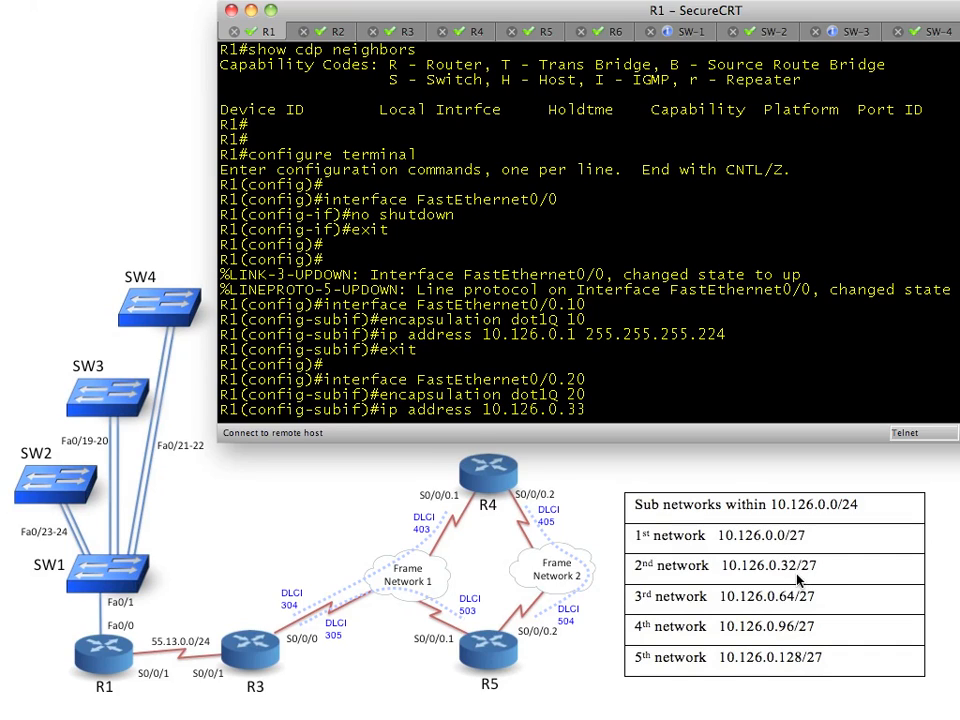
pyautogui.write('255.255.255.224')
pyautogui.write('exit')
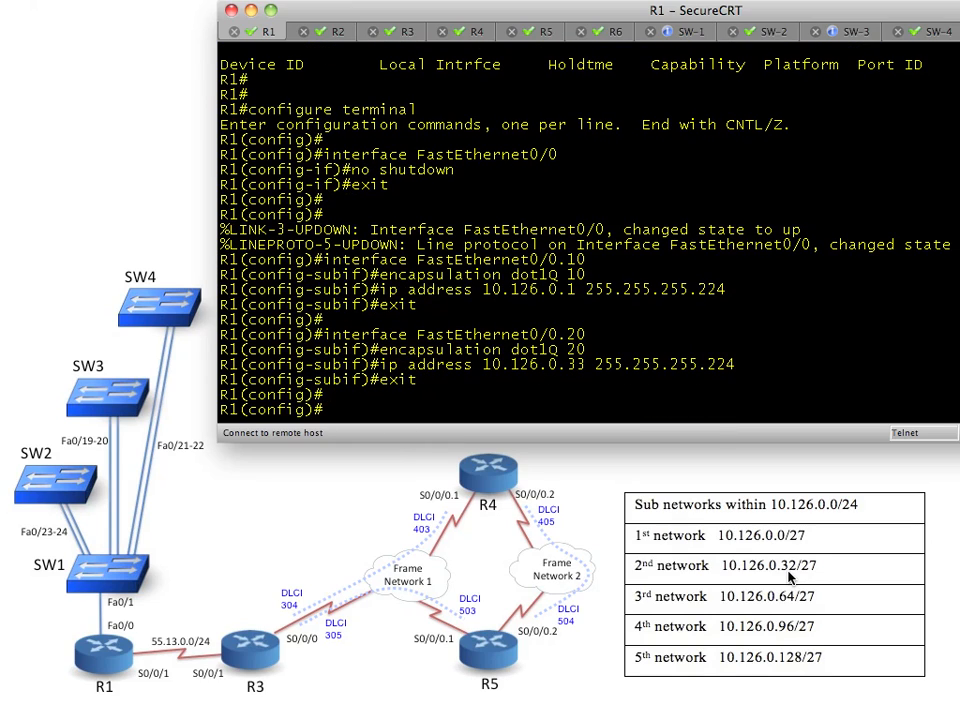
pyautogui.write('interface FastEthernet0/0.30')
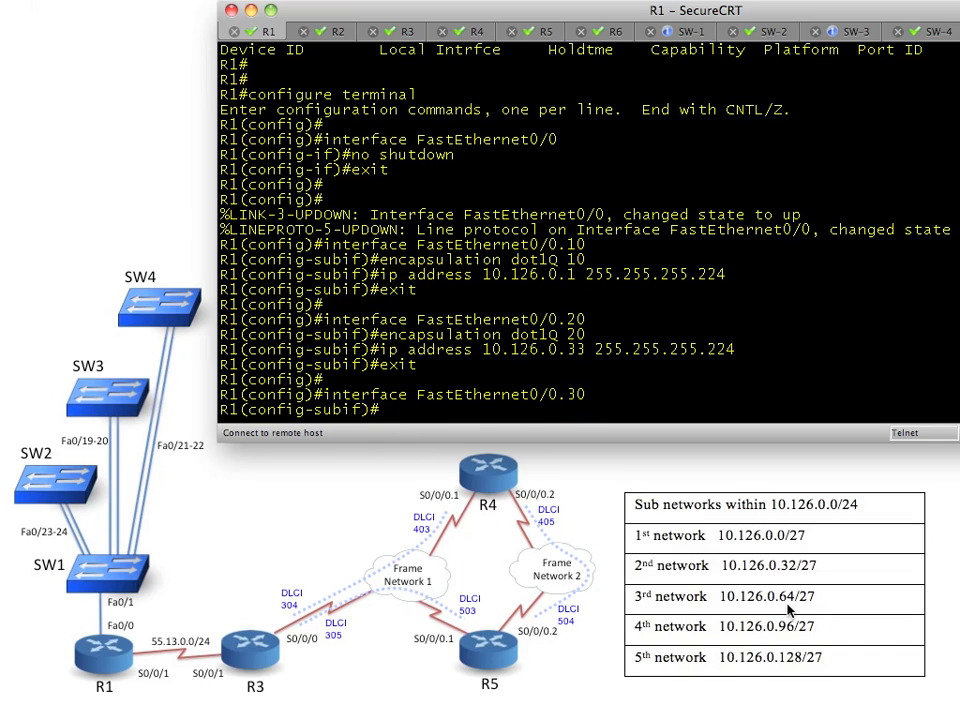
# - Give Fa0/0.30 encapsulation dot1Q 30 and address 10.126.0.65 255.255.255.224, then enter the next subinterface
pyautogui.write('encapsulation dot1Q 30')
pyautogui.write('ip')
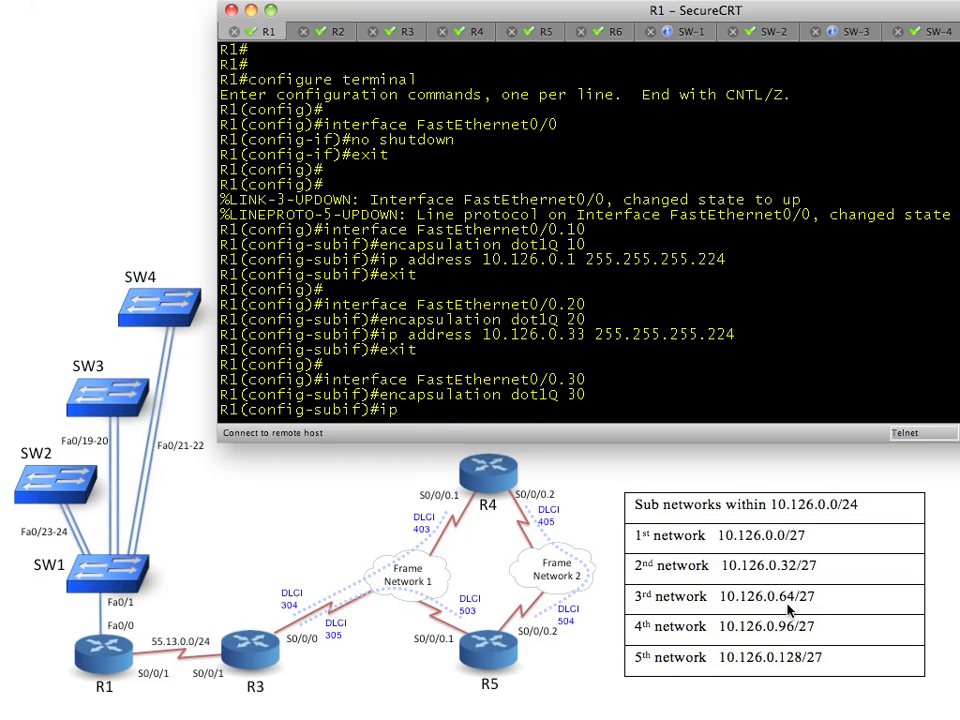
pyautogui.write('address 10.126.0.65 255.255.255.224')
pyautogui.write('exit')
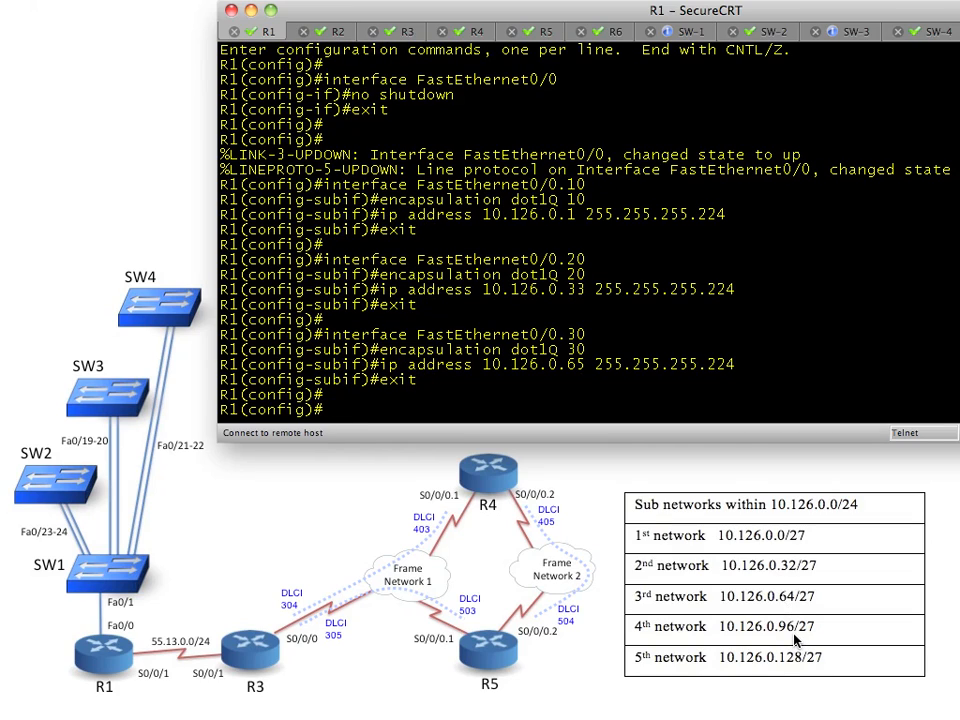
pyautogui.write('interface FastEthernet0/0.4')
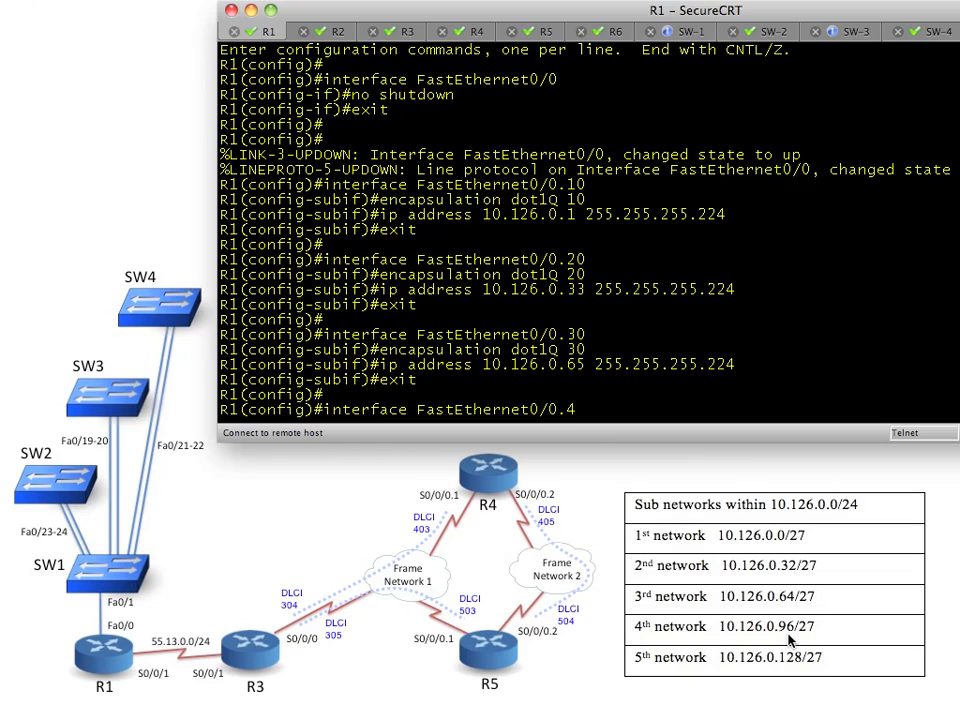
# - Give Fa0/0.40 encapsulation dot1Q 40 and address 10.126.0.97 255.255.255.224
pyautogui.write('encapsulation dot1Q 40')
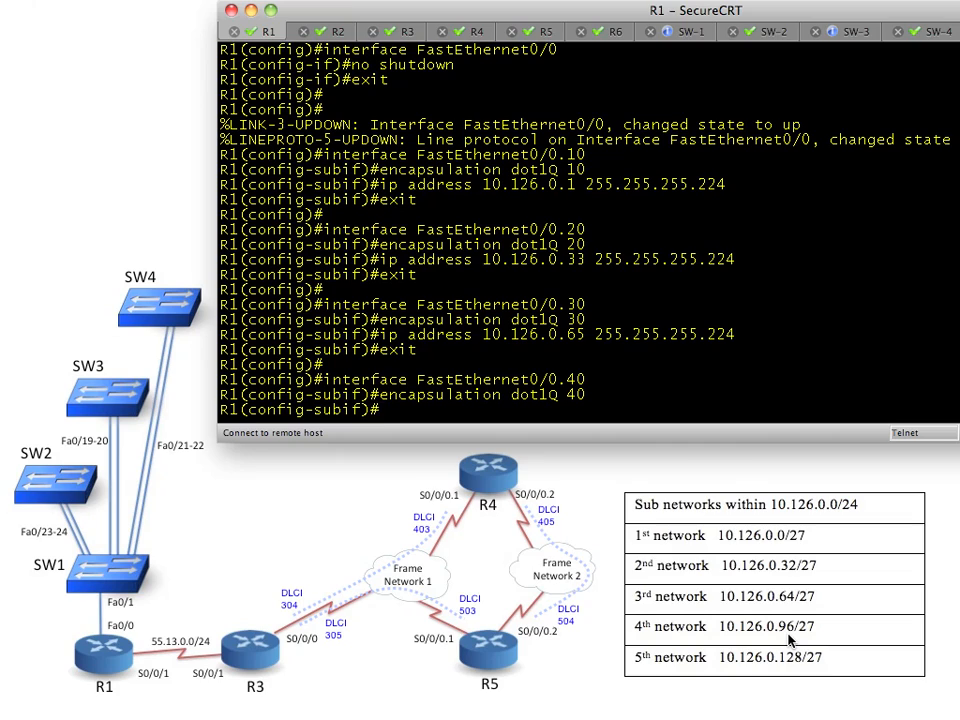
pyautogui.write('ip address 1')
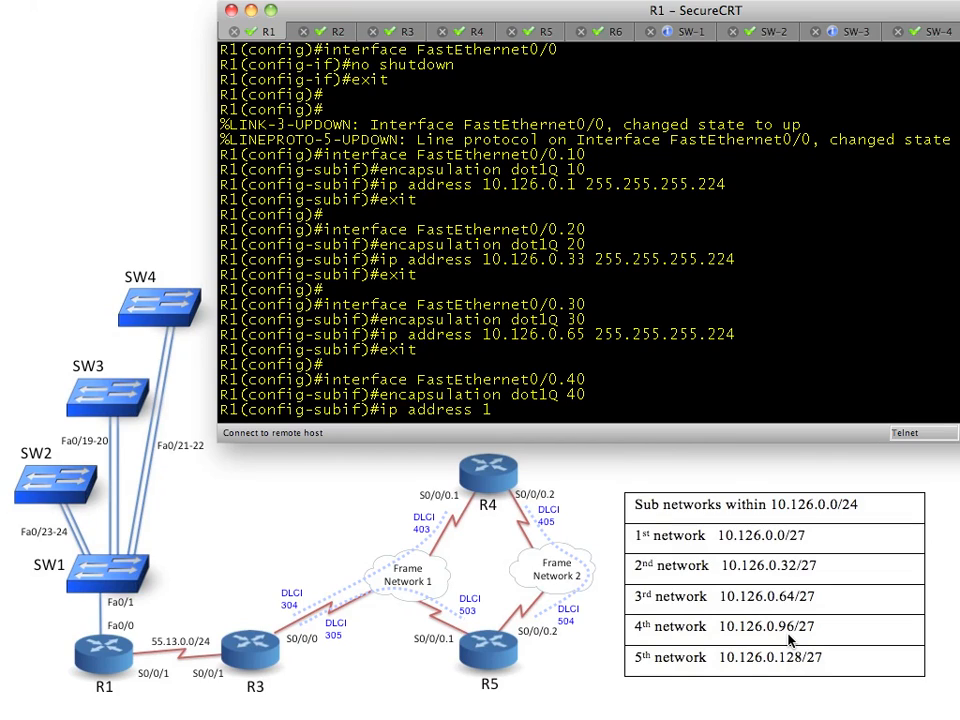
pyautogui.write('0.126.0.97 255.255.255.224')
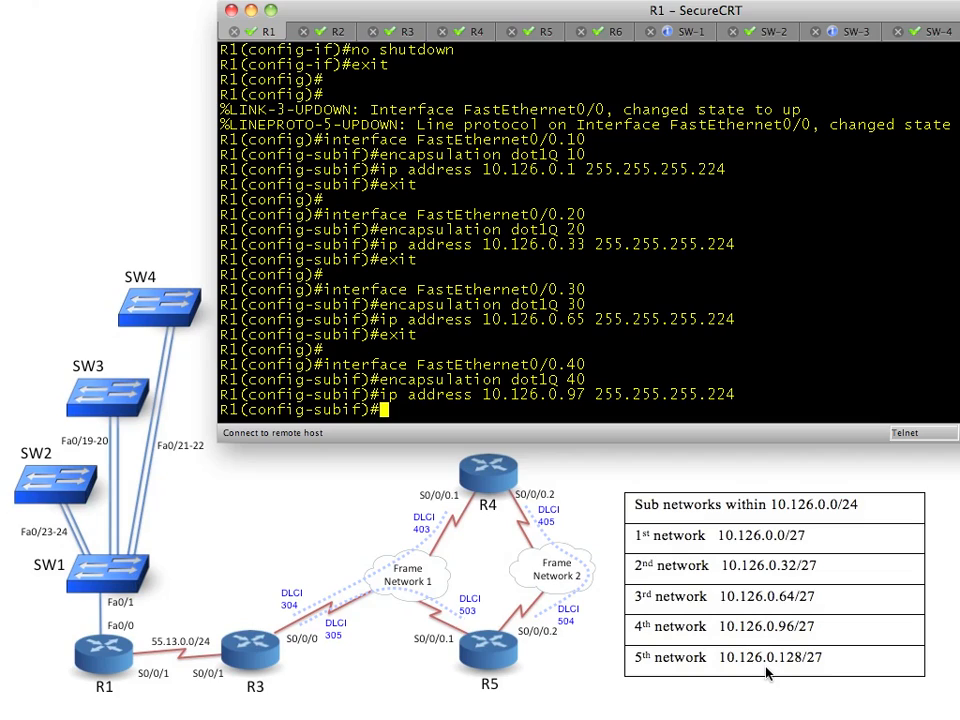
pyautogui.write('exit')
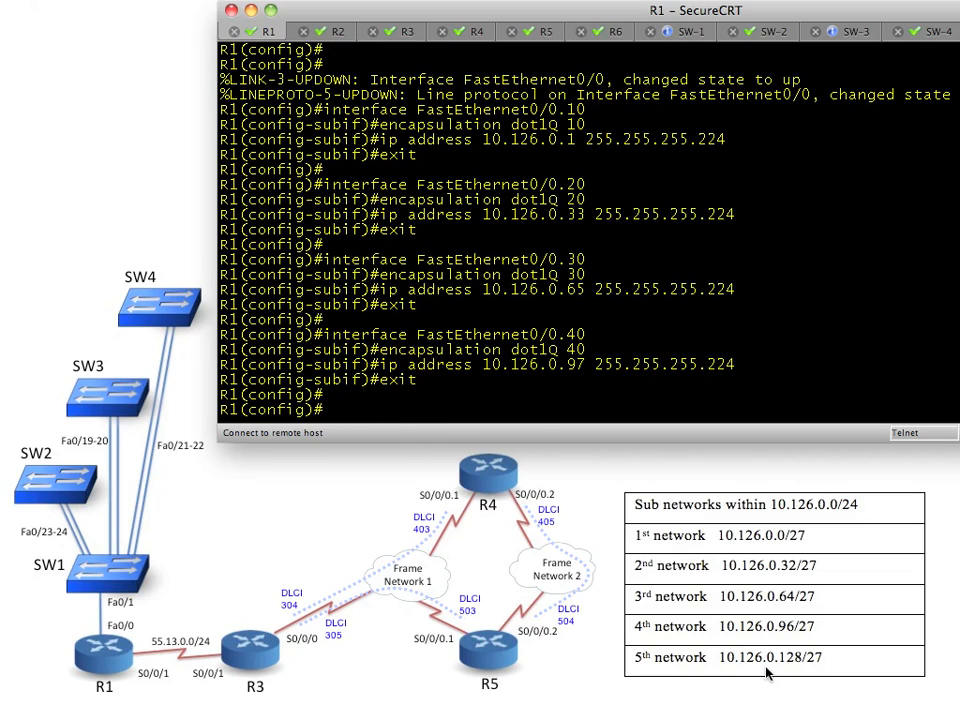
# - Create Fa0/0.50 with encapsulation dot1Q 50 and address 10.126.0.129 255.255.255.224, ending configuration
pyautogui.write('interface FastEthernet0/0.50')
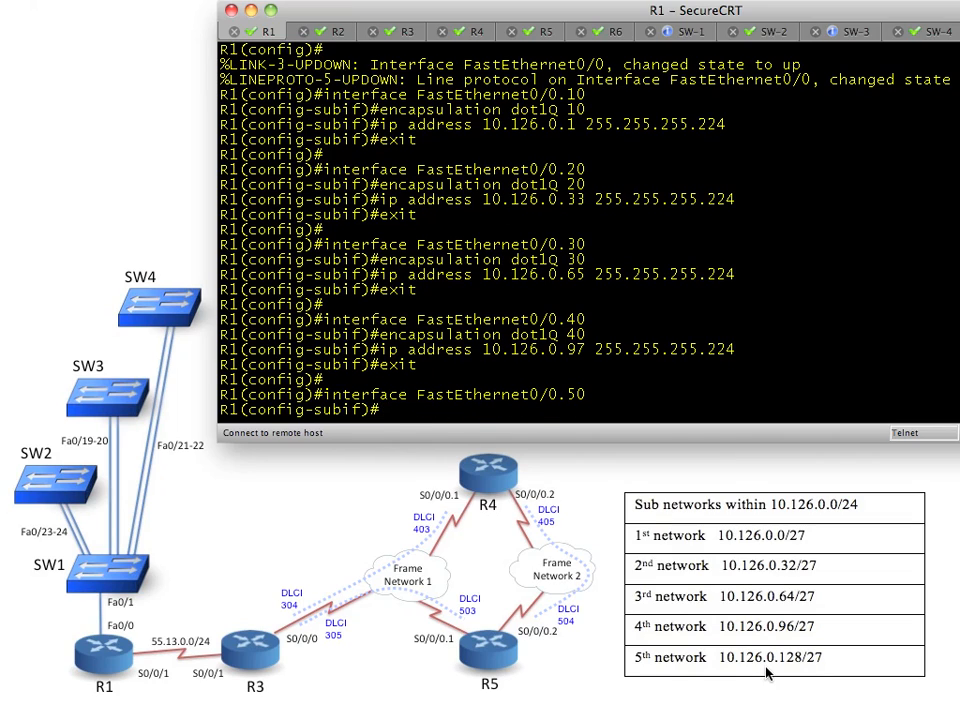
pyautogui.write('encapsulation dot1Q 50')
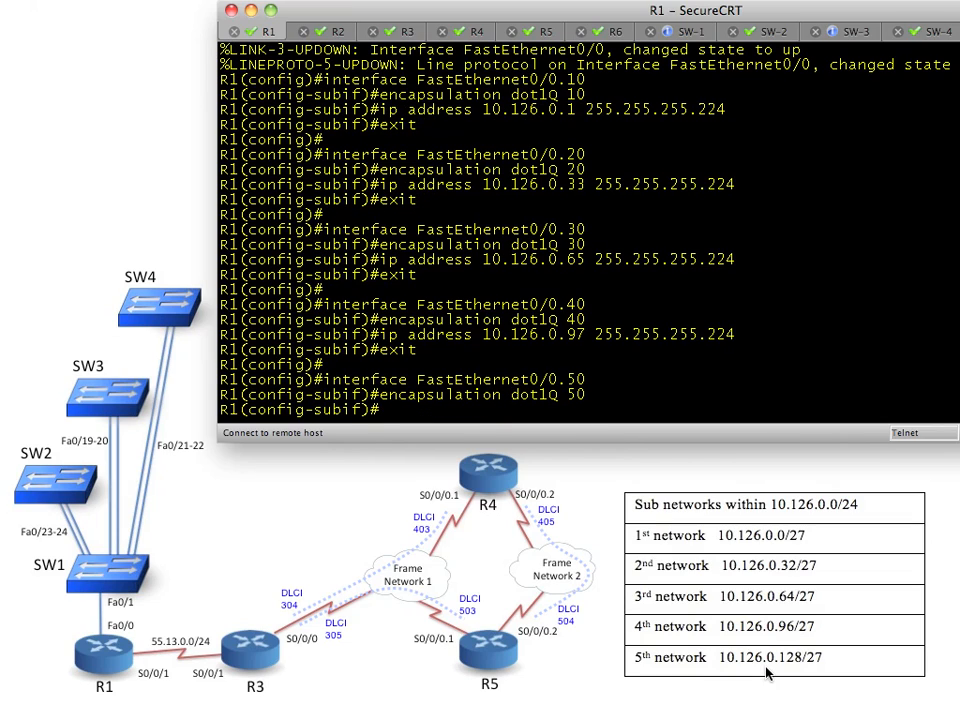
pyautogui.write('ip addr')
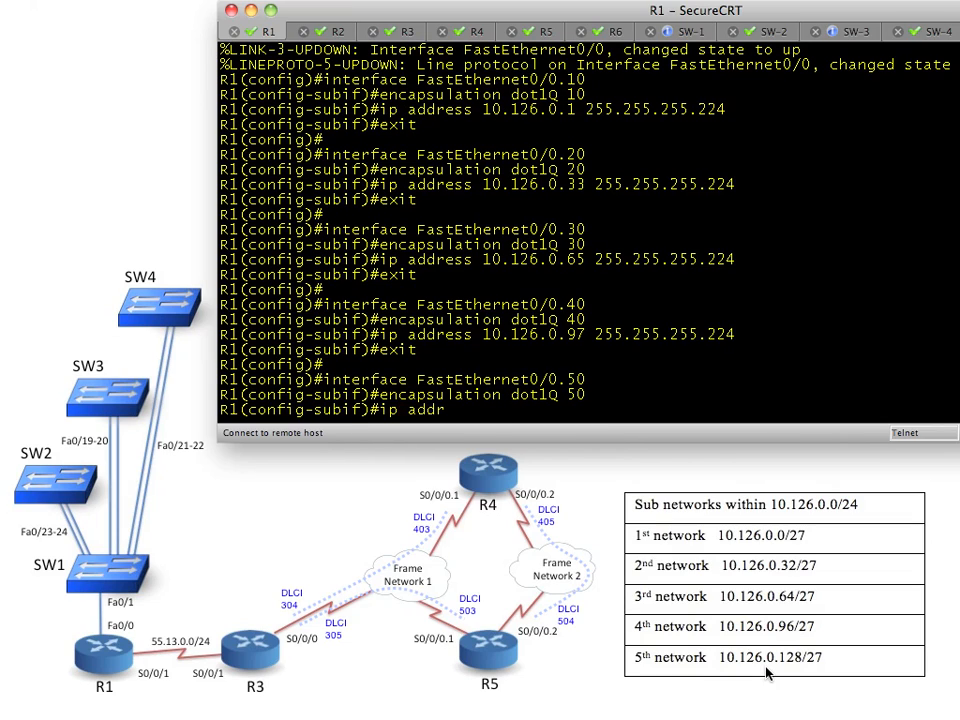
pyautogui.write('ess 10.126.0.129 255.255.255.224')
pyautogui.write('end')
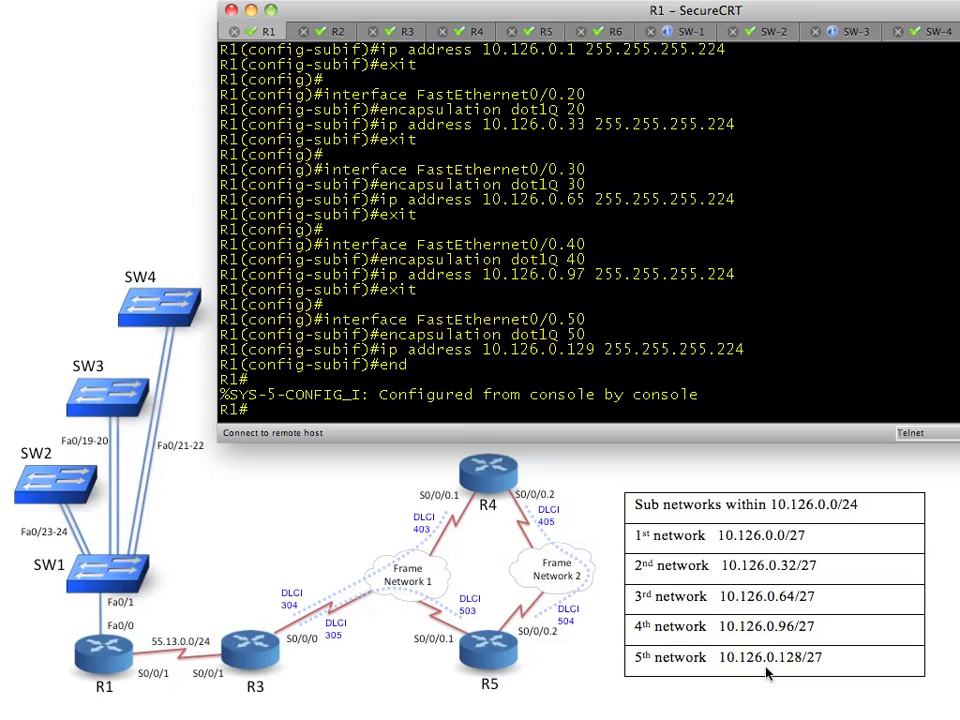
# - Run show ip int brief on R1, highlight the subinterface lines, then move to the SW-1 session
pyautogui.write('show ip int brief')
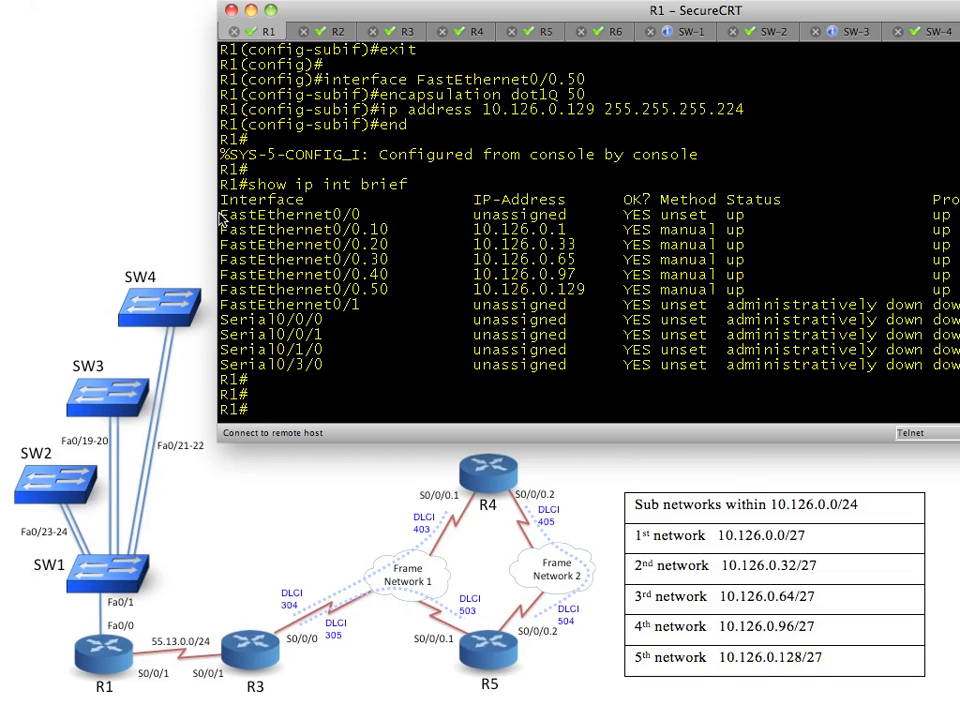
pyautogui.moveTo(220, 228); pyautogui.dragTo(690, 304)
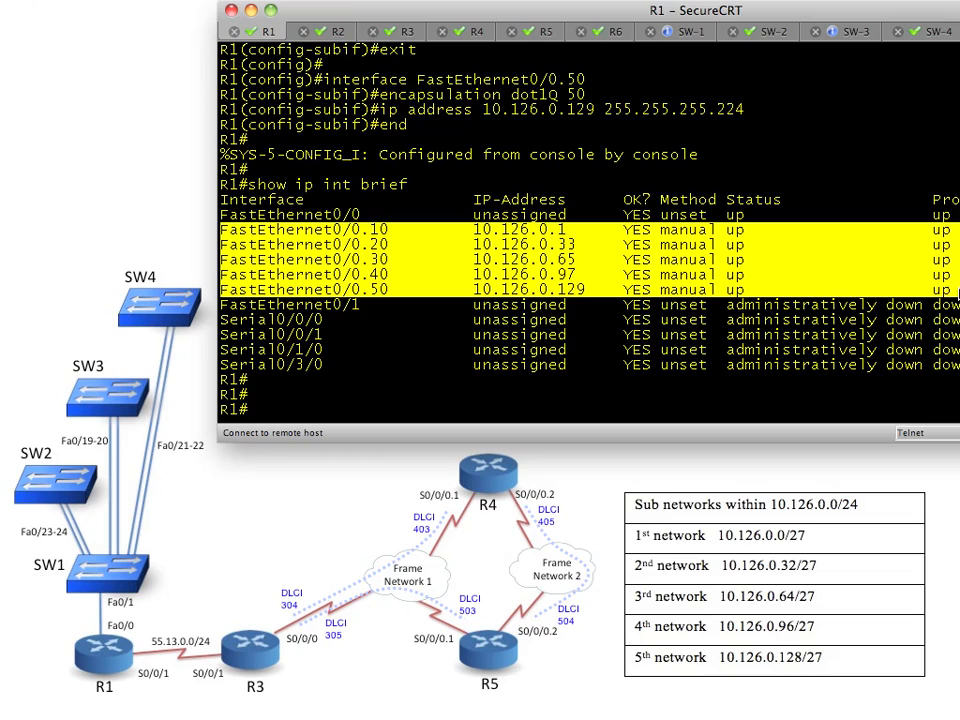
pyautogui.moveTo(572, 232)
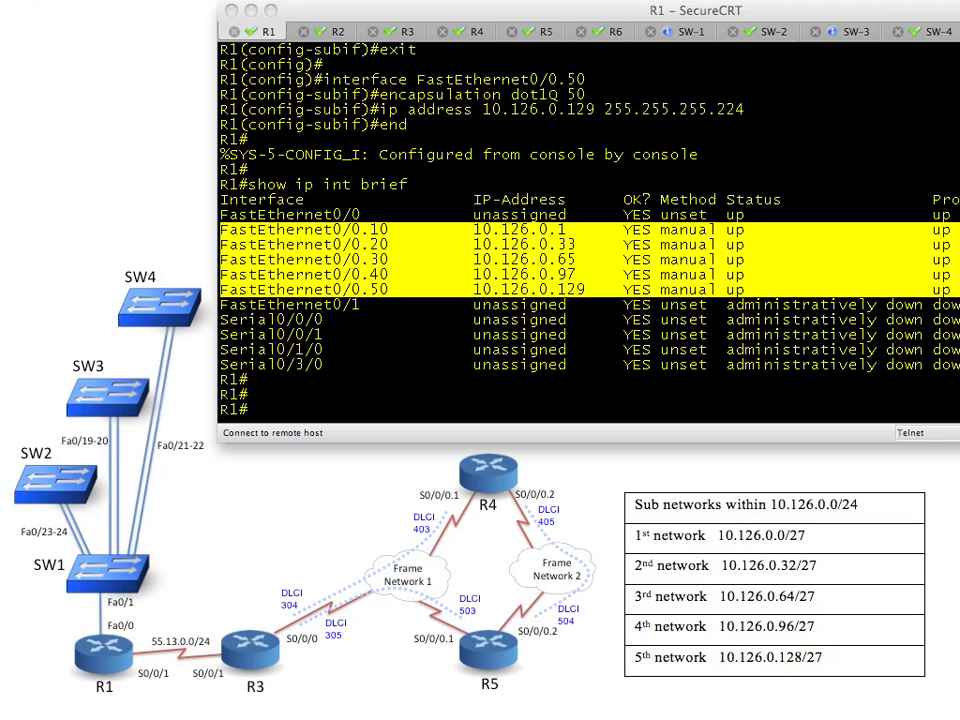
pyautogui.click(680, 32)
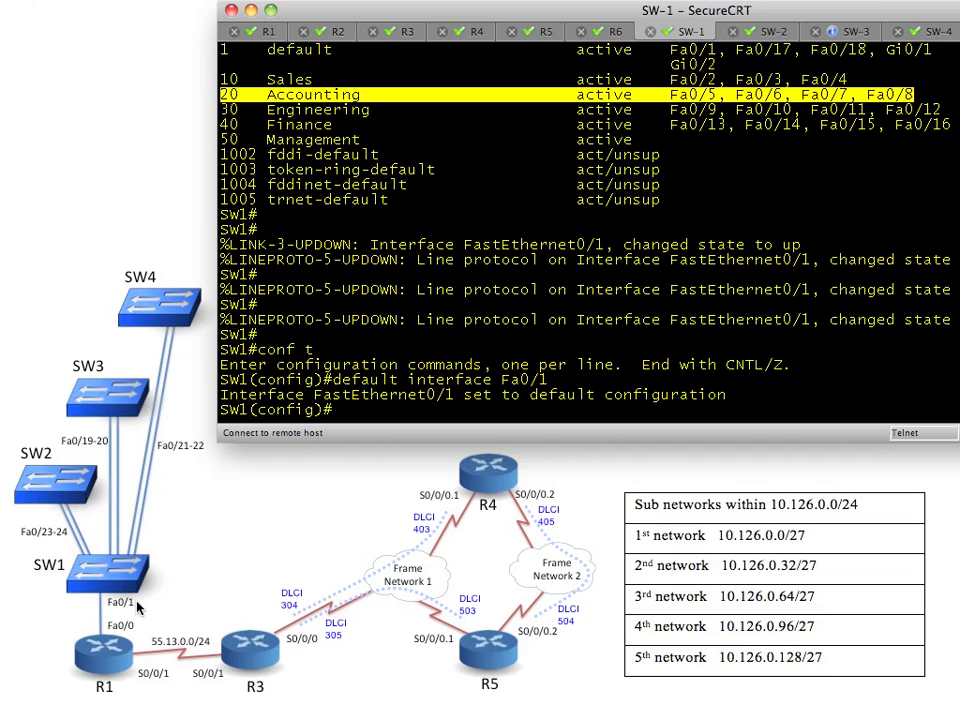
# - Make SW-1's Fa0/1 an 802.1Q trunk (switchport trunk encapsulation dot1q, mode trunk), end, and run show int trunk
pyautogui.write('ig)#i')
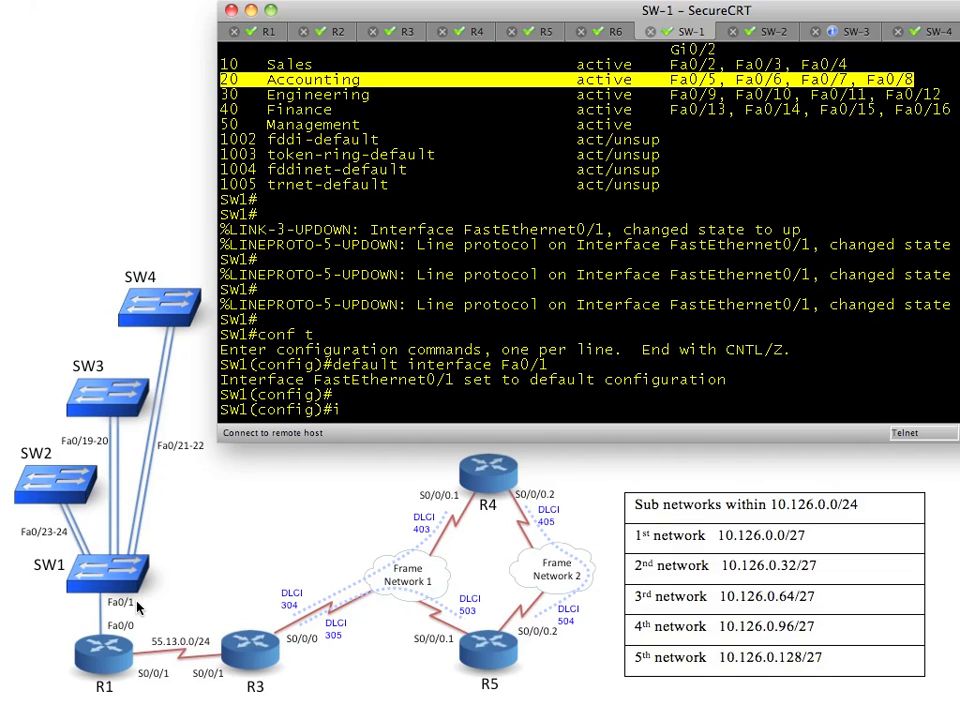
pyautogui.write('nterface FastEthernet0/1')
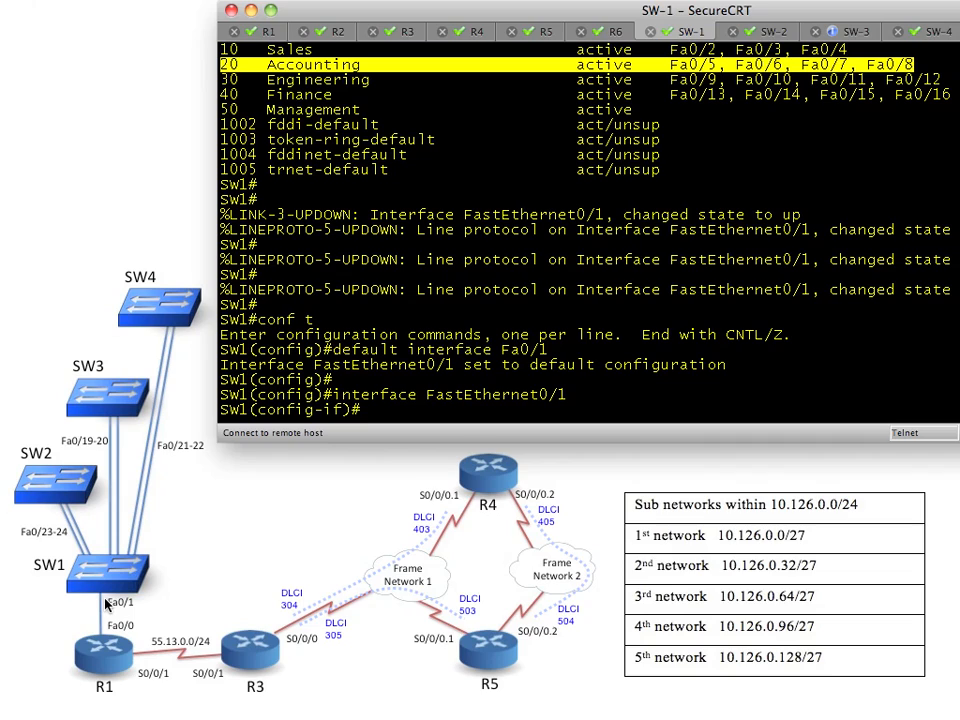
pyautogui.write('switchport trunk enc')
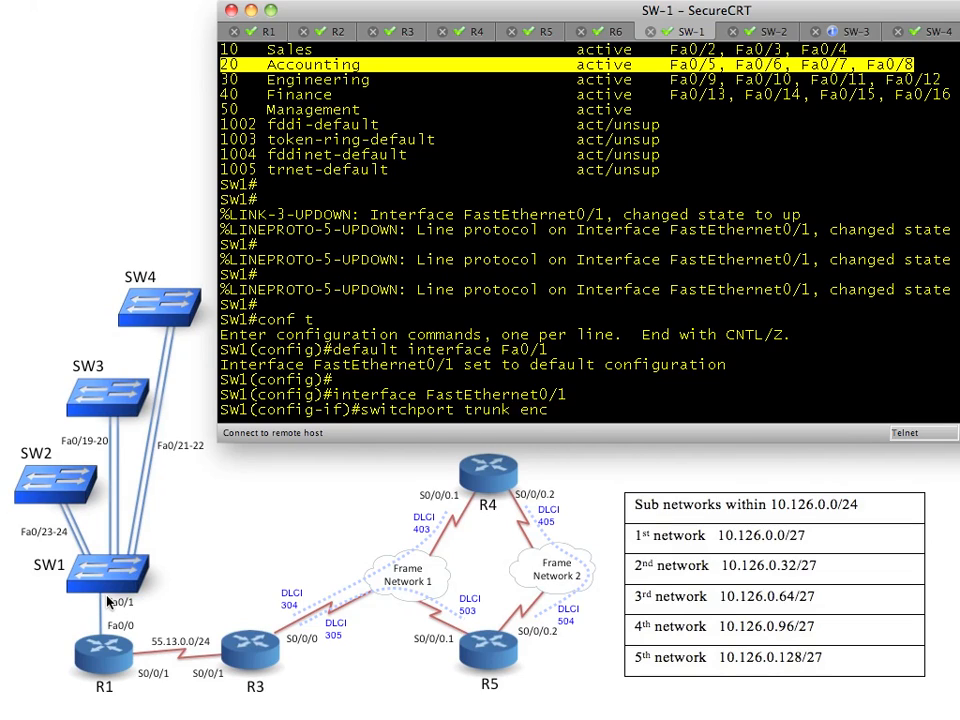
pyautogui.write('apsulation dot1q')
pyautogui.write('switchport mode trunk')
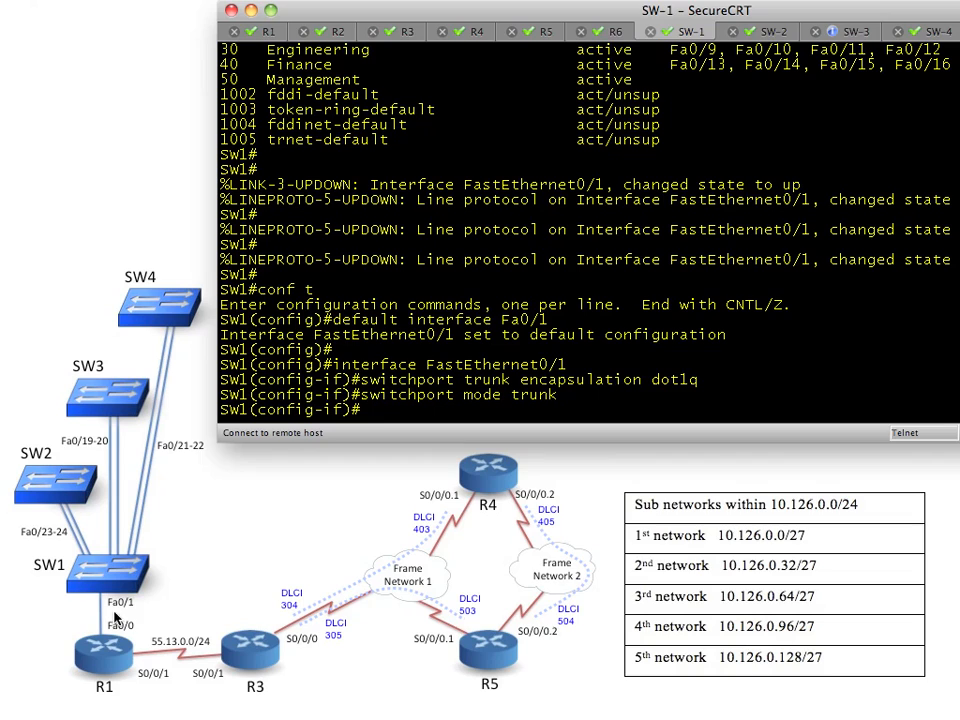
pyautogui.write('end')
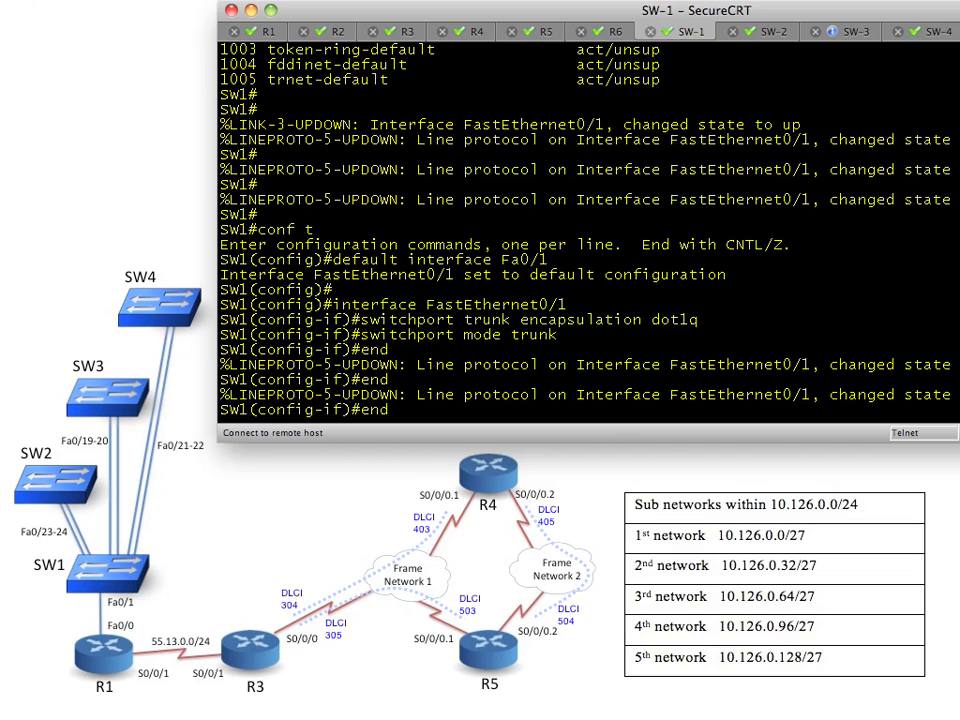
pyautogui.write('show')
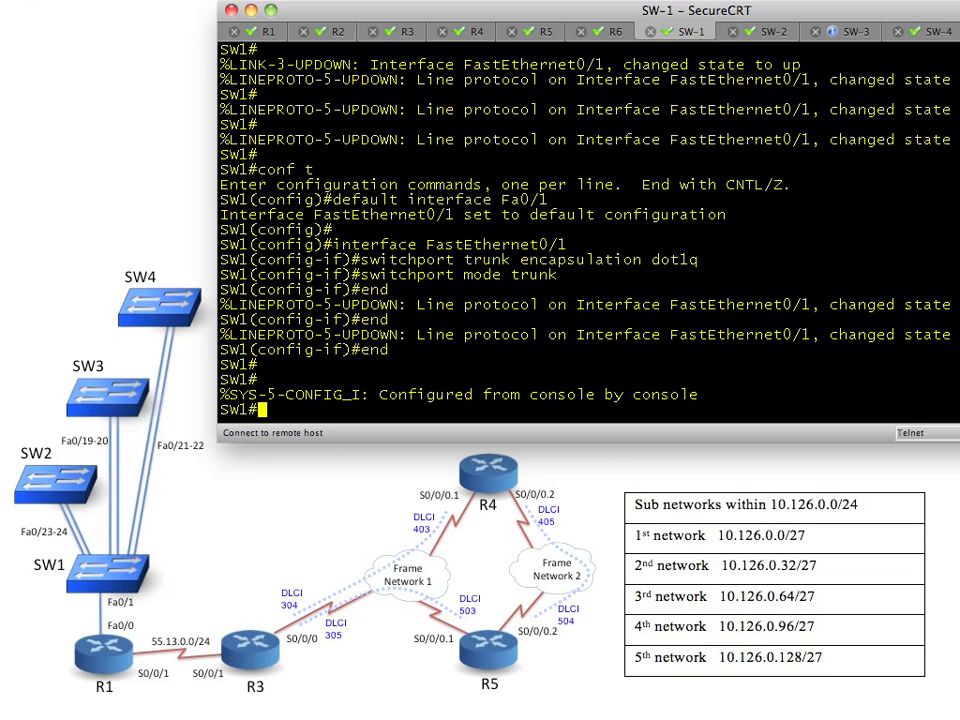
pyautogui.write('show int trunk')
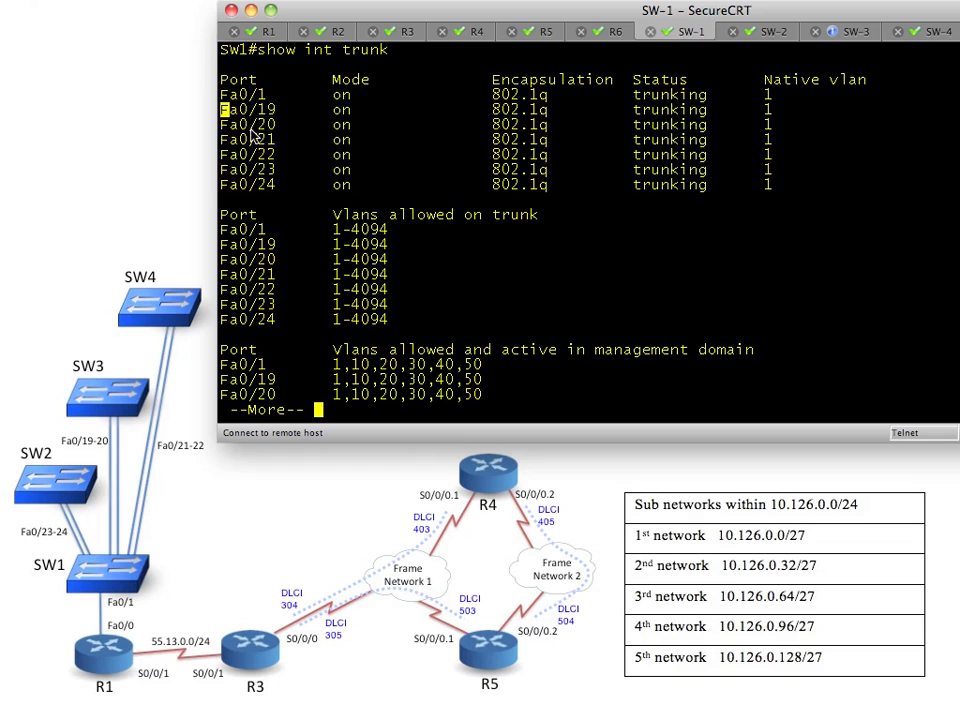
# - Highlight the Fa0/1 802.1q trunk line and page through the rest of the trunk output
pyautogui.moveTo(222, 108); pyautogui.dragTo(776, 188)
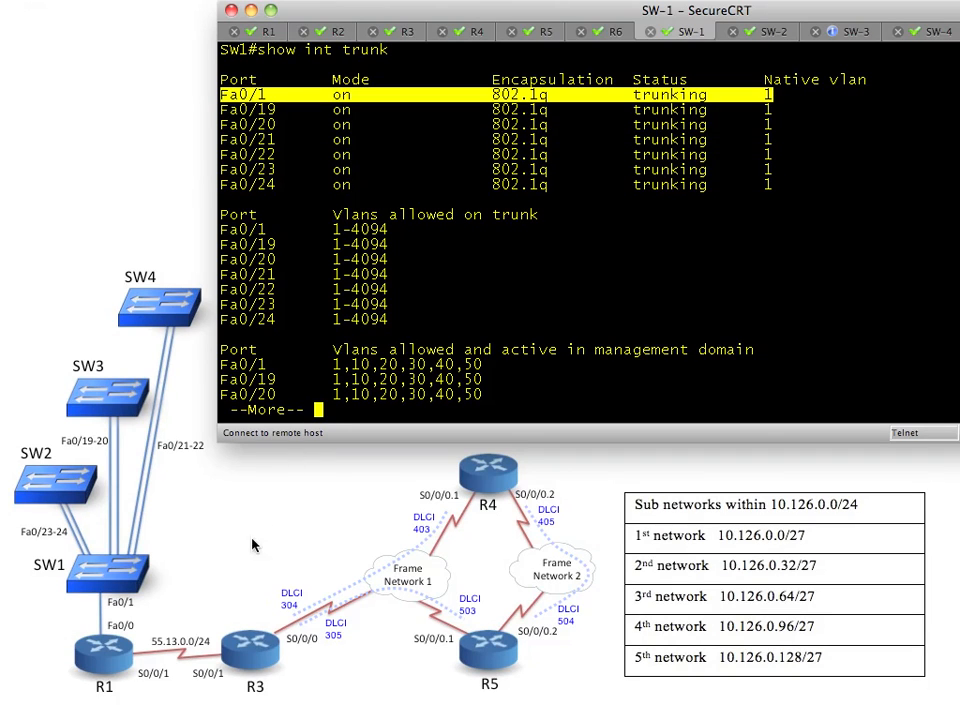
pyautogui.moveTo(96, 656)
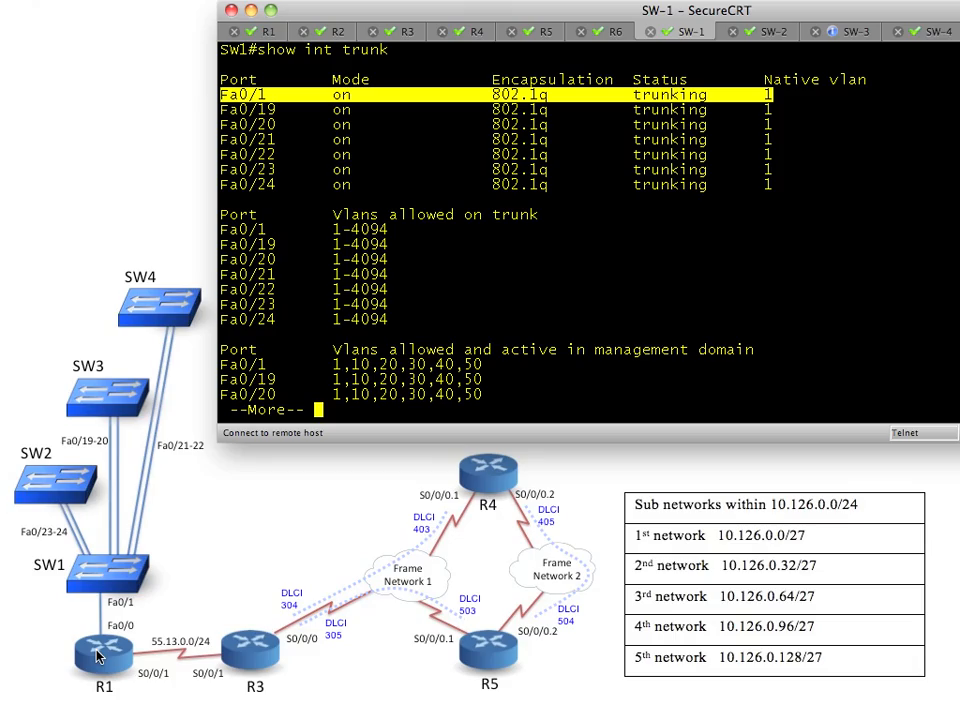
pyautogui.press('space')
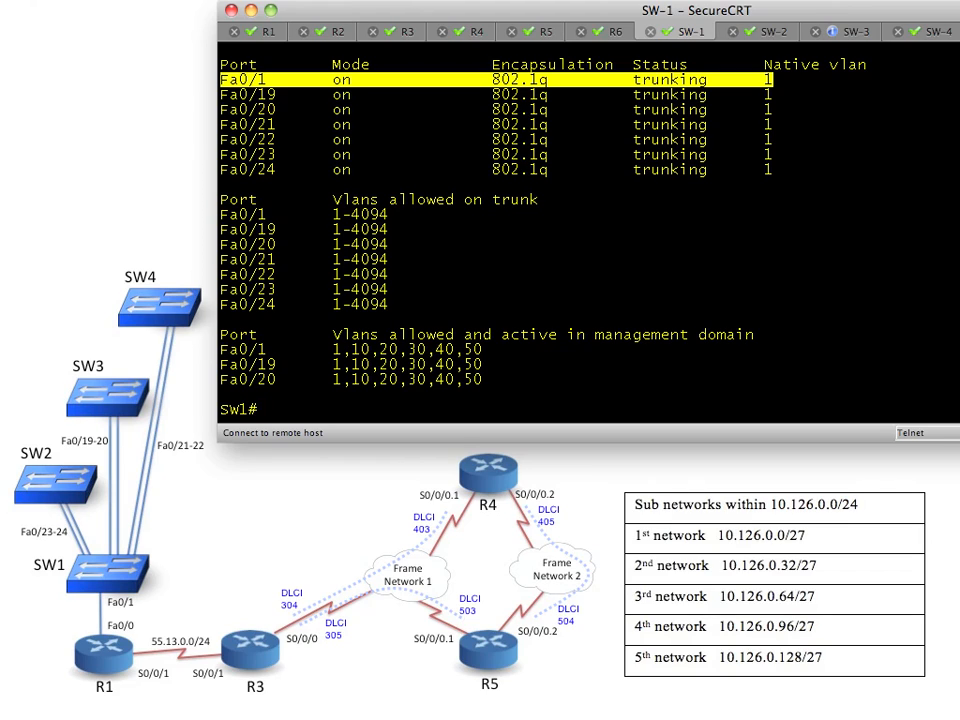
pyautogui.moveTo(70, 474)
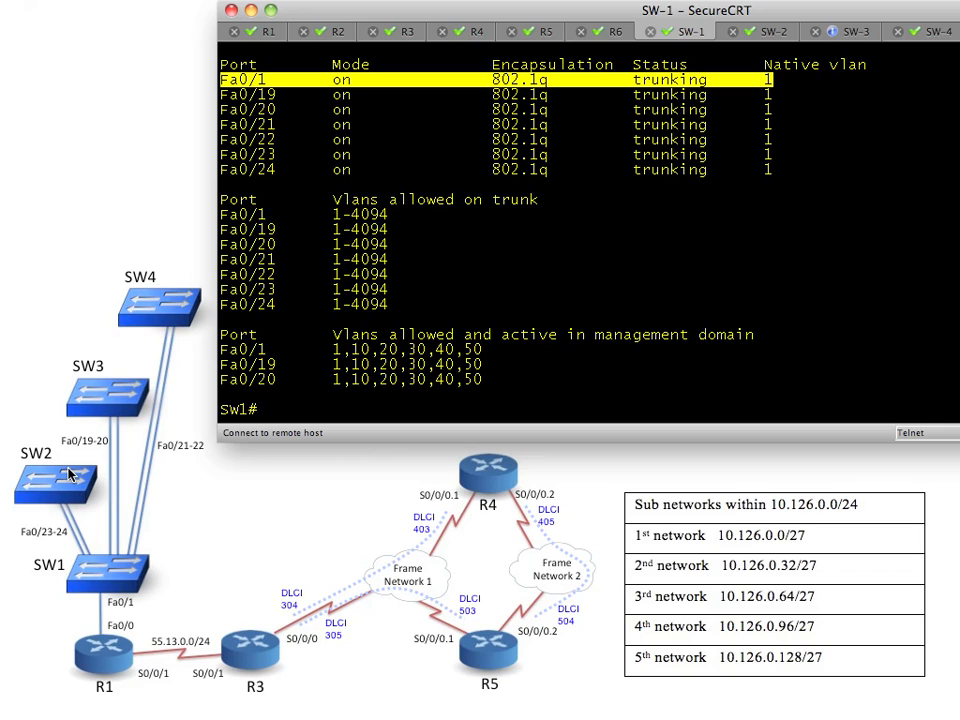
pyautogui.moveTo(752, 618)
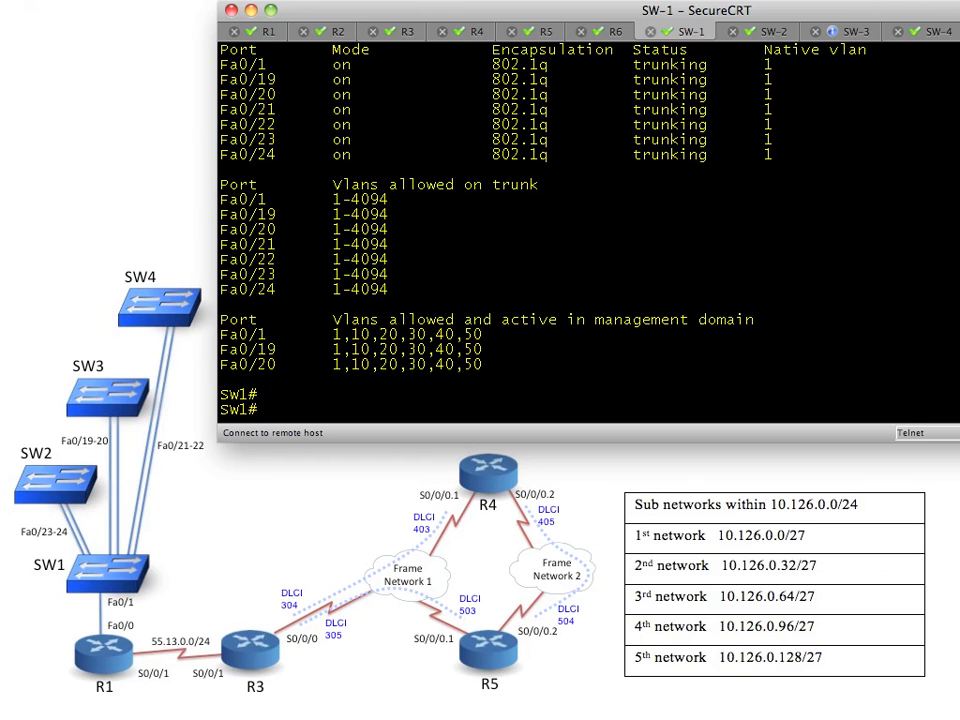
# - On SW-1, give interface Vlan50 the address 10.126.0.139 255.255.255.224
pyautogui.write('configure terminal')
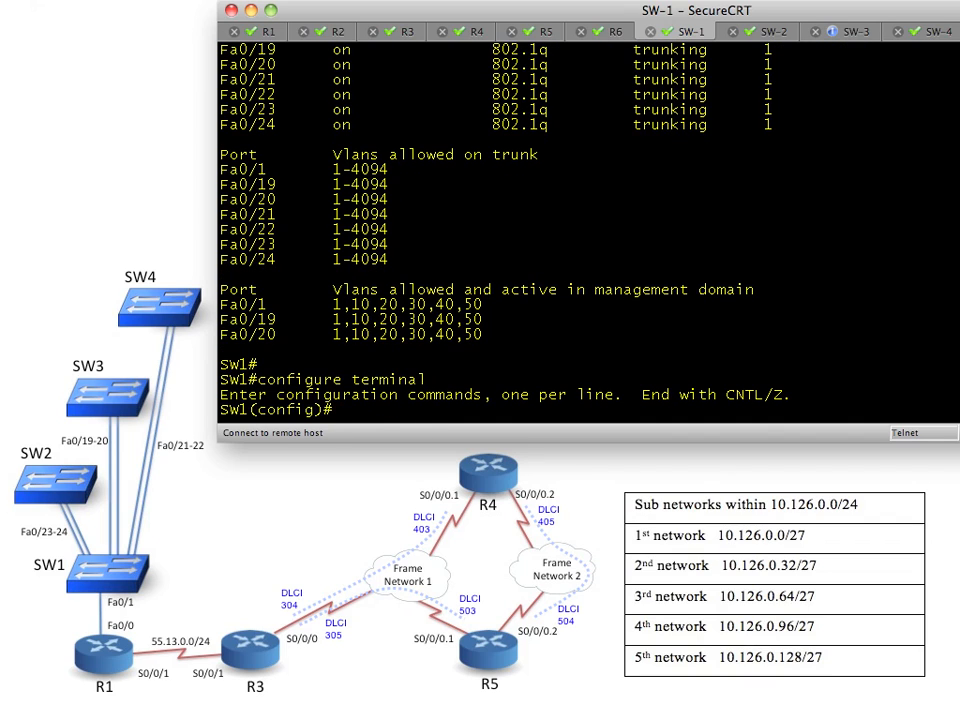
pyautogui.write('interface Vlan50')
pyautogui.write('! For subnet')
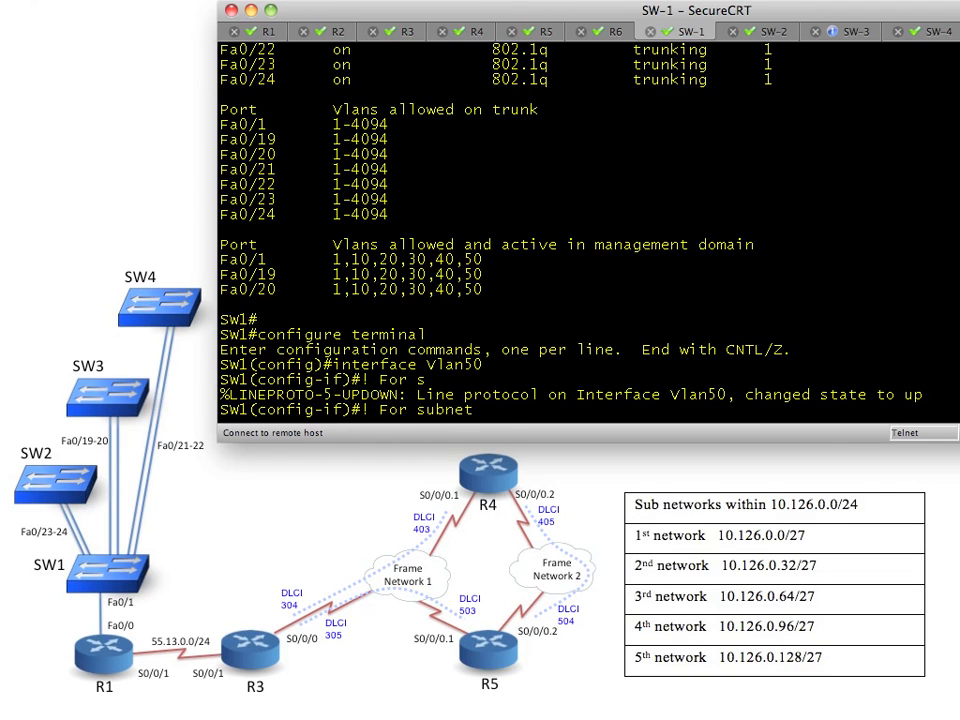
pyautogui.write('10.126.128/27')
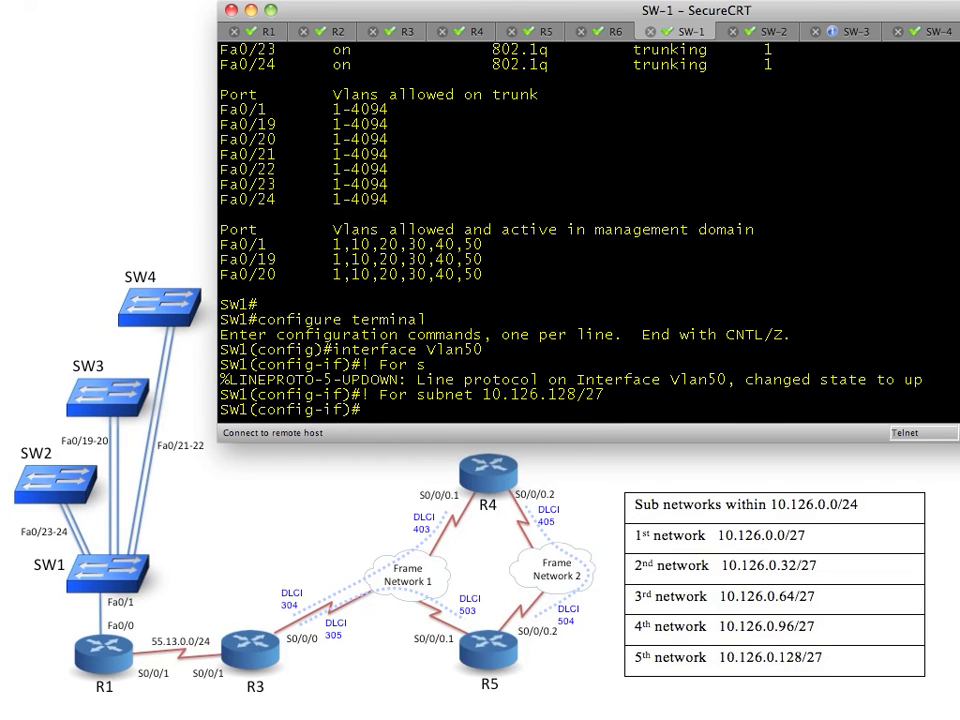
pyautogui.write('the')
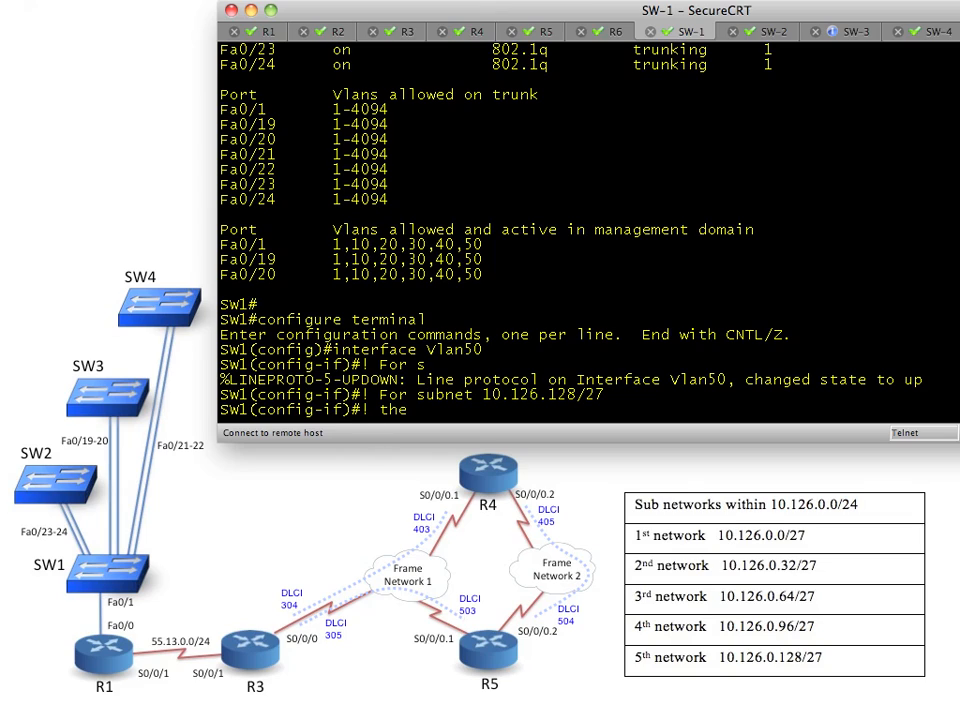
pyautogui.write('11th IP address would be .139')
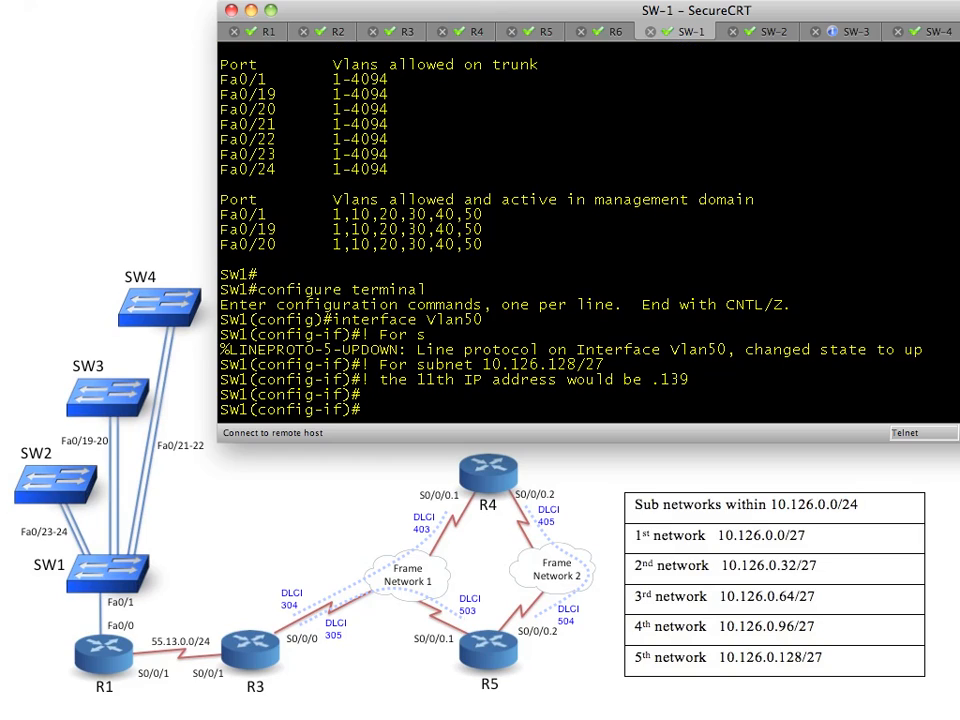
pyautogui.write('ip a')
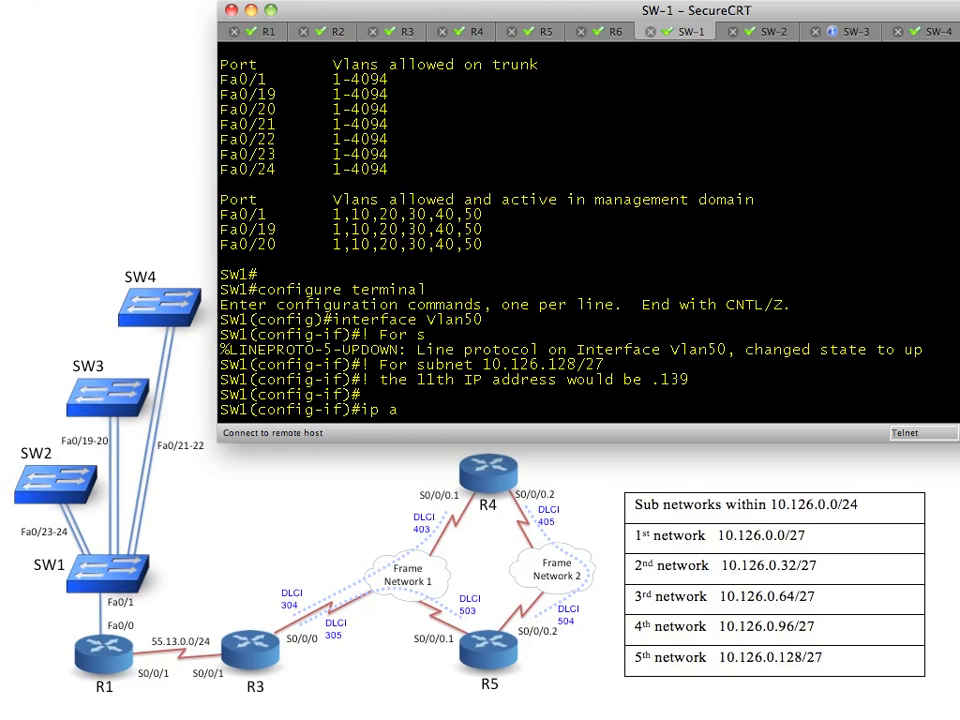
pyautogui.write('ddress 10.126')
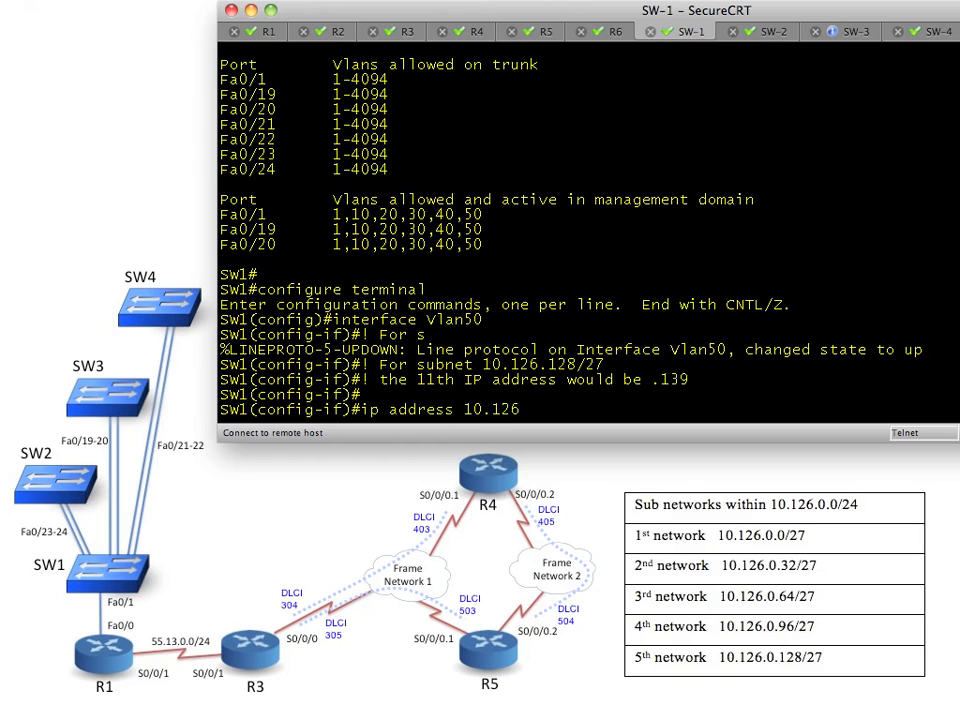
pyautogui.write('0.139 255.255.255.224')
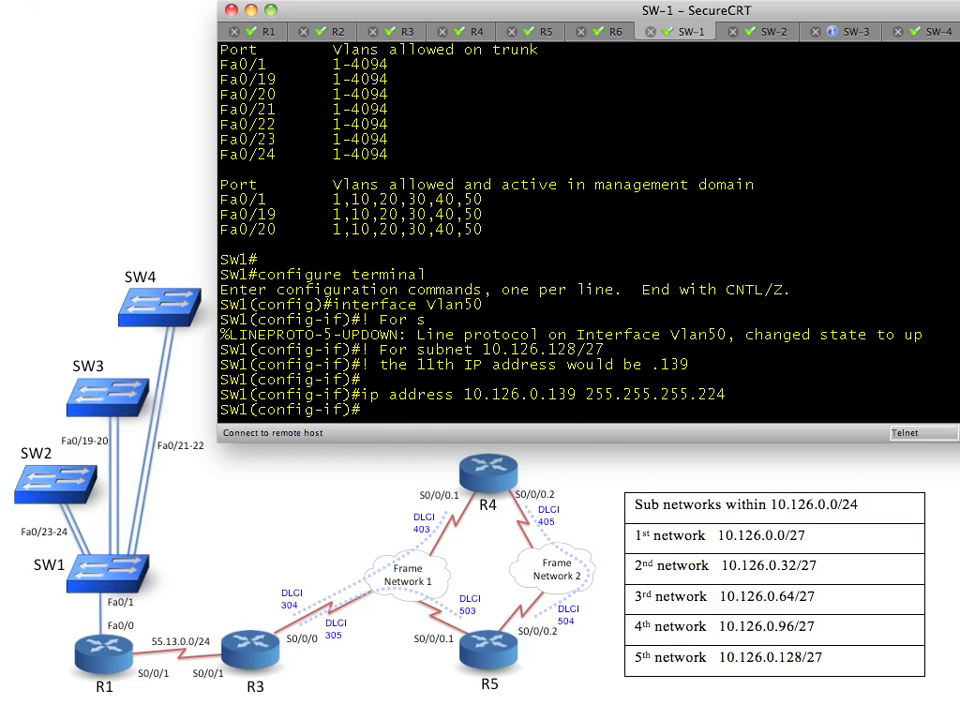
# - Set SW-1's default gateway to 10.126.0.129 and end configuration
pyautogui.write('exit')
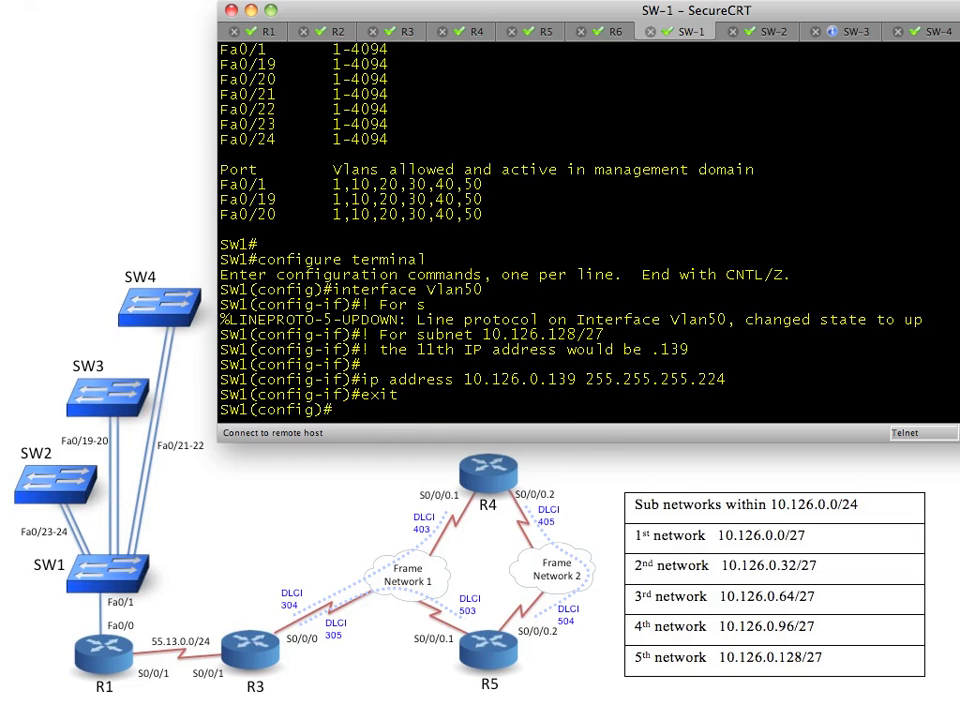
pyautogui.write('ip default')
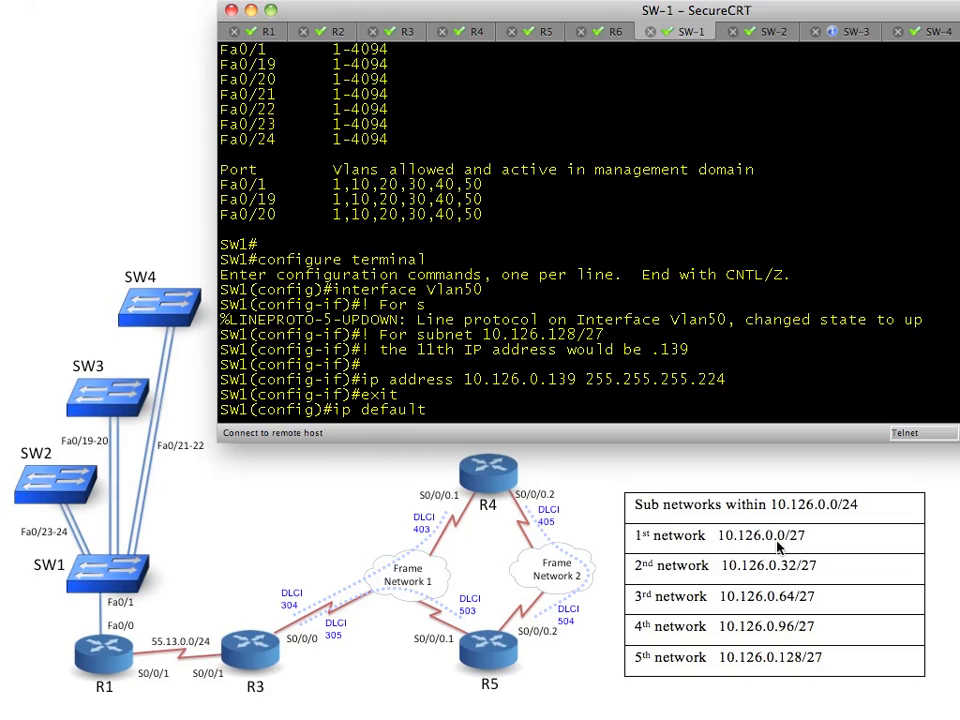
pyautogui.write('-gateway 10.126.0.129')
pyautogui.write('end')
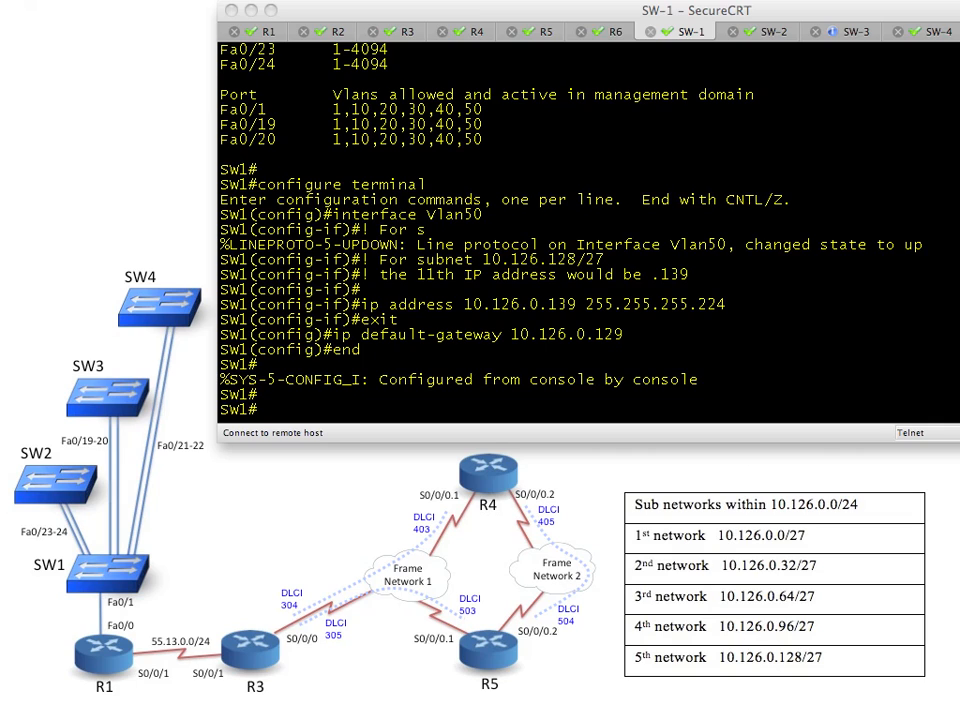
# - On SW-2, enter interface Vlan50, start ip default-gateway, then move to the SW-3 session
pyautogui.click(758, 32)
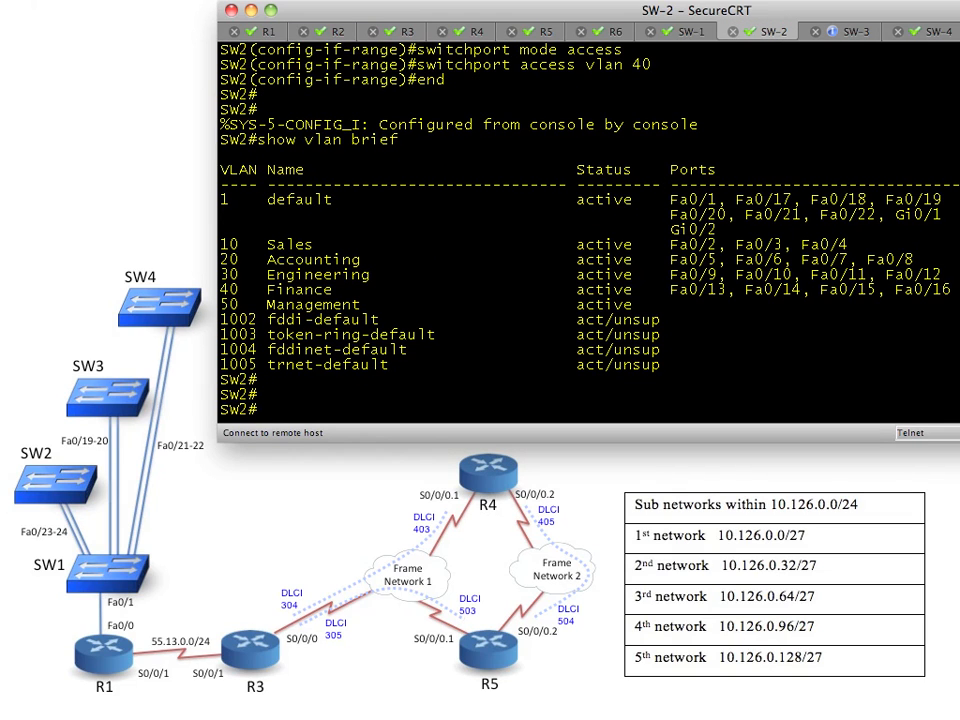
pyautogui.write('configure terminal')
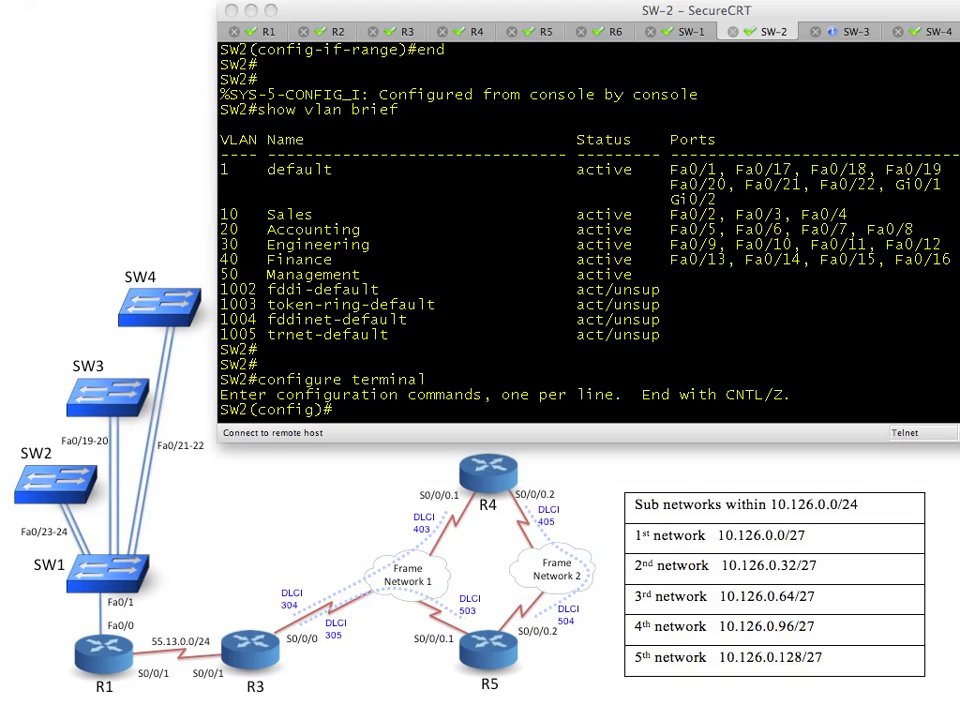
pyautogui.write('interface Vlan50')
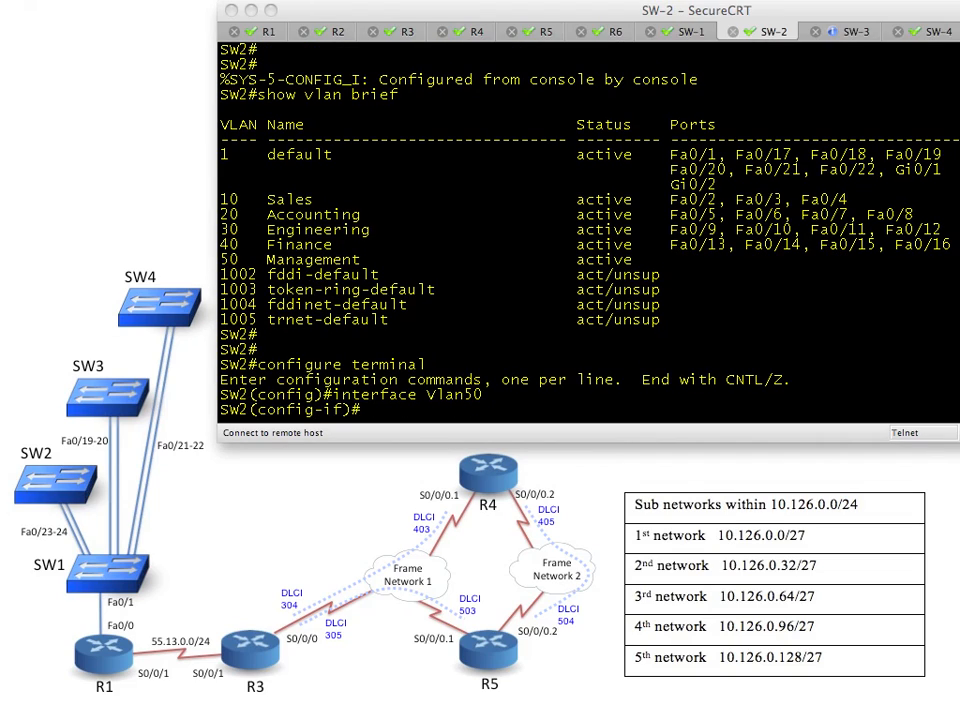
pyautogui.write('exit')
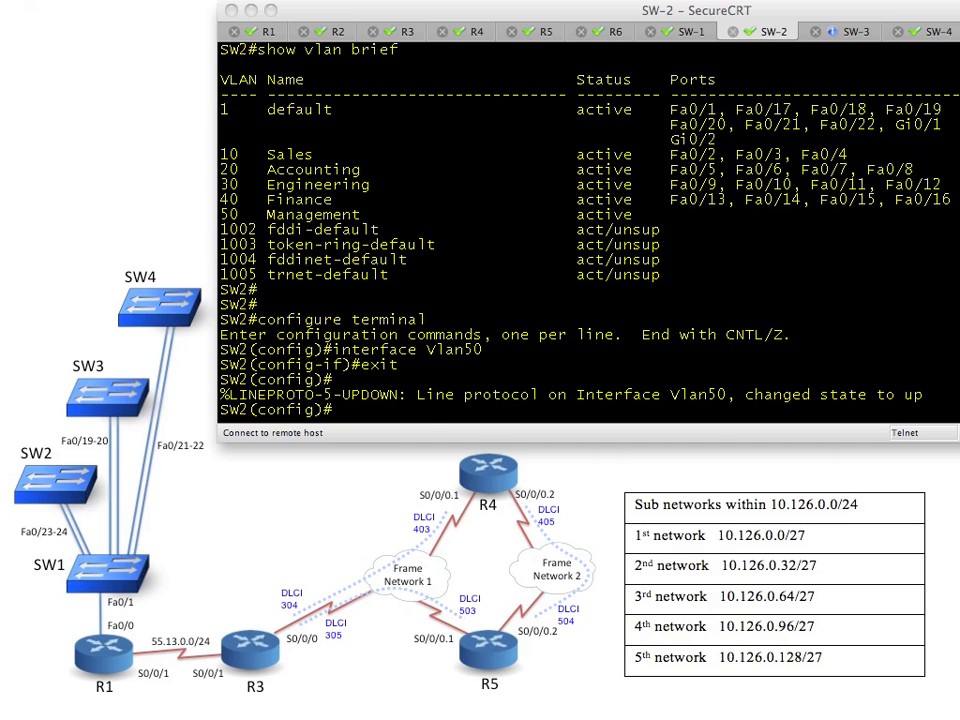
pyautogui.write('ip defa')
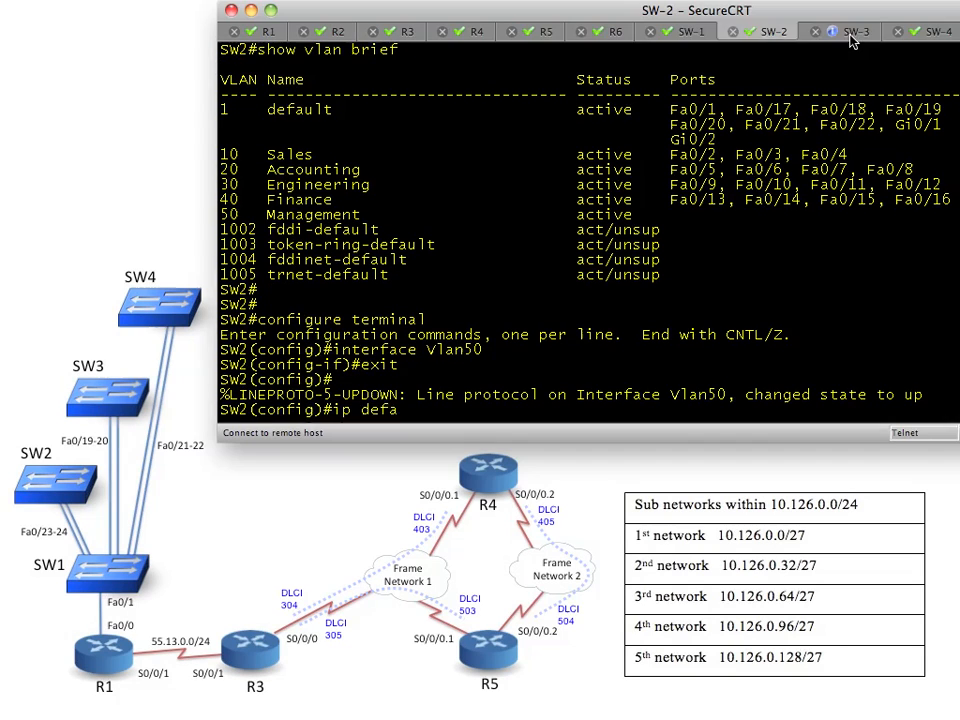
pyautogui.click(850, 32)
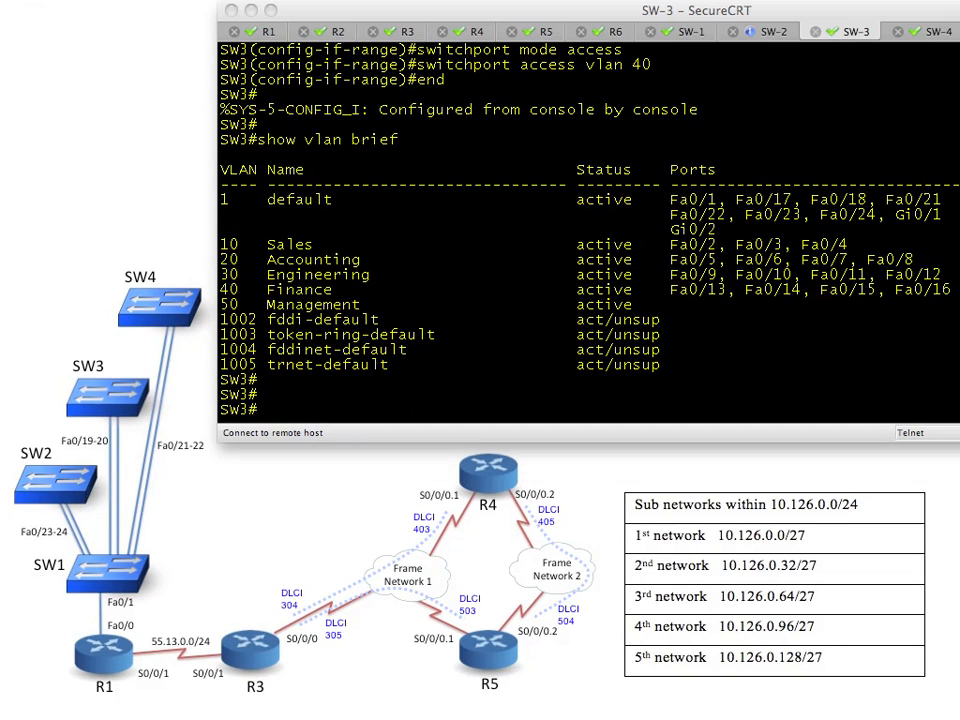
# - On SW-3, give Vlan50 address 10.126.0.141 255.255.255.224 and default gateway 10.126.0.129, then end
pyautogui.write('configure terminal')
pyautogui.write('interface Vlan50')
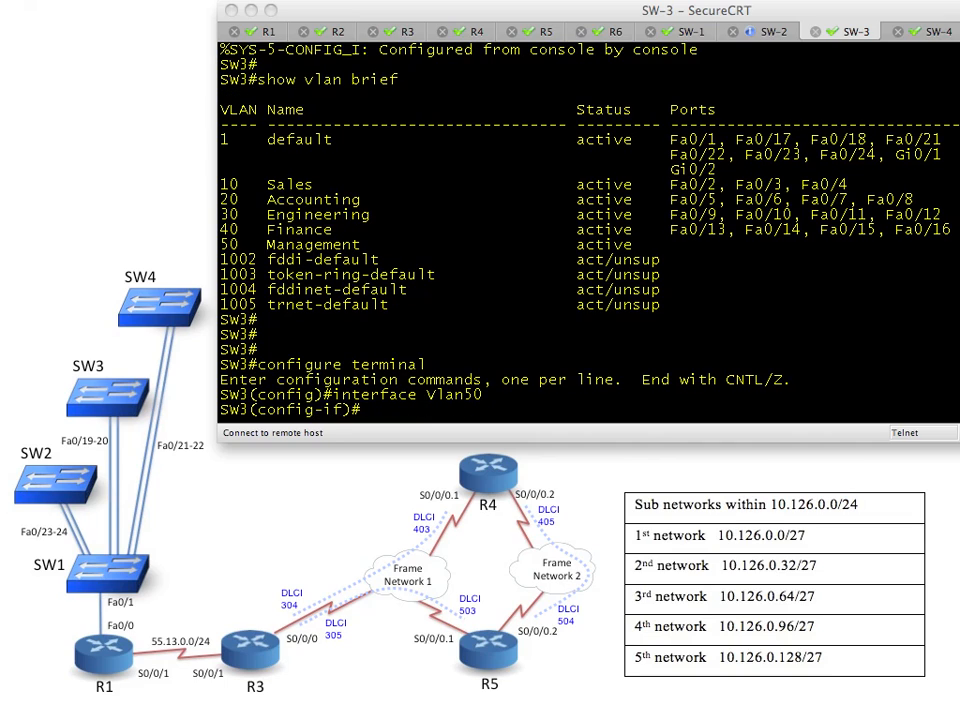
pyautogui.write('ip address 10.126')
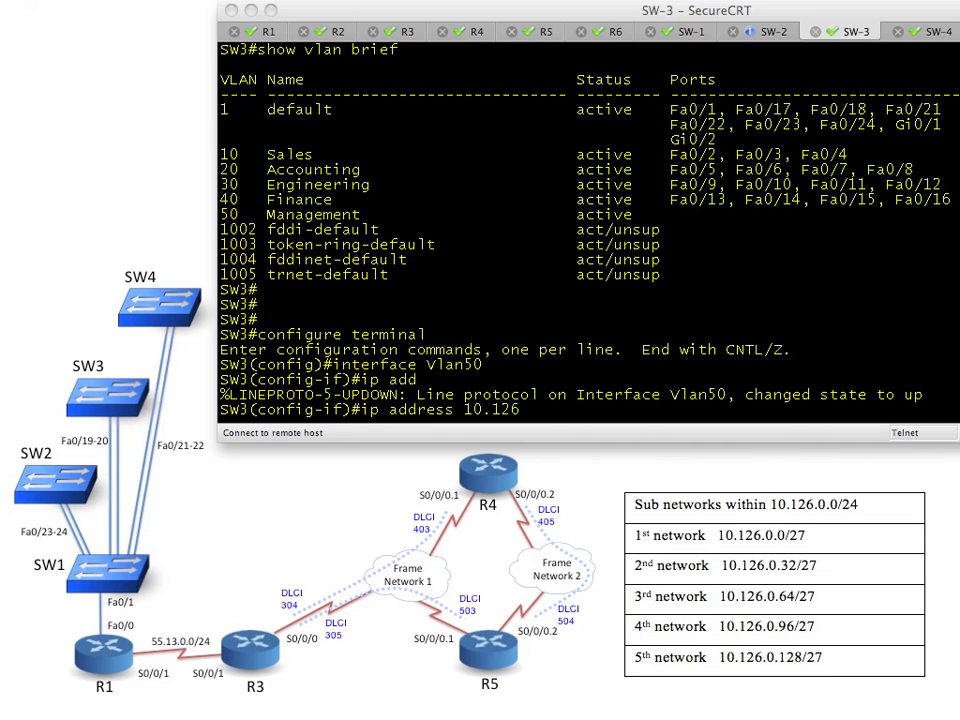
pyautogui.write('0.141 255.255.255.224')
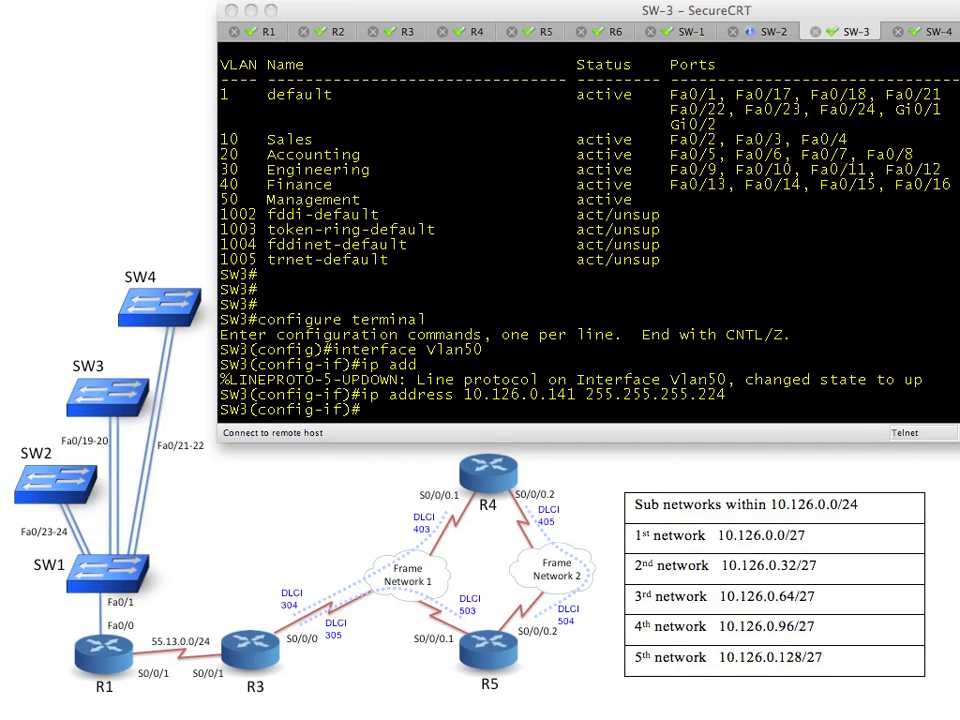
pyautogui.write('exit')
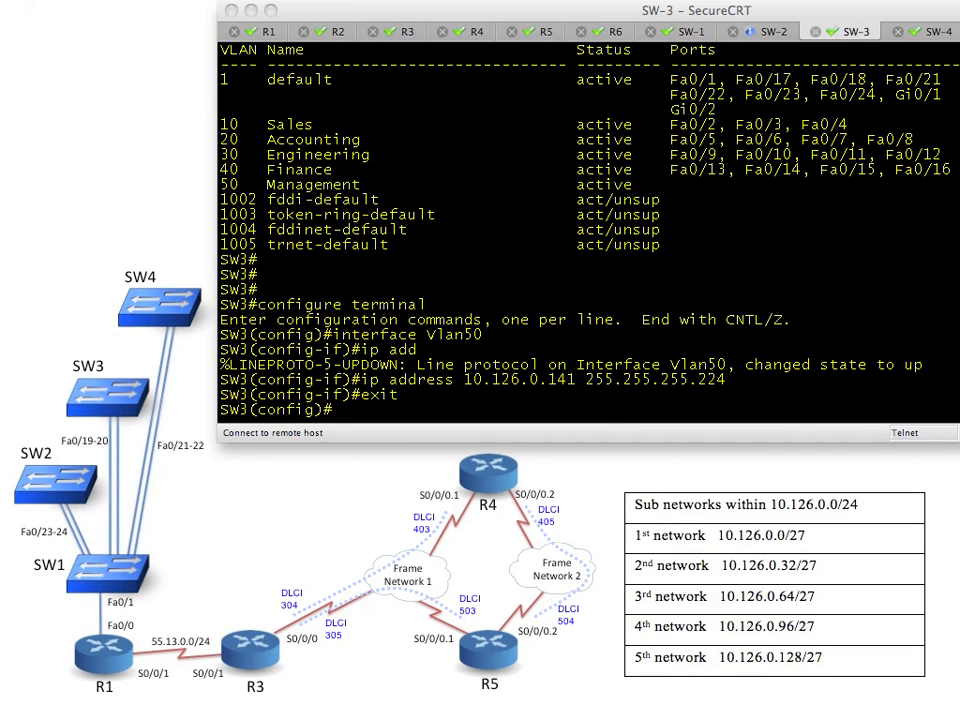
pyautogui.write('ip default-gateway 10.126.0.129')
pyautogui.write('end')
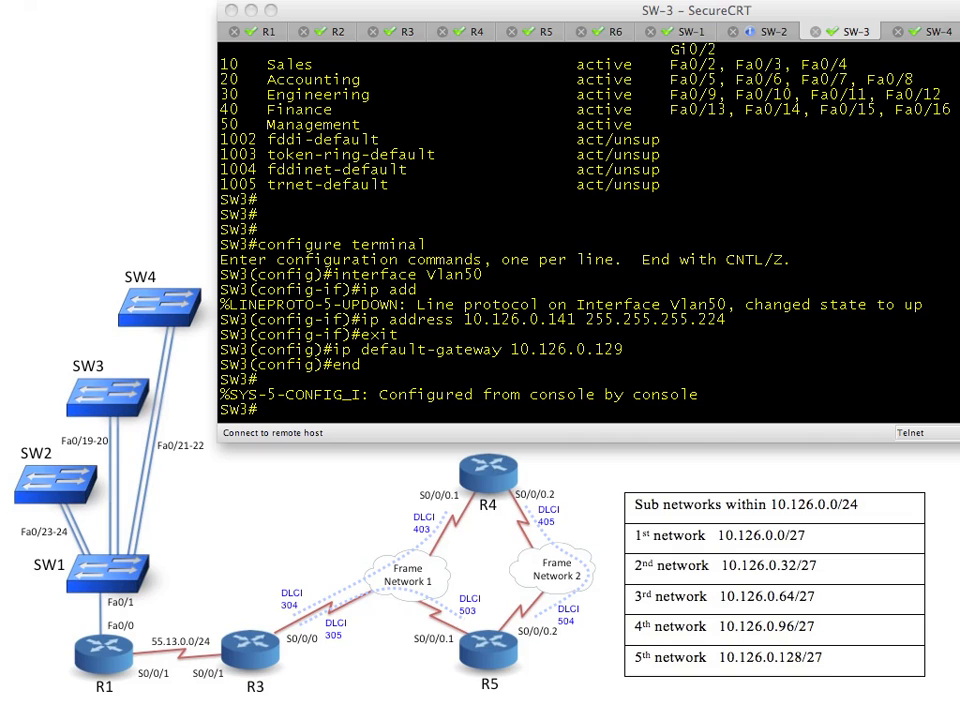
pyautogui.moveTo(936, 32)
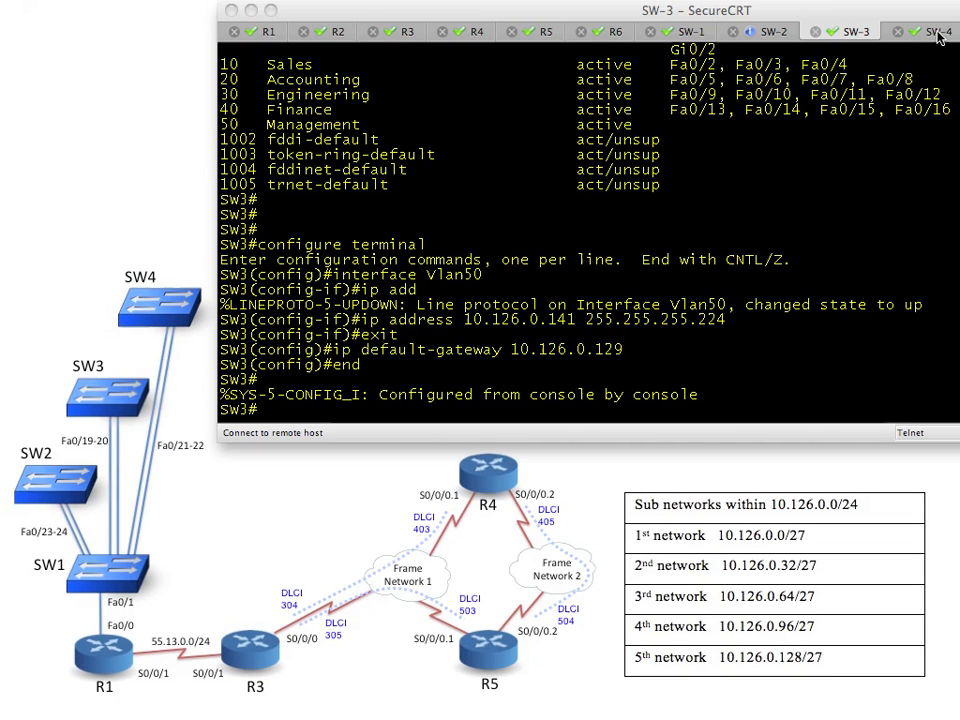
# - On SW-4, give interface Vlan50 the address 10.126.0.142 255.255.255.224
pyautogui.click(930, 32)
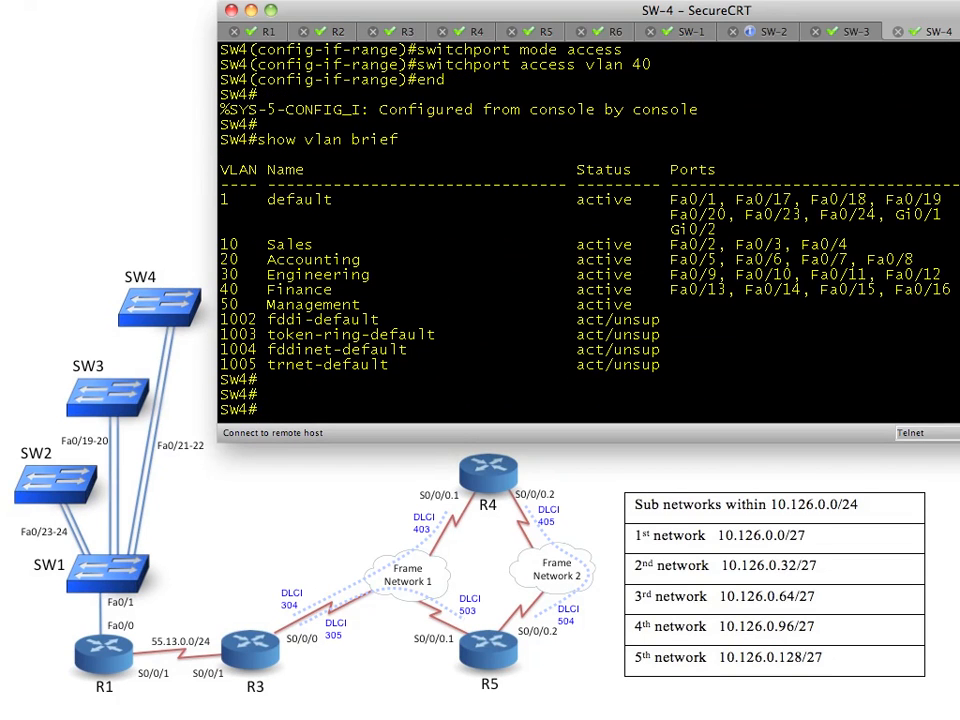
pyautogui.write('config')
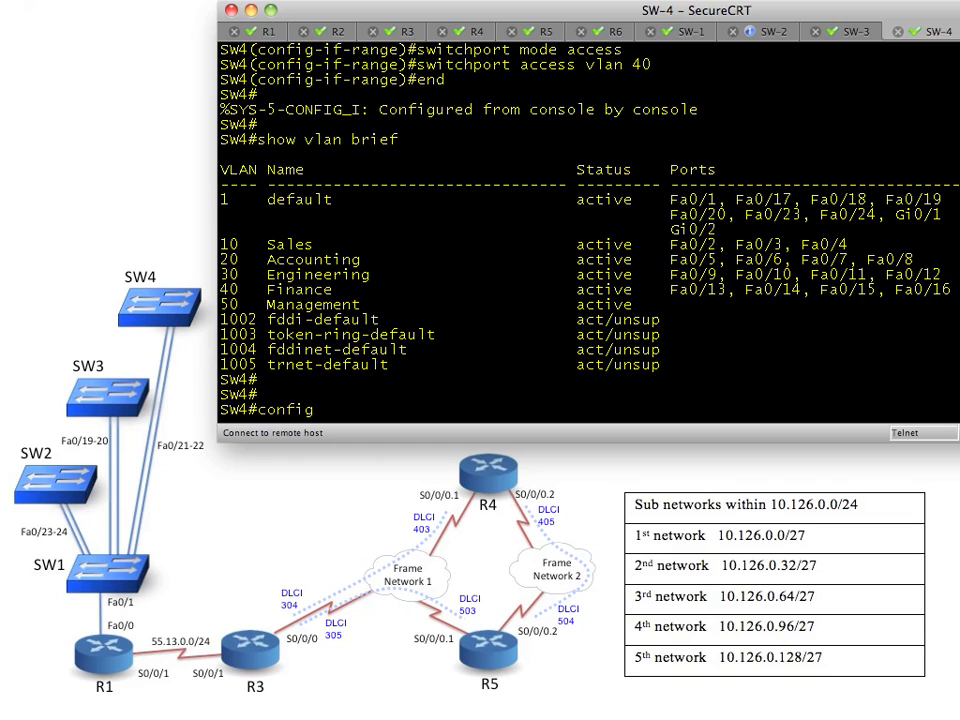
pyautogui.write('configure terminal')
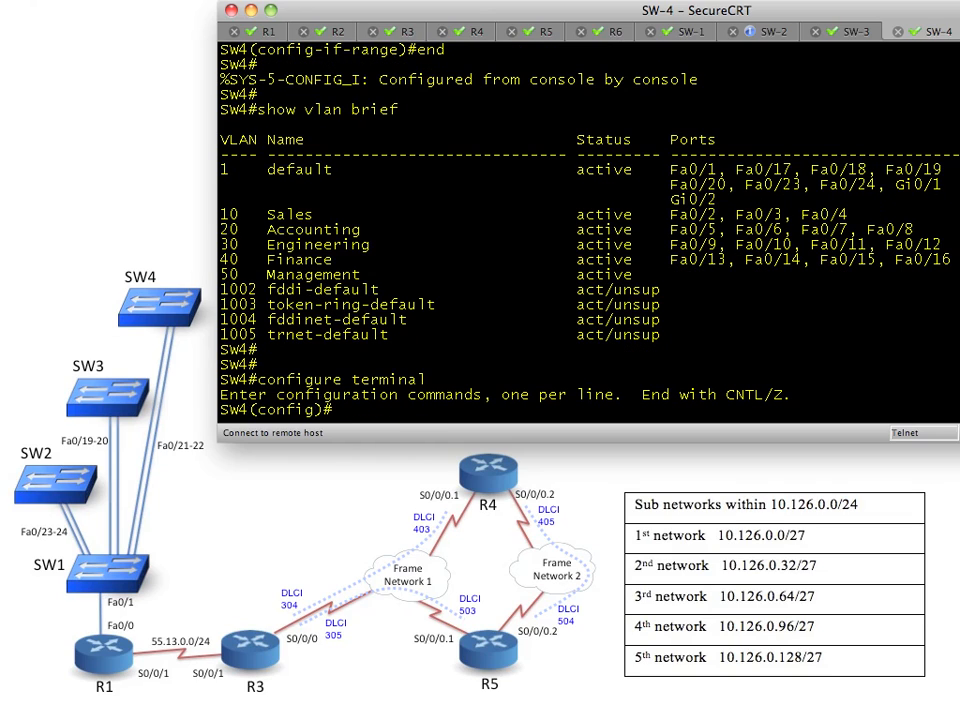
pyautogui.write('interface Vlan50')
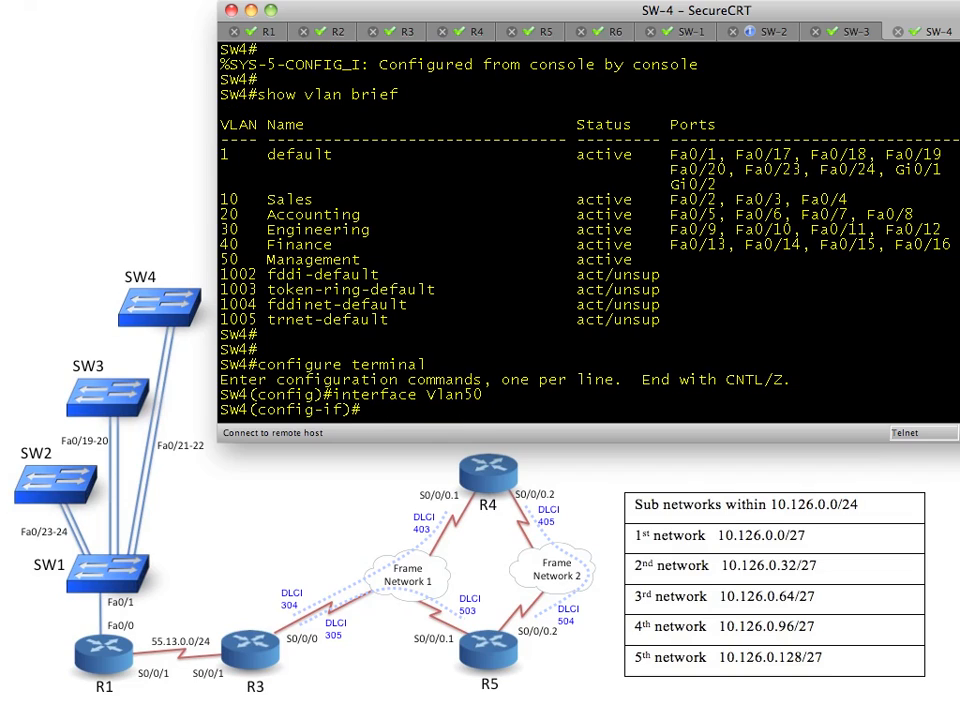
pyautogui.write('ip addre')
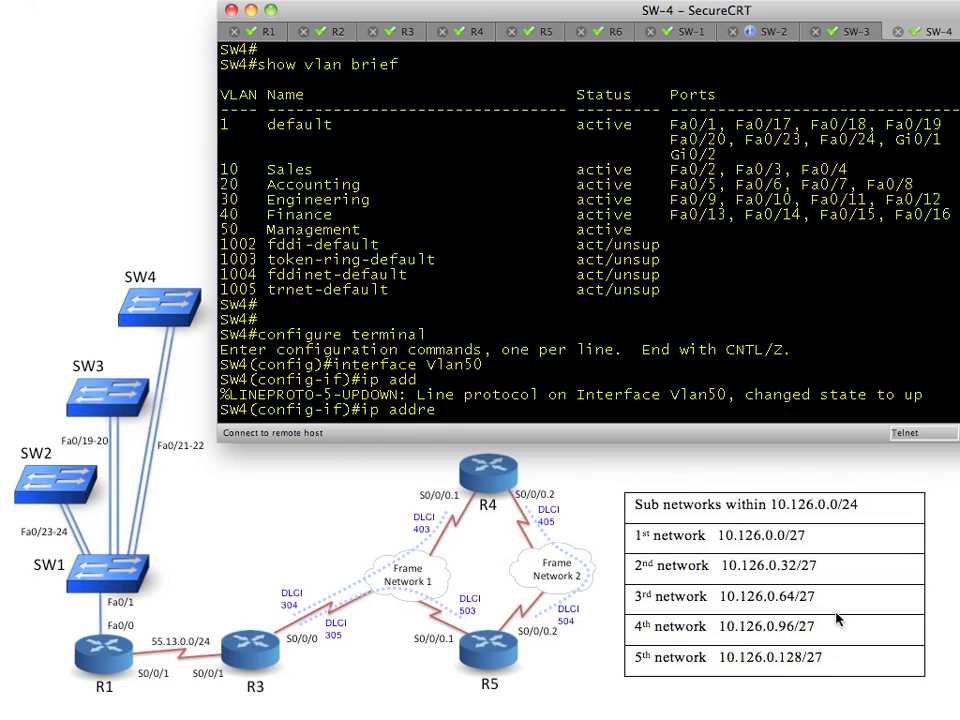
pyautogui.write('ress 10.126.0.')
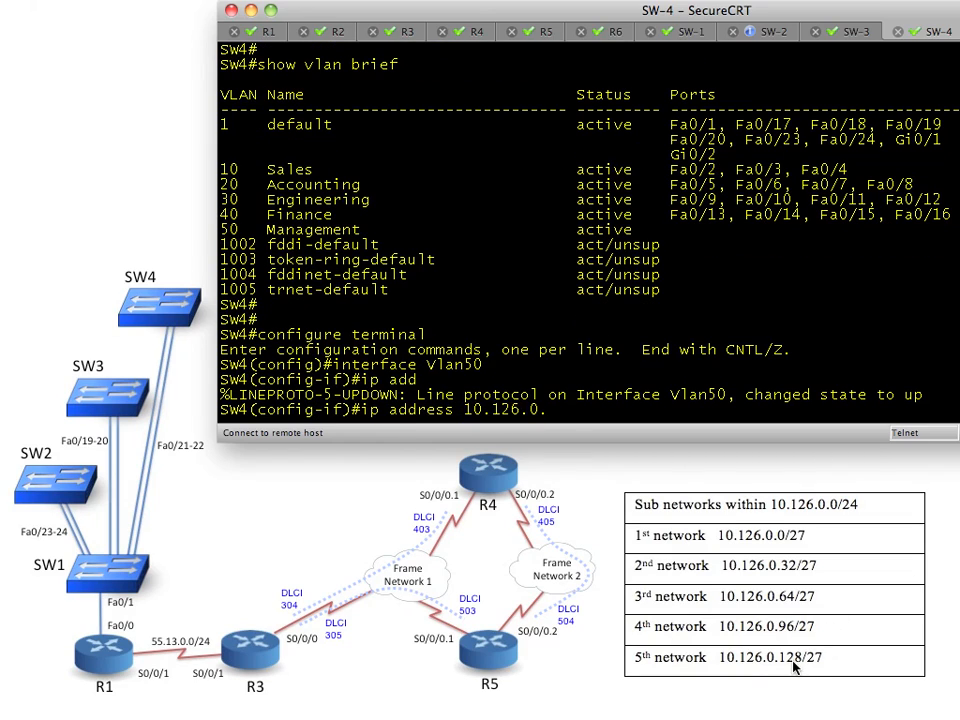
pyautogui.write('142 255.255.255.224')
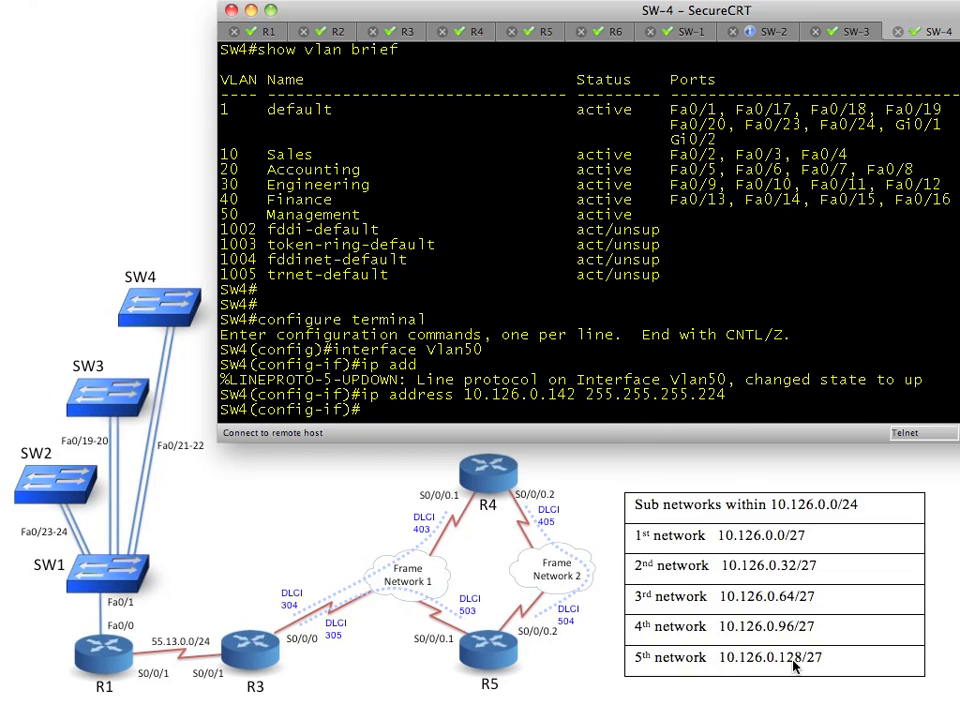
# - Set SW-4's default gateway to 10.126.0.129, then ping 10.126.0.1
pyautogui.write('exit')
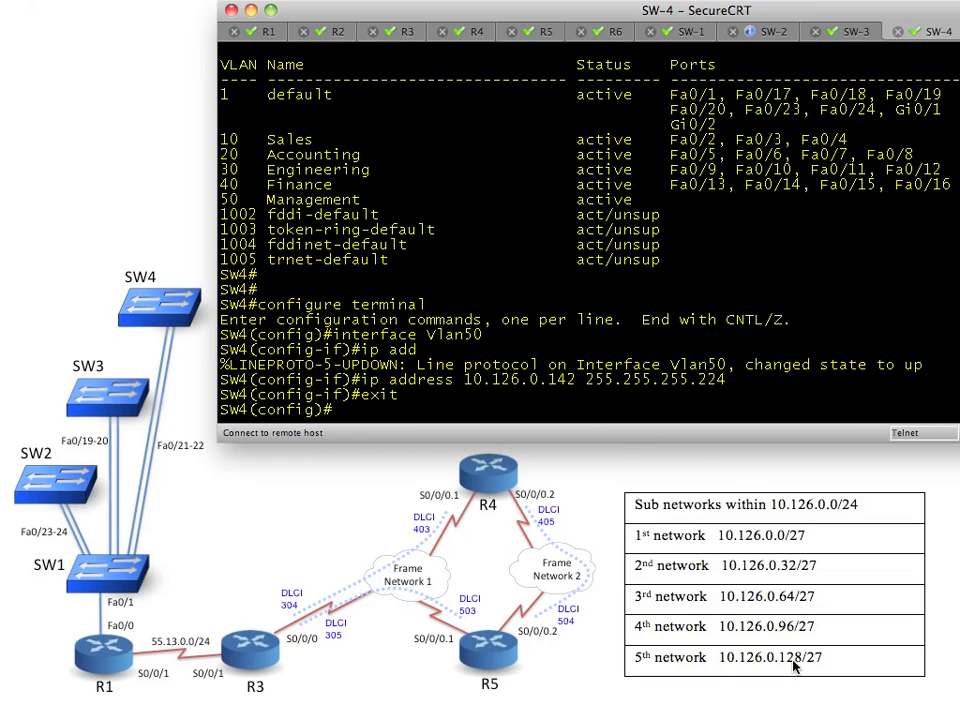
pyautogui.write('ip default-g')
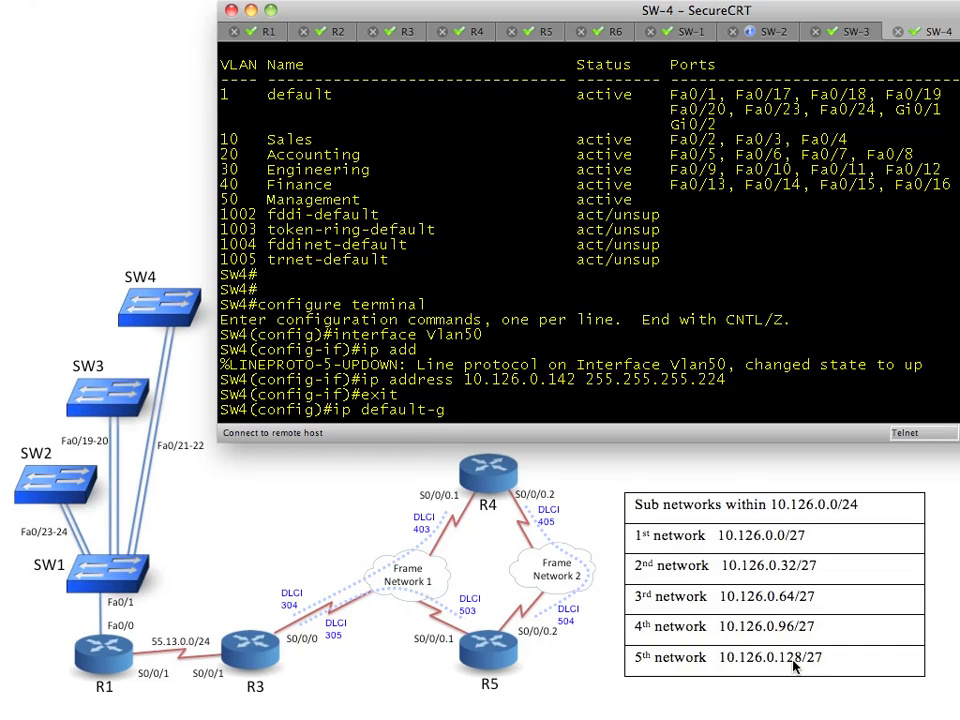
pyautogui.write('ateway 10.126.0.129')
pyautogui.write('end')
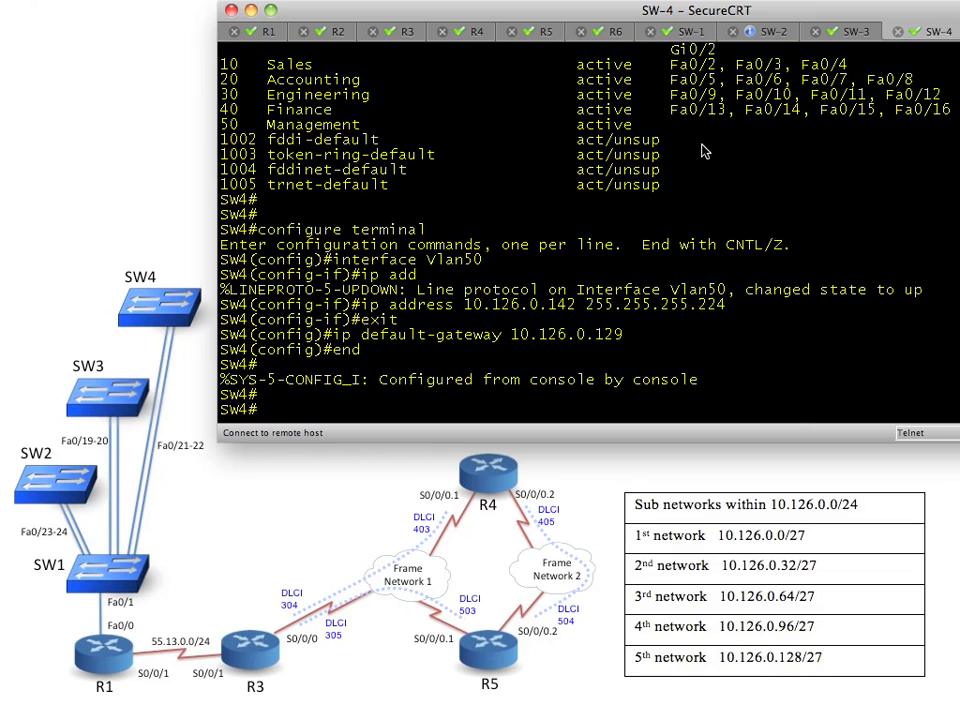
pyautogui.moveTo(880, 308)
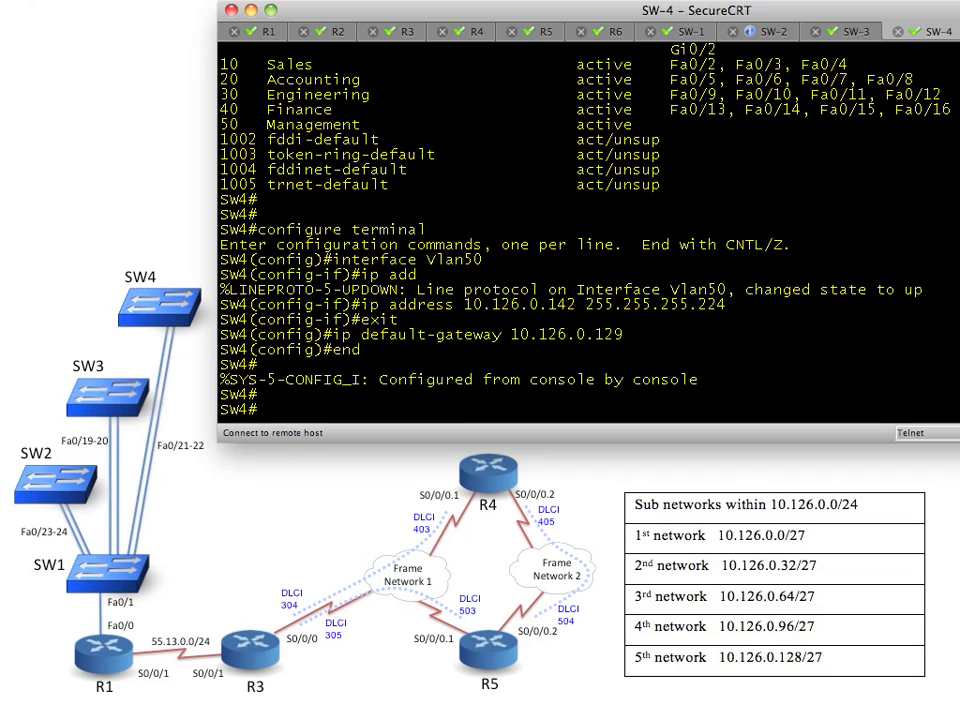
pyautogui.write('ping')
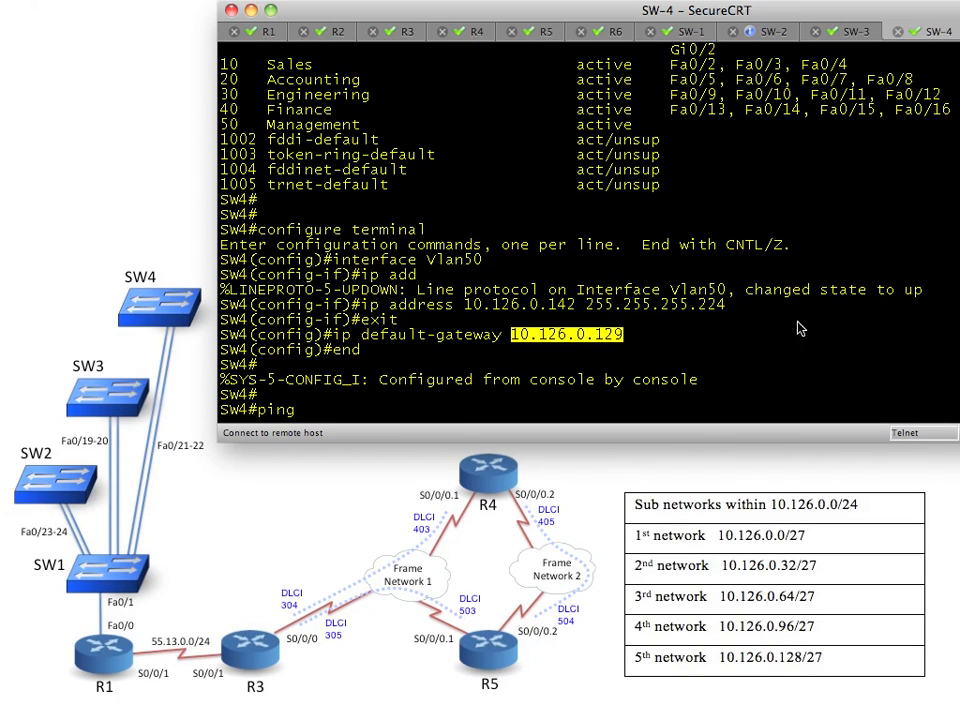
pyautogui.write('10.126.0.1')
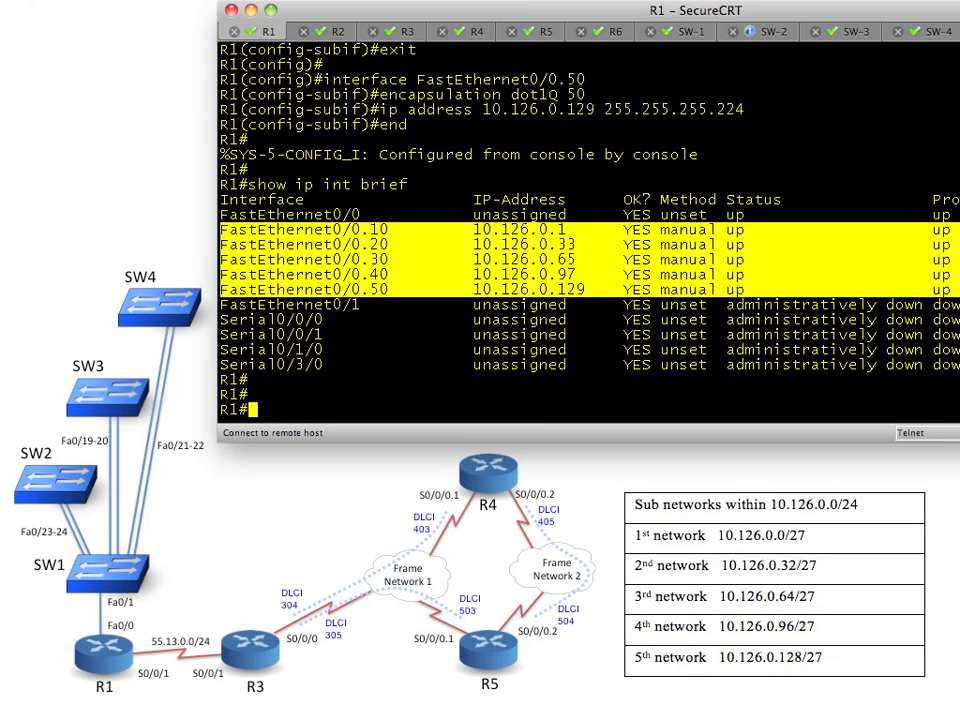
# - From R1, ping 10.126.0.139, 10.126.0.140 and 10.126.0.141 to test switch reachability
pyautogui.write('ping')
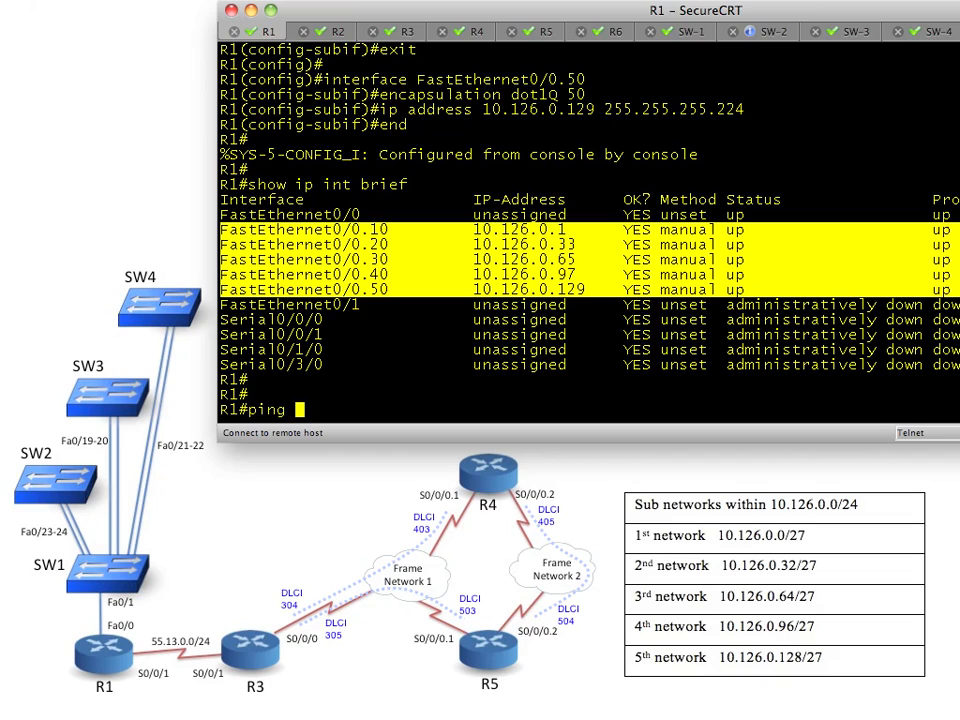
pyautogui.write('10.126.0.139')
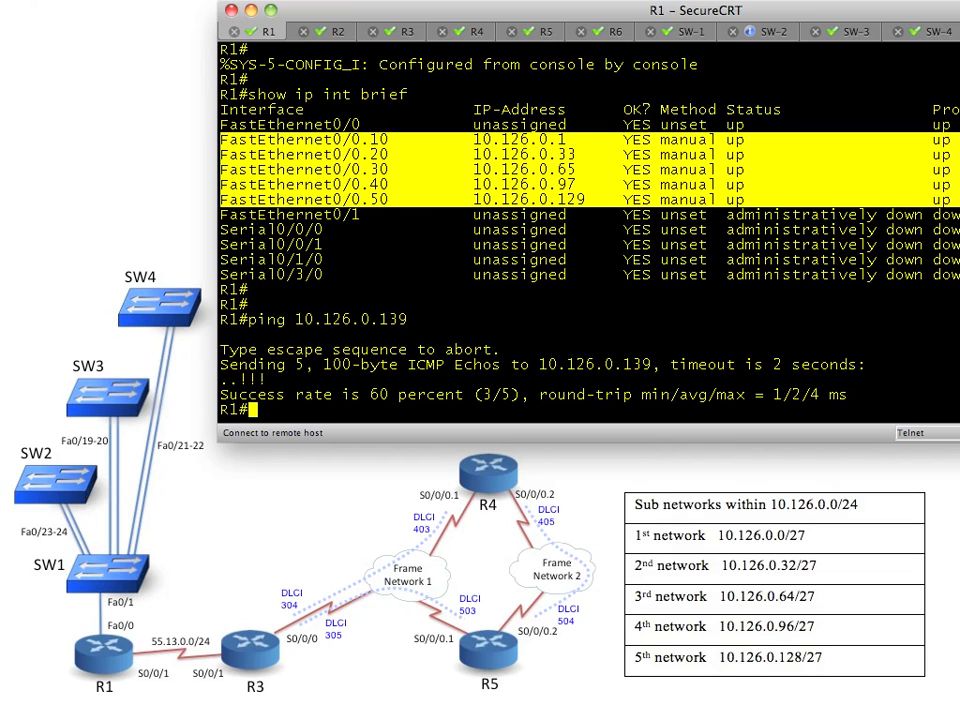
pyautogui.write('ping 10.126.0.139')
pyautogui.write('ping 10.126.0.141')
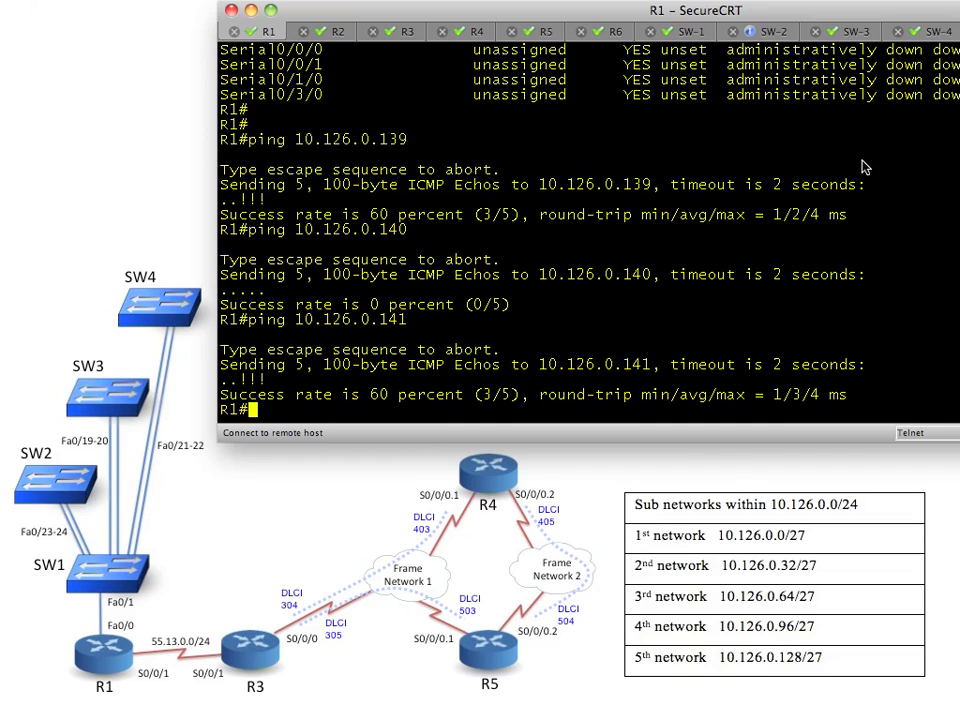
pyautogui.moveTo(564, 288)
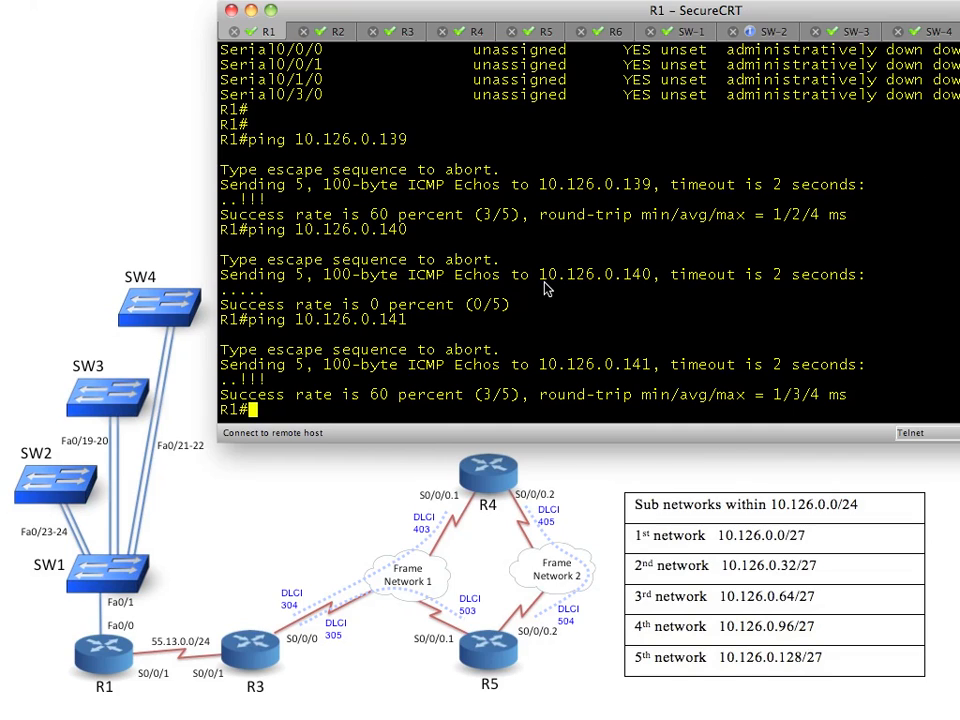
pyautogui.moveTo(78, 444)
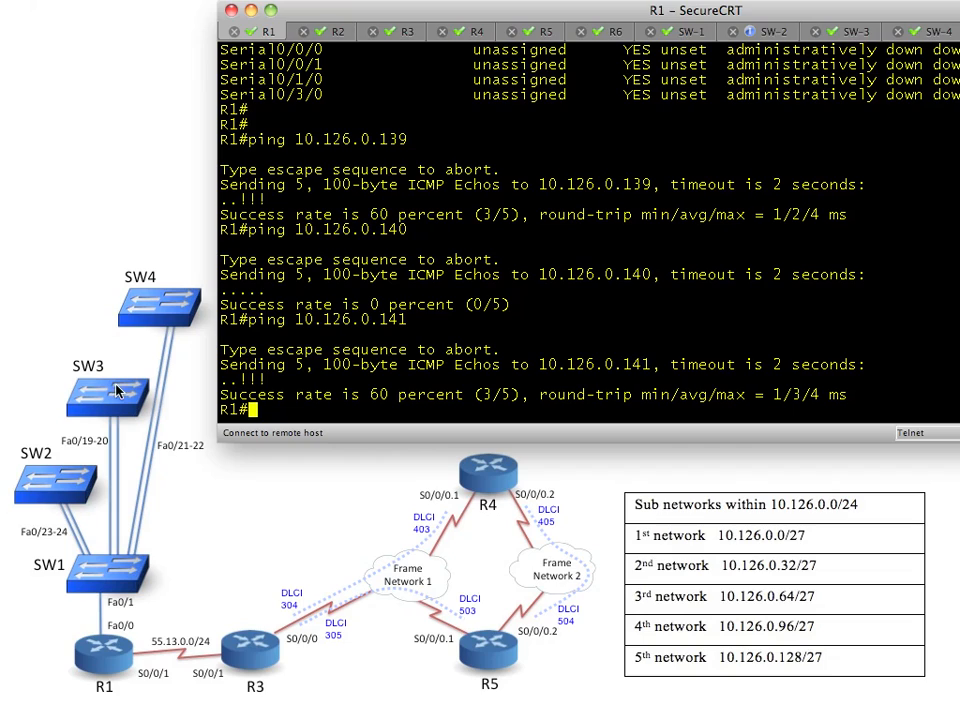
pyautogui.moveTo(464, 304)
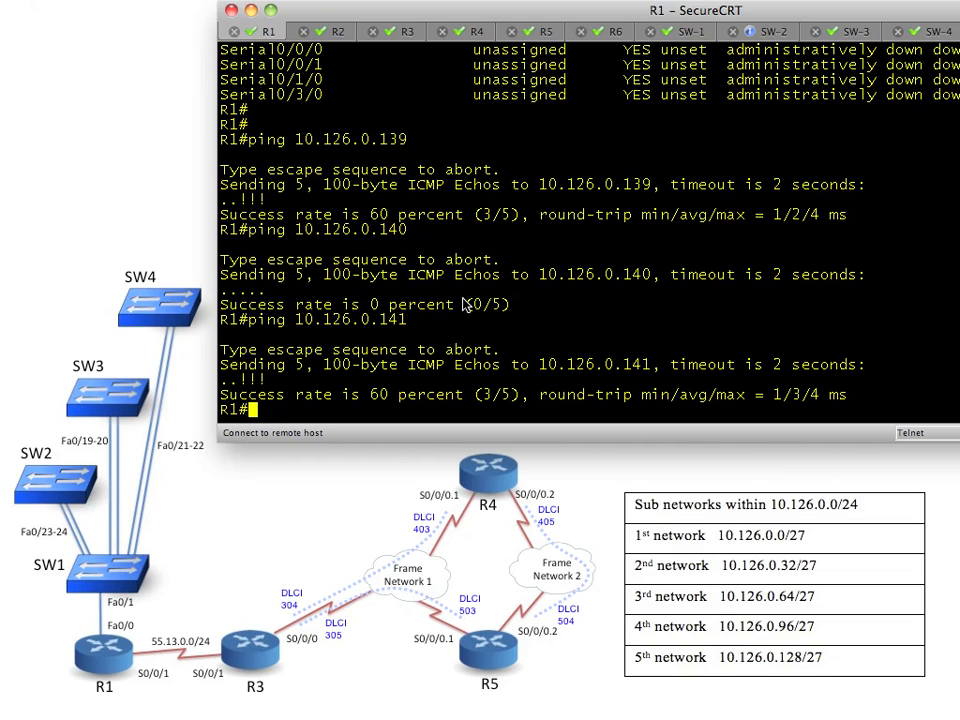
pyautogui.write('ping 10.126.0.141')
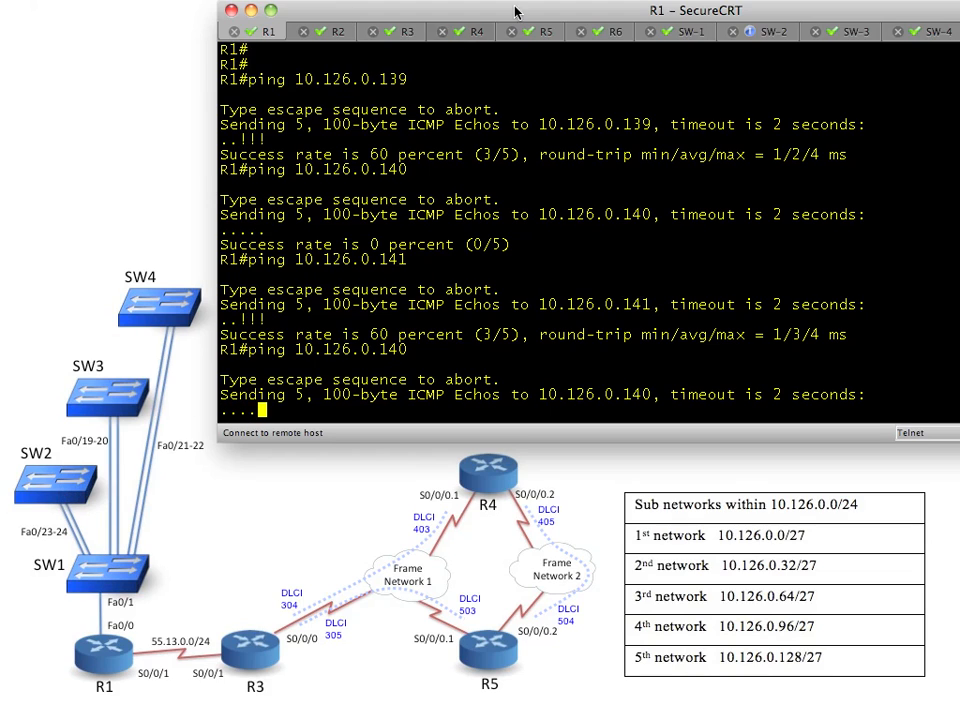
# - On SW2, review the rejected Vlan50 address command and copy the ip address line for reuse
pyautogui.click(756, 32)
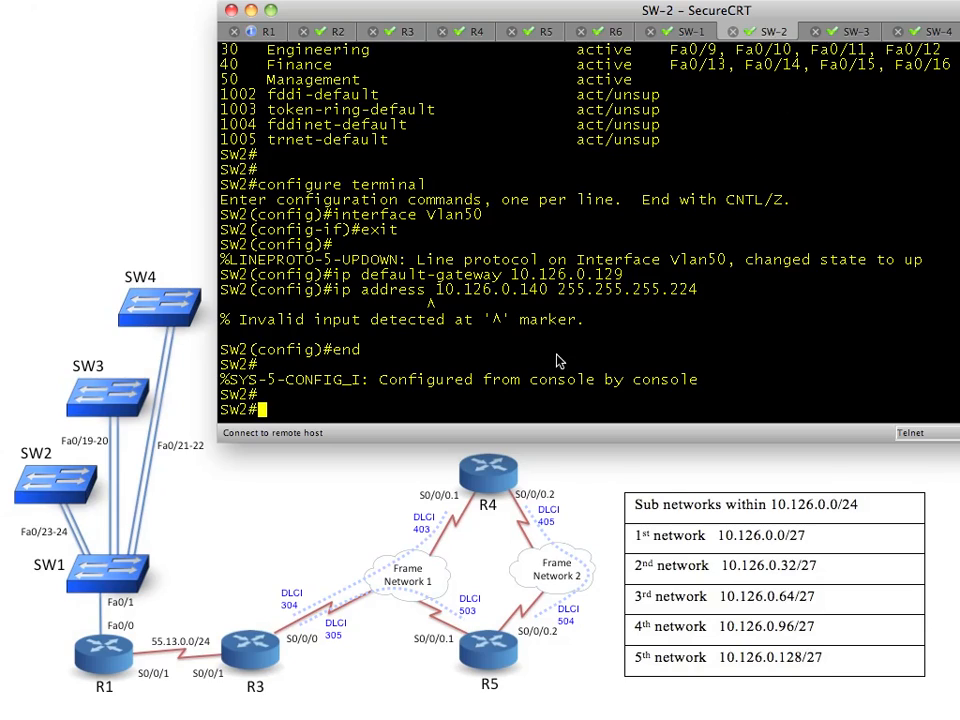
pyautogui.moveTo(428, 318)
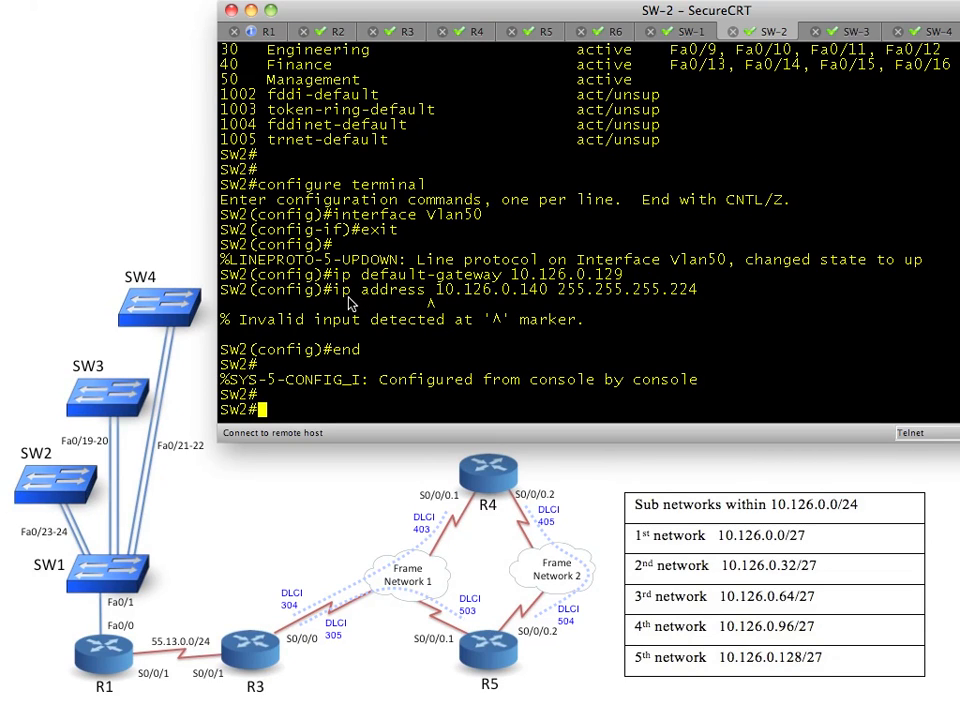
pyautogui.doubleClick(338, 288)
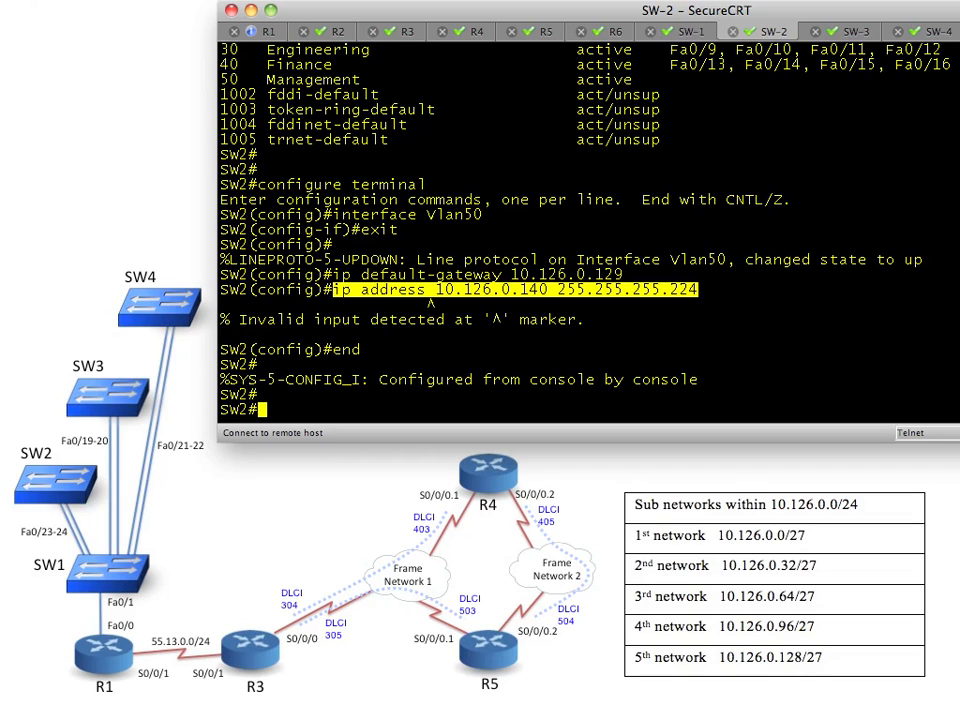
pyautogui.moveTo(644, 280)
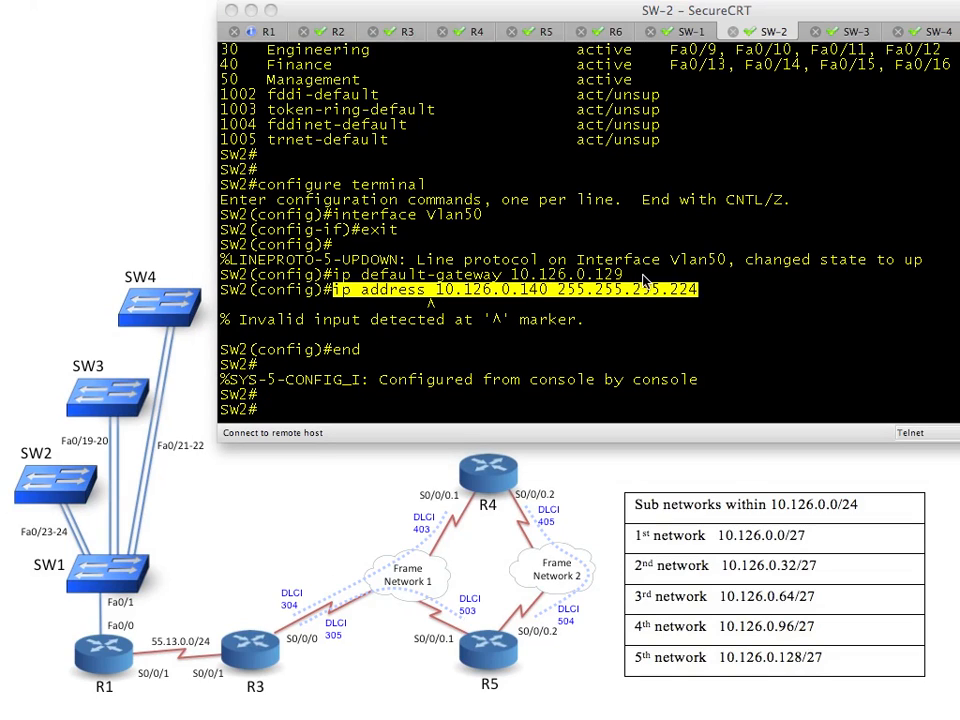
pyautogui.moveTo(800, 270)
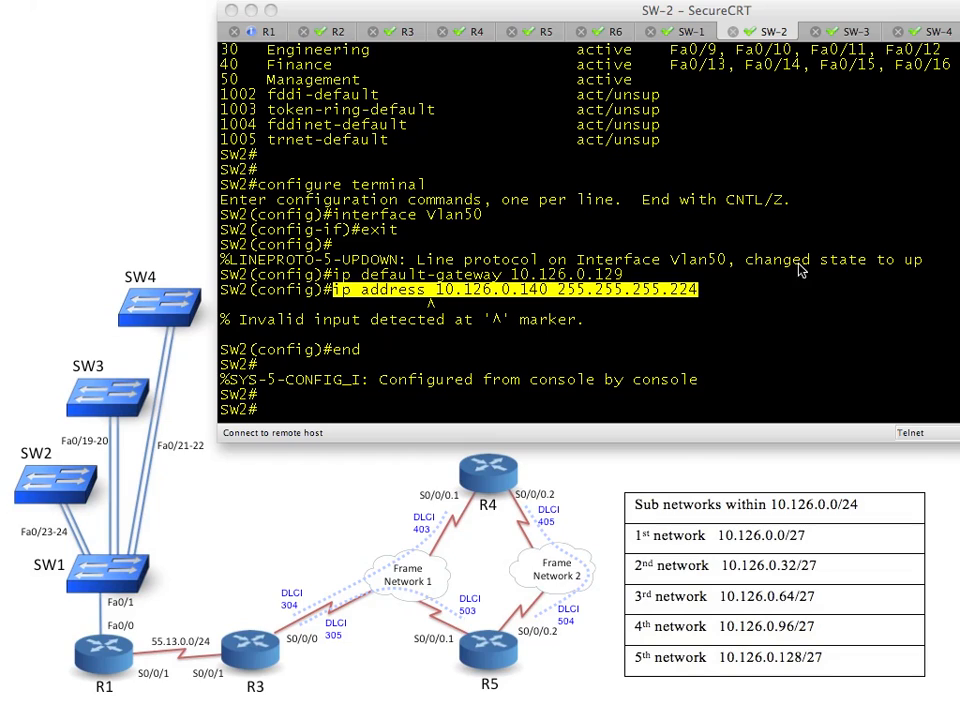
pyautogui.moveTo(892, 244)
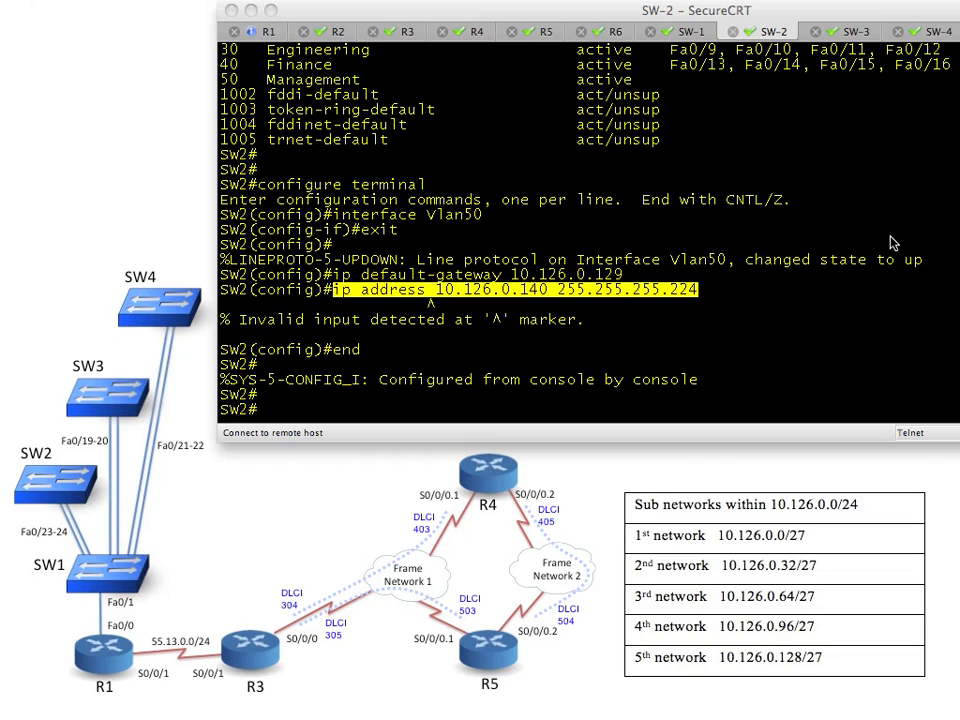
pyautogui.moveTo(596, 302)
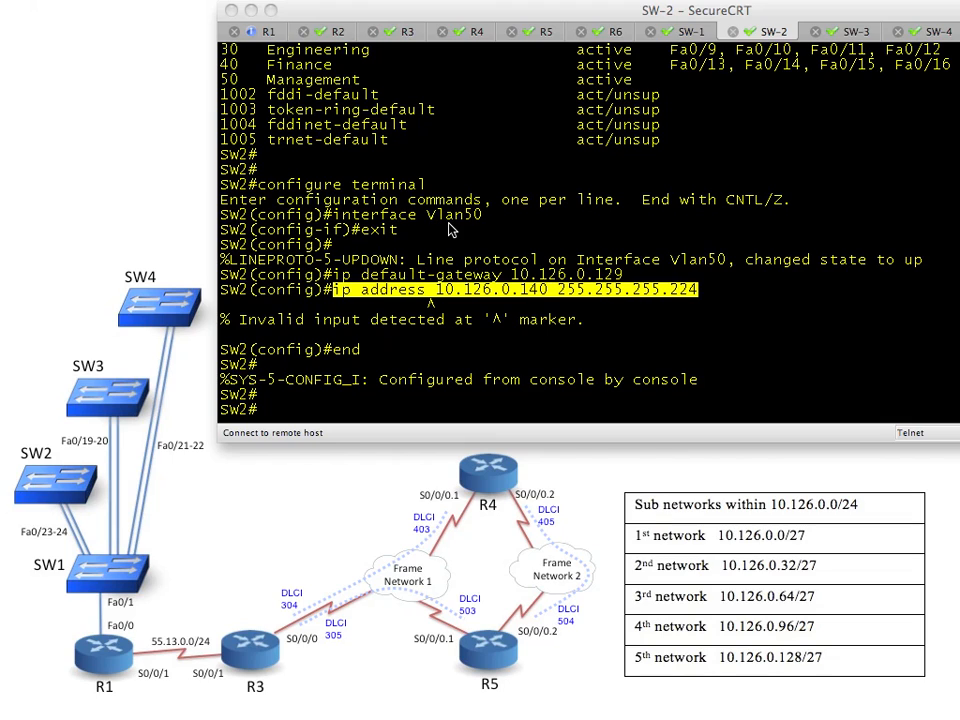
pyautogui.moveTo(668, 256)
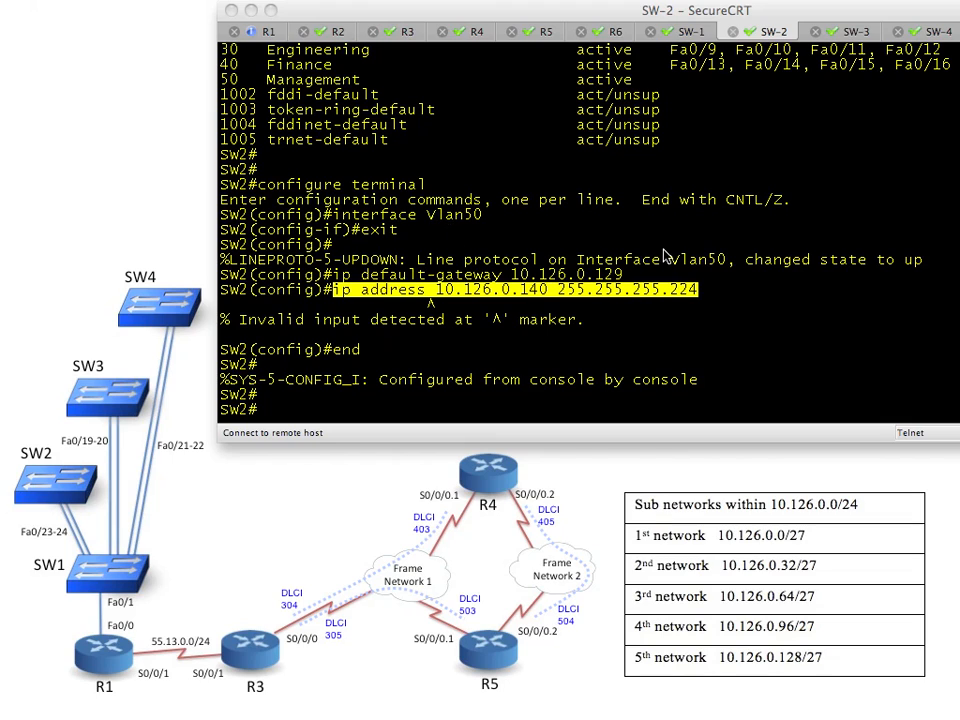
pyautogui.scroll(-3)
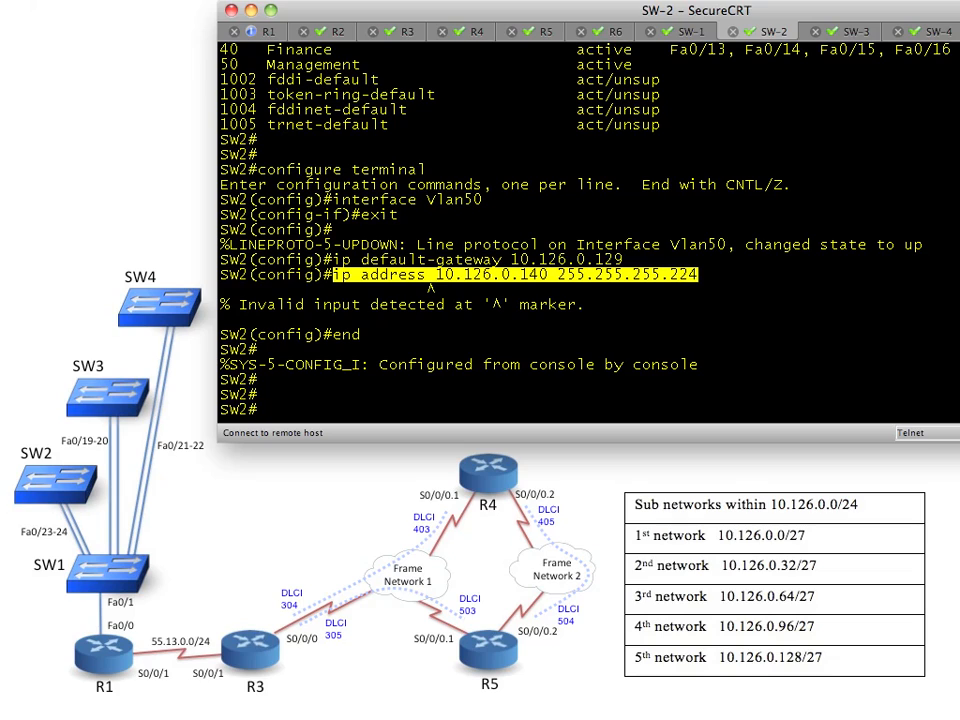
# - Configure SW2 Vlan50 with 10.126.0.140 255.255.255.224 and default gateway 10.126.0.129, then return to R1
pyautogui.write('configure terminal')
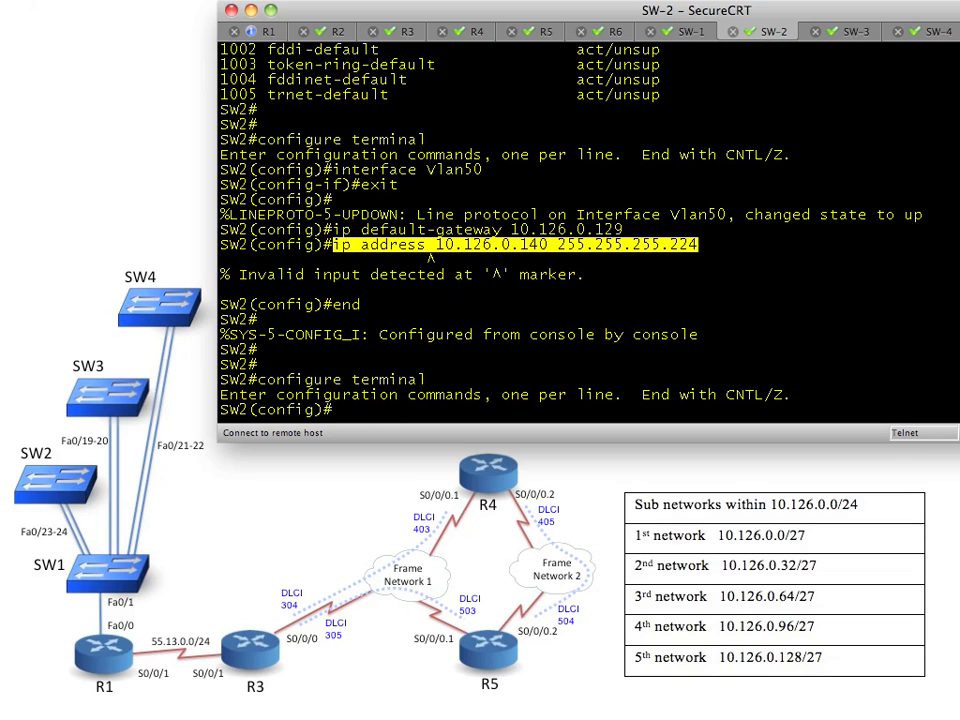
pyautogui.write('interface Vlan50')
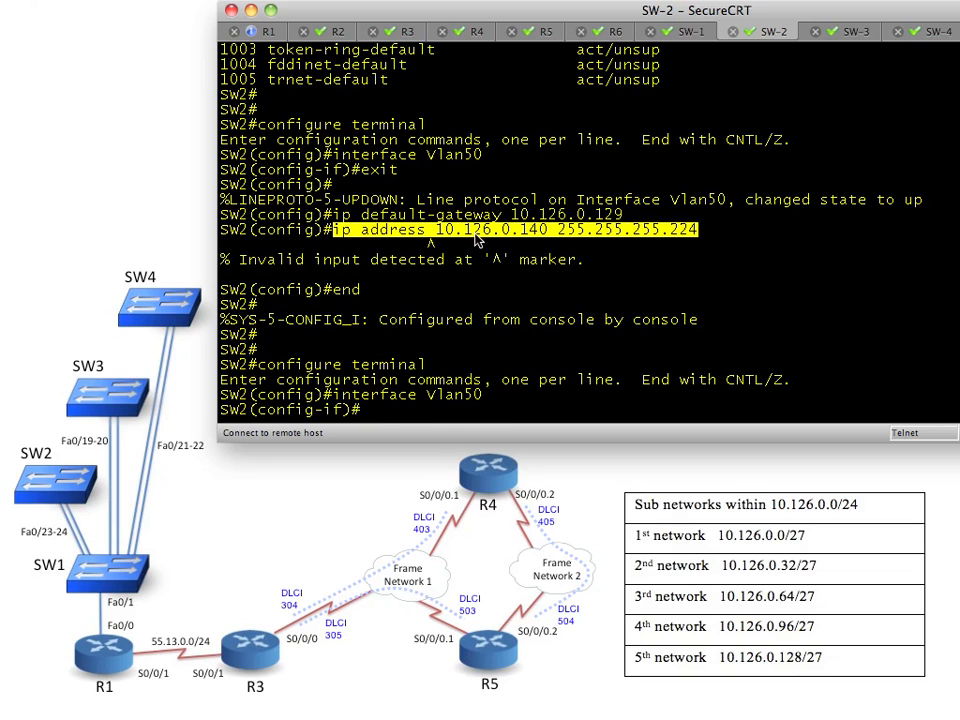
pyautogui.write('ip address 1')
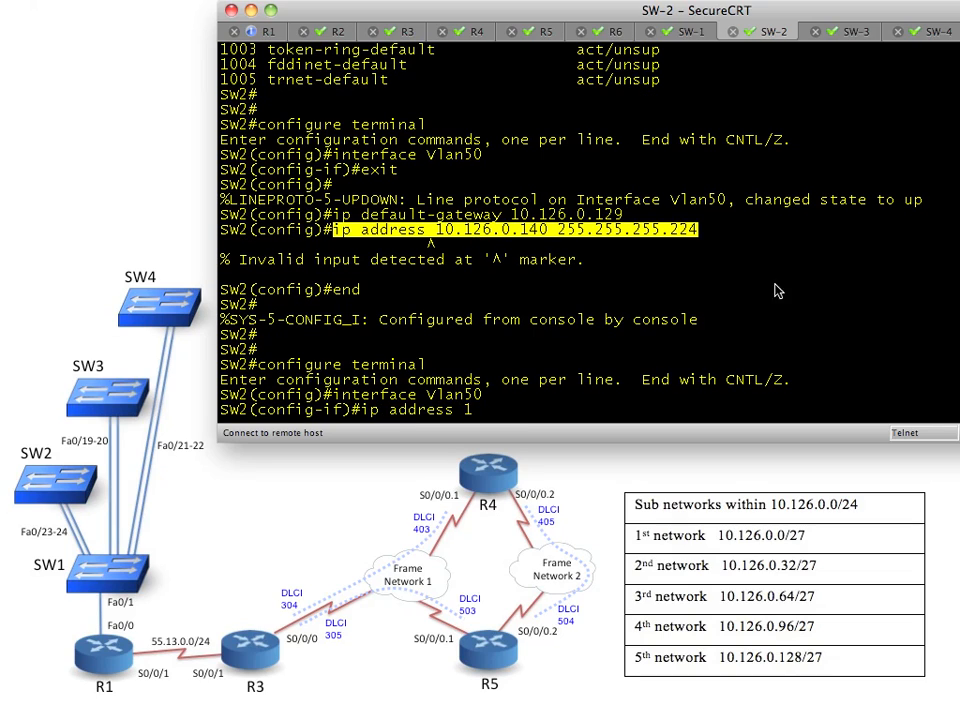
pyautogui.write('0.126.0.140 255.255.255.224')
pyautogui.write('exit')
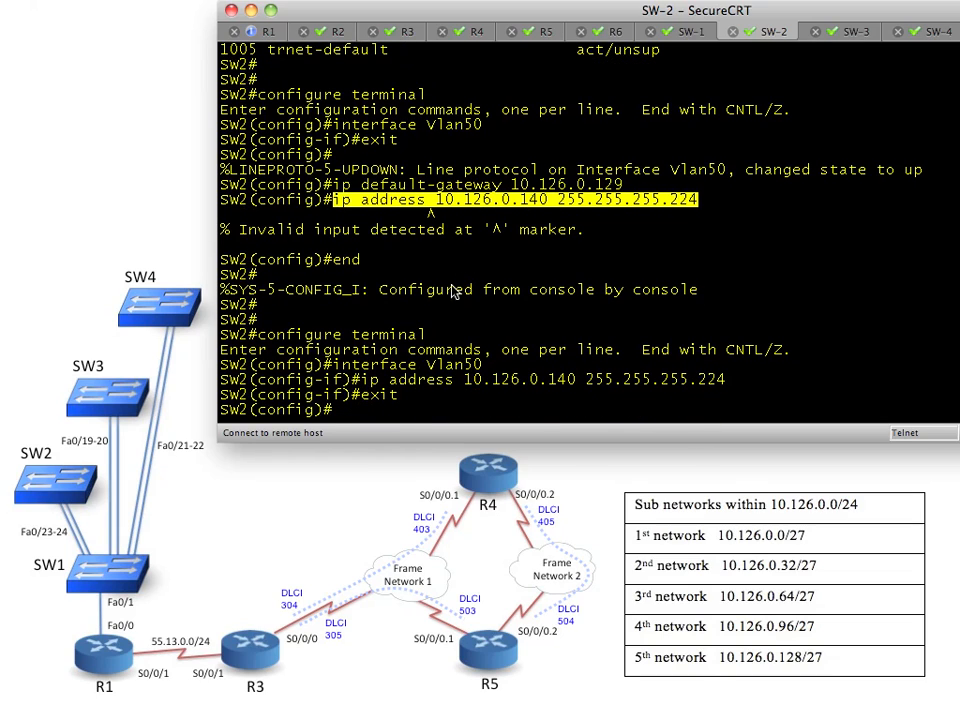
pyautogui.write('ip default-gateway 10.126.0.129')
pyautogui.write('end')
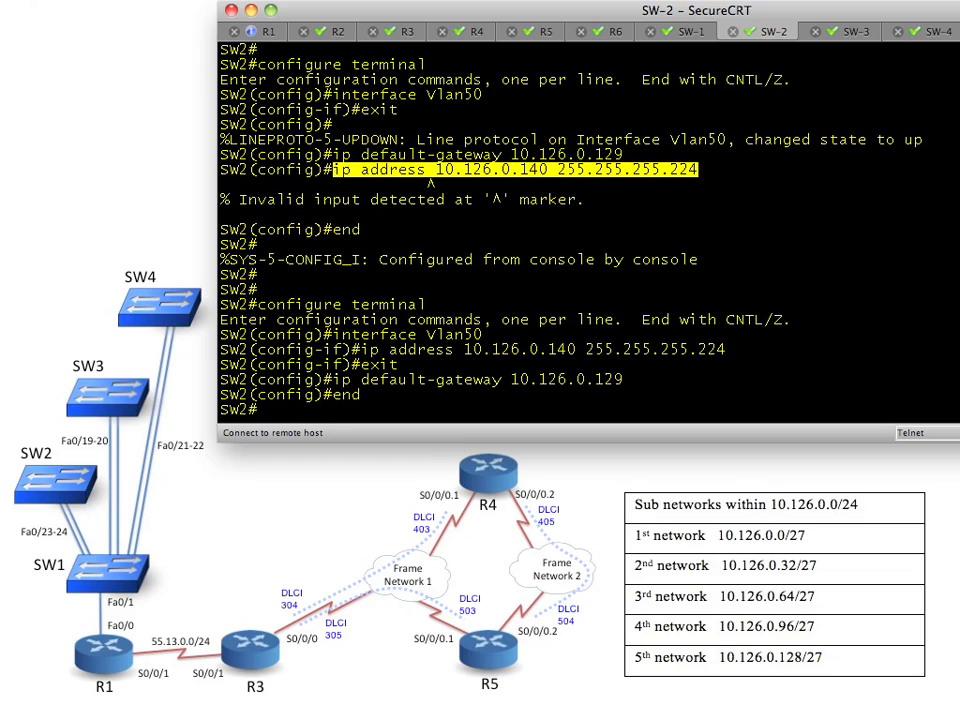
pyautogui.scroll(-3)
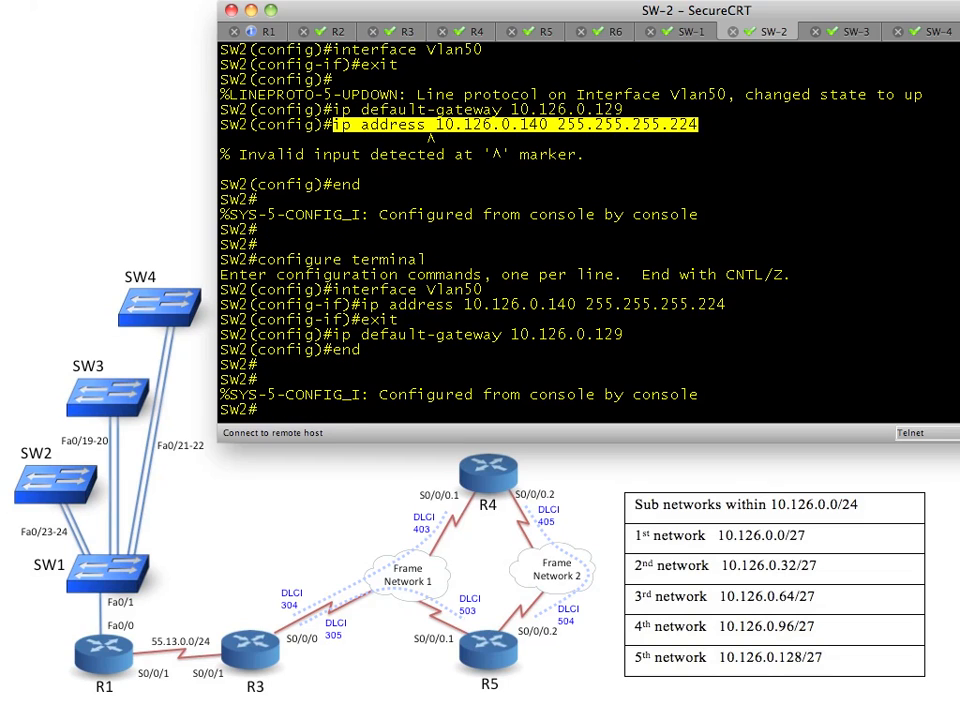
pyautogui.click(254, 32)
pyautogui.write('ping 10.126.0.140')
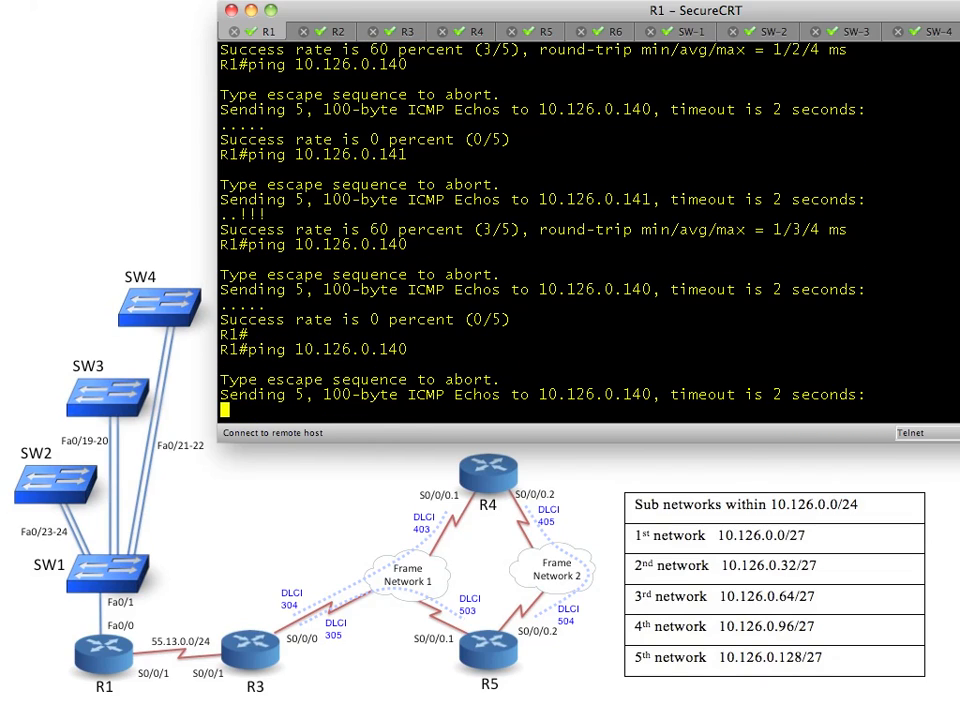
# - From R1, re-ping 10.126.0.140 and 10.126.0.141, confirming 100 percent success
pyautogui.press('.')
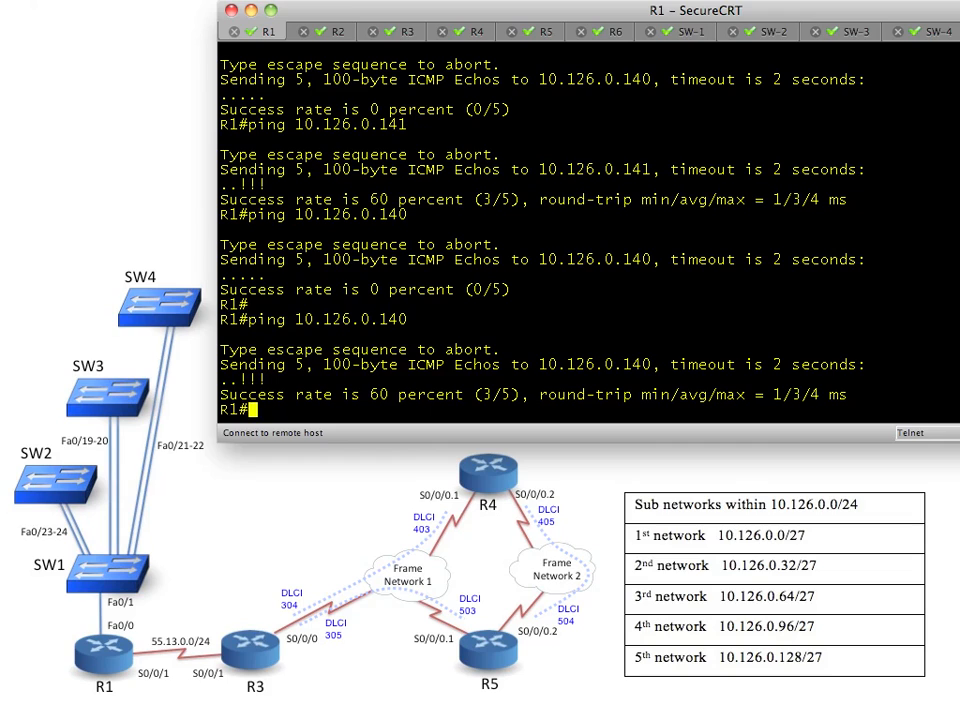
pyautogui.write('ping 10.126.0.140')
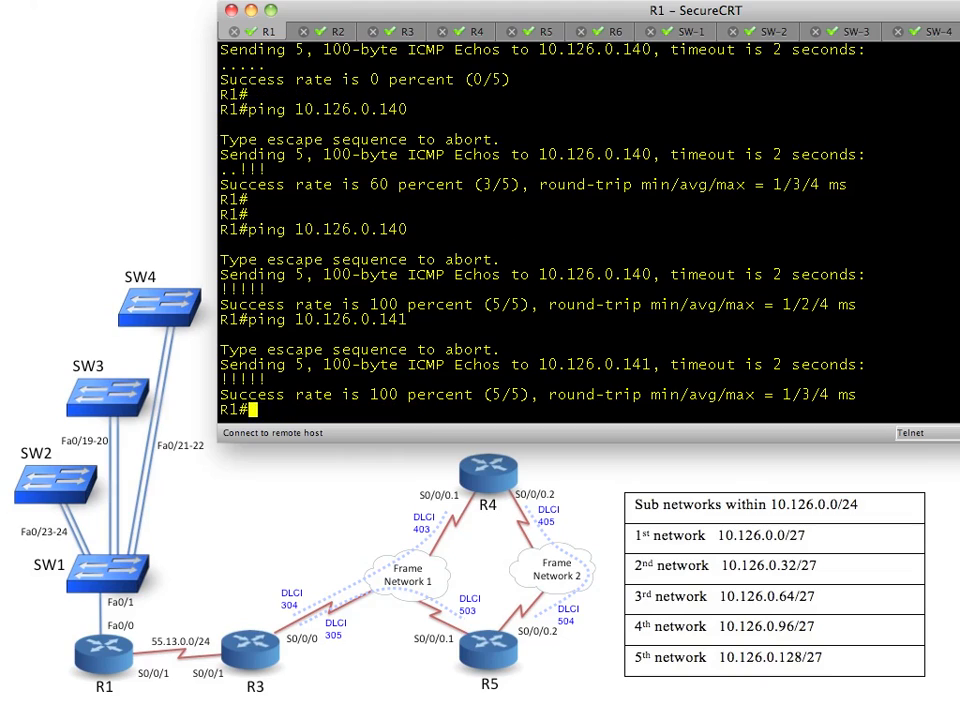
pyautogui.write('ping 10.126.0.141')
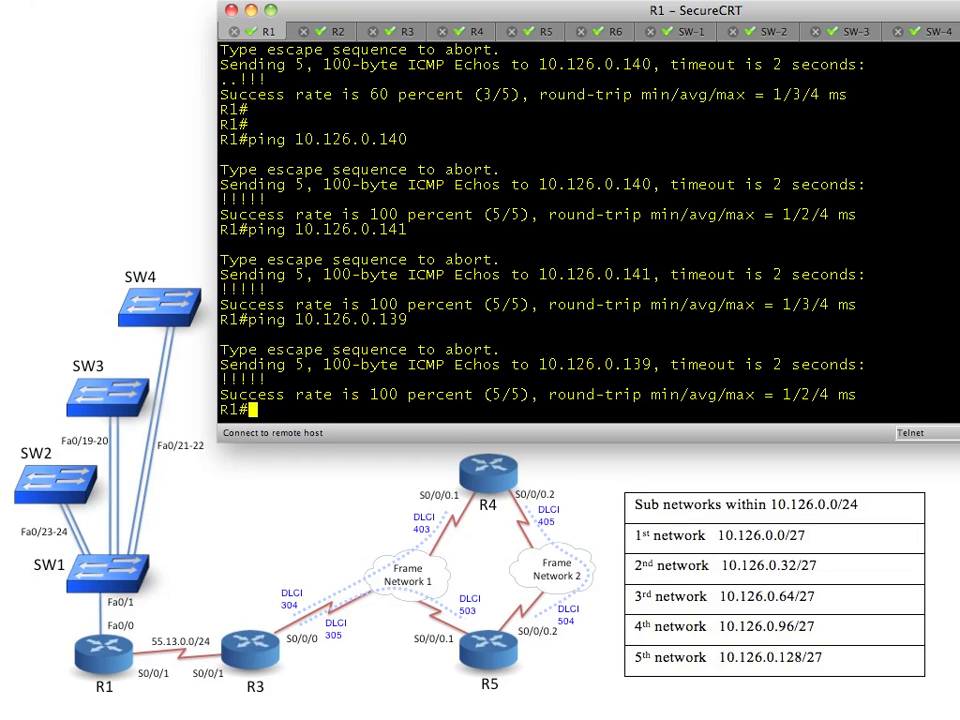
pyautogui.moveTo(114, 670)
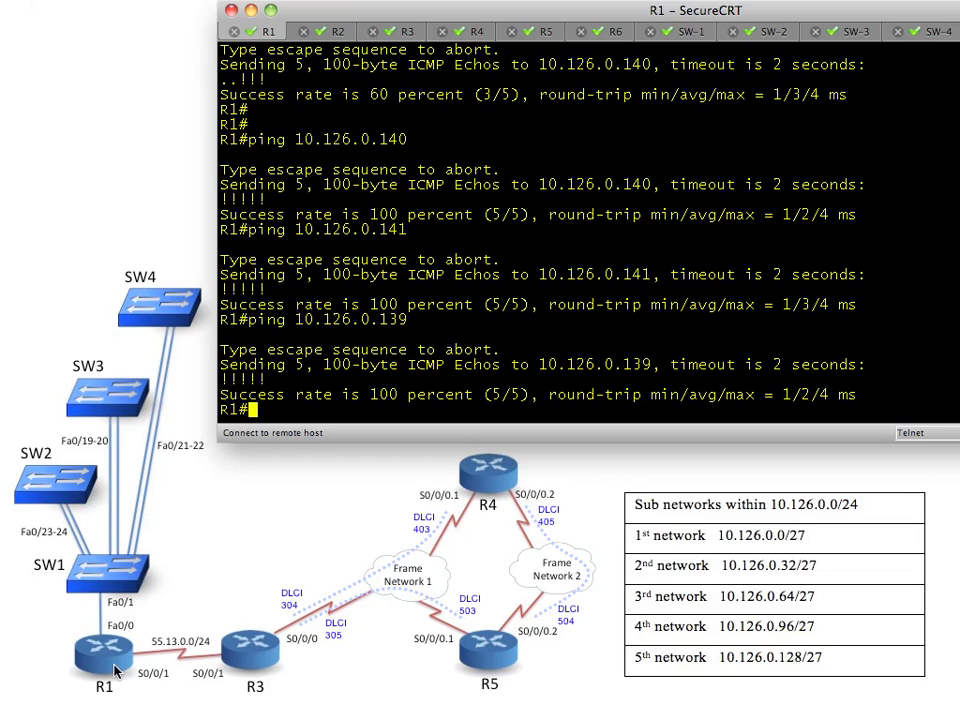